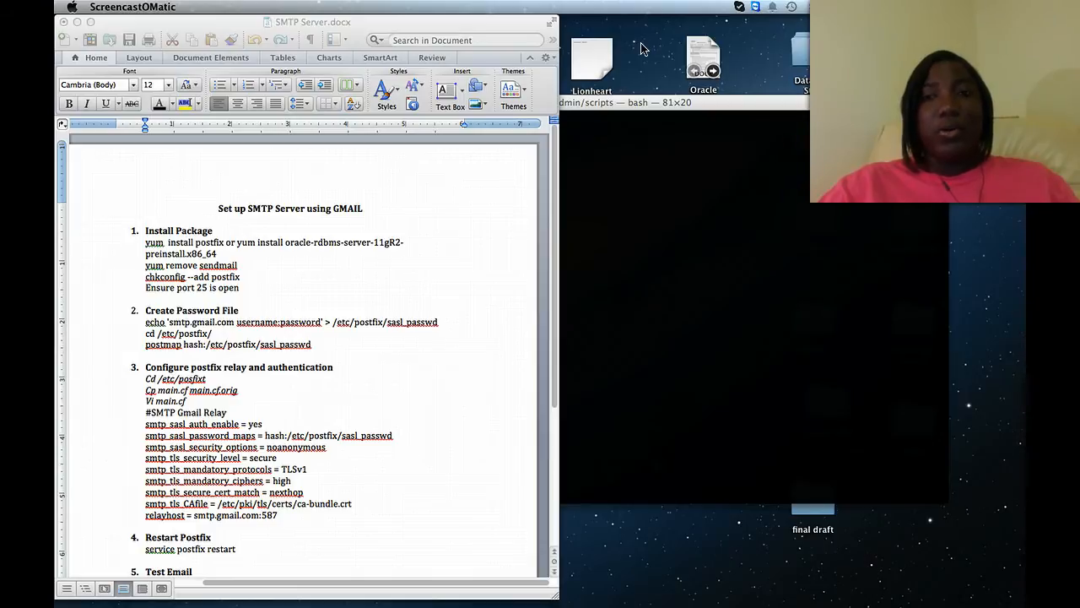
mouse_move(582, 164)
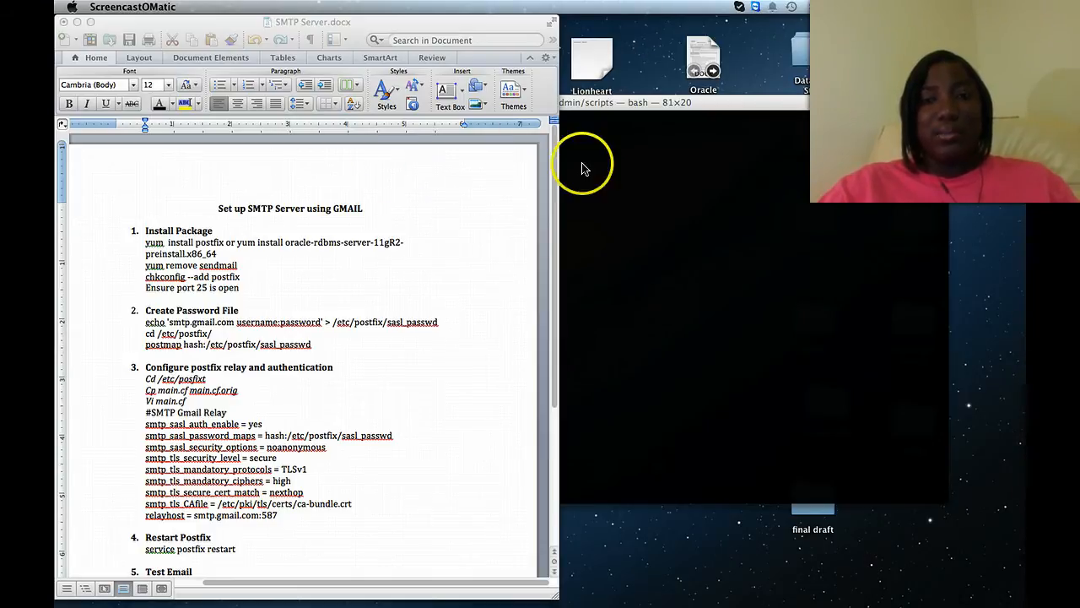
mouse_move(553, 168)
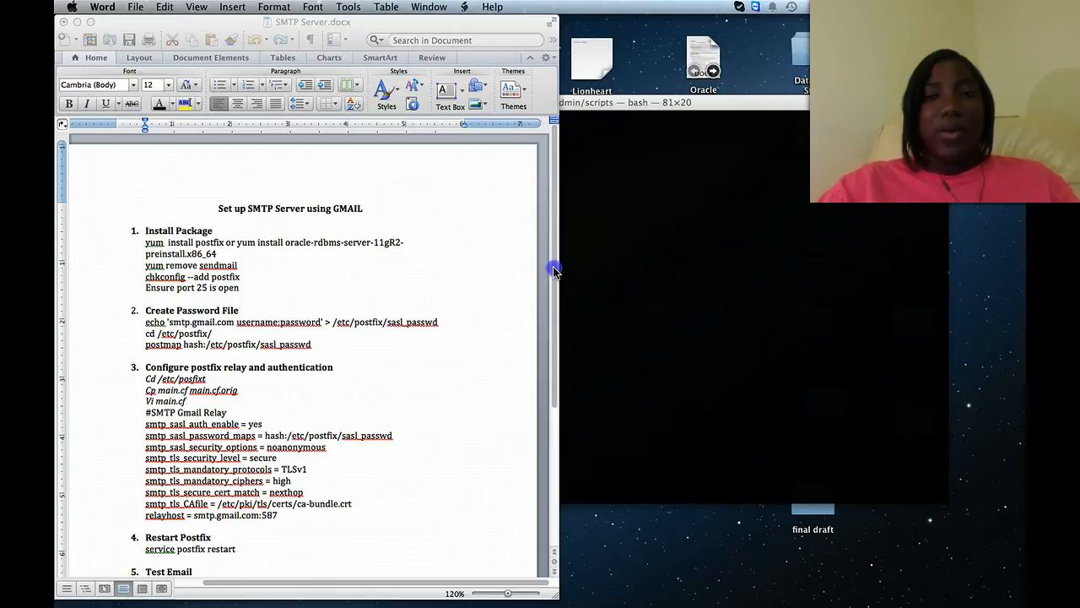
SSH into oracletest.com as root and log in with the root password
scroll("down", 3)
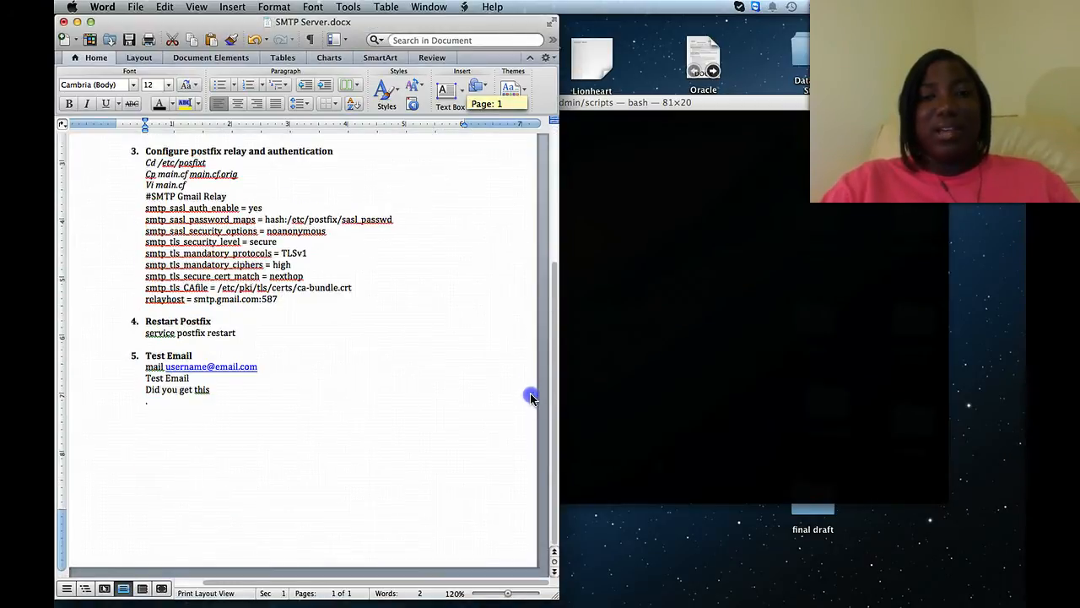
scroll("up", 3)
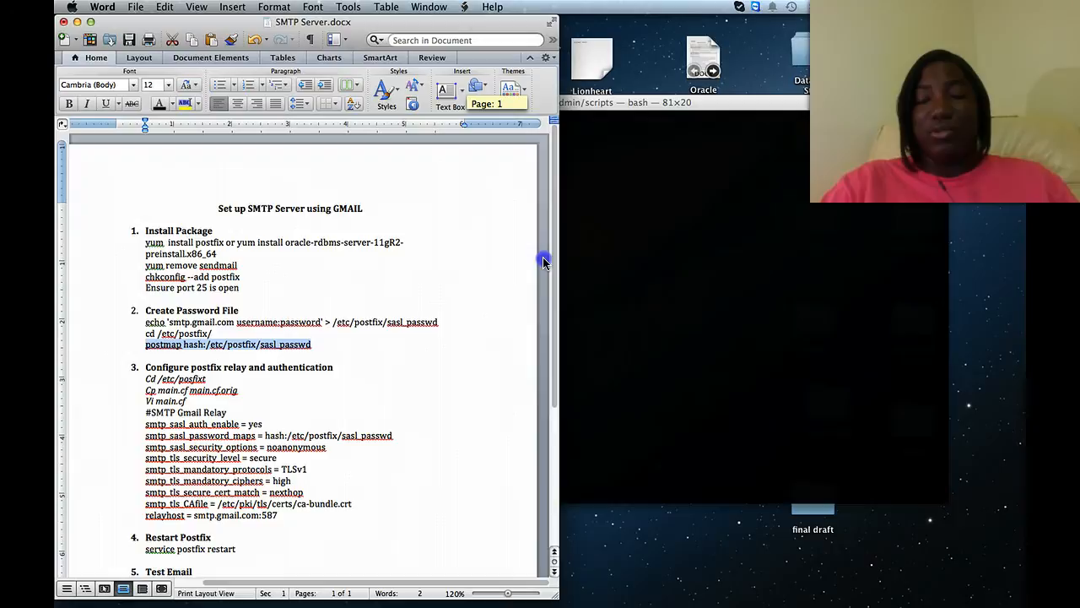
mouse_move(547, 250)
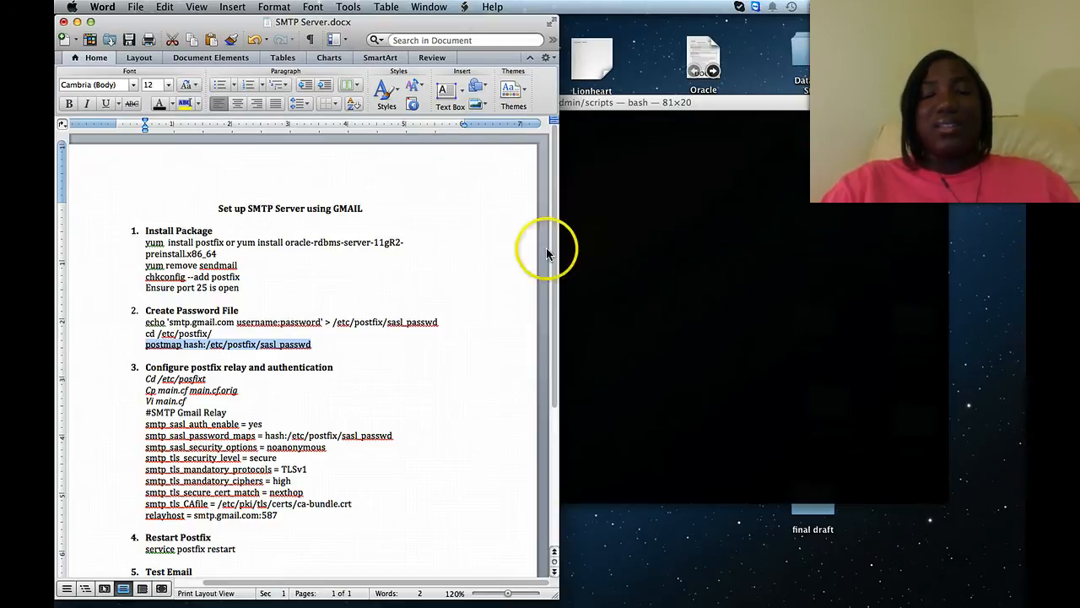
mouse_move(645, 108)
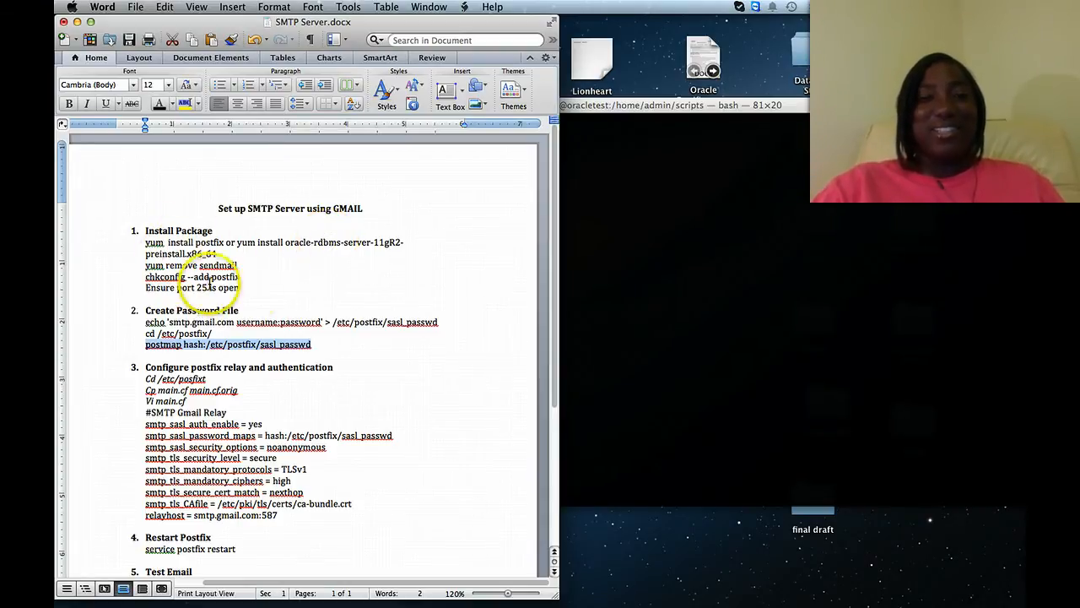
mouse_move(631, 212)
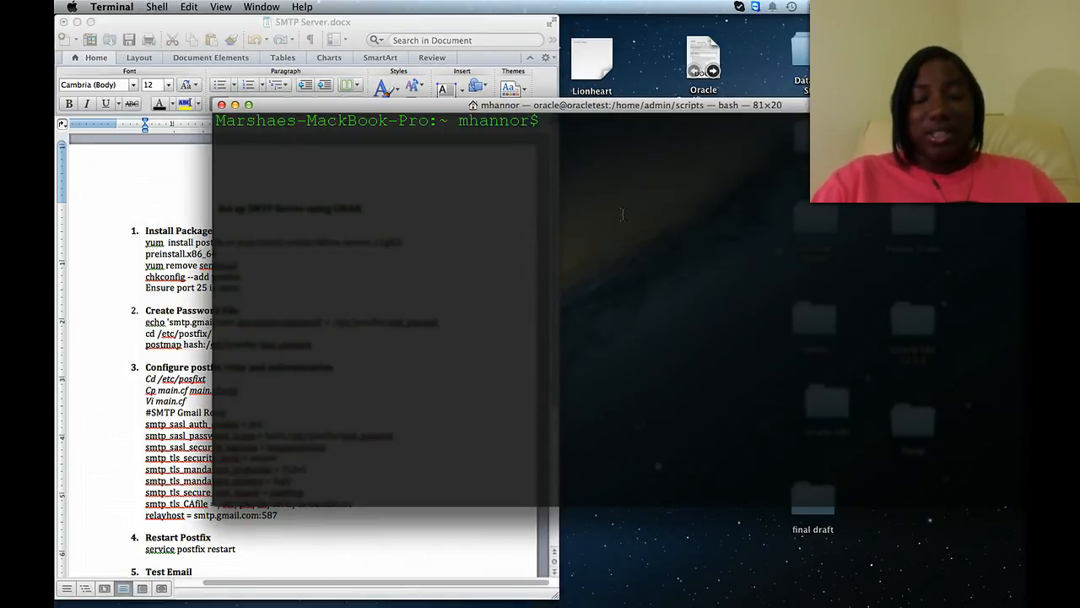
type("ssh ro")
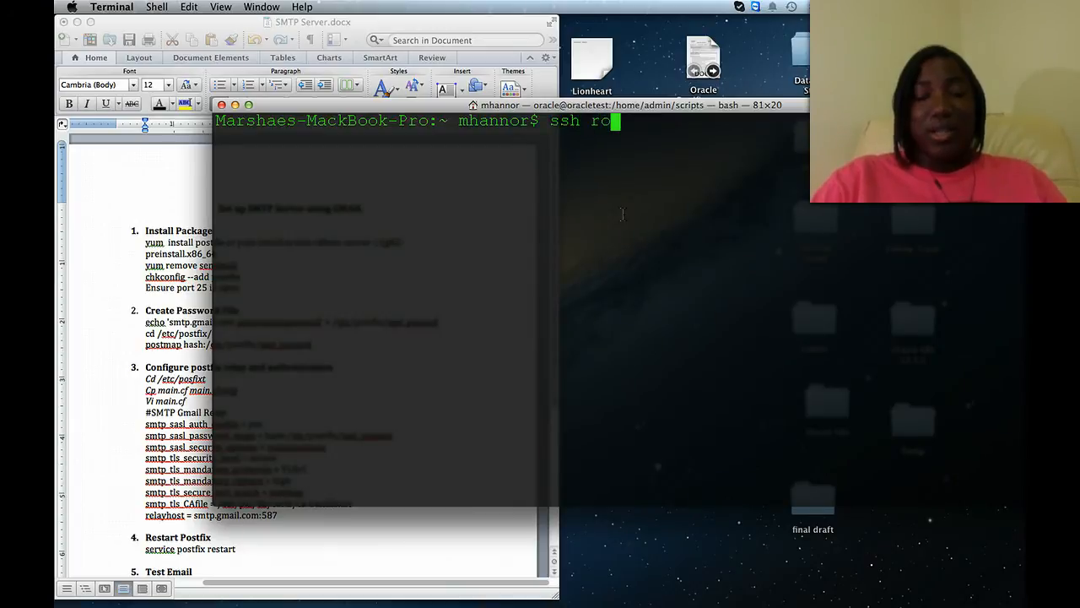
type("ot@or")
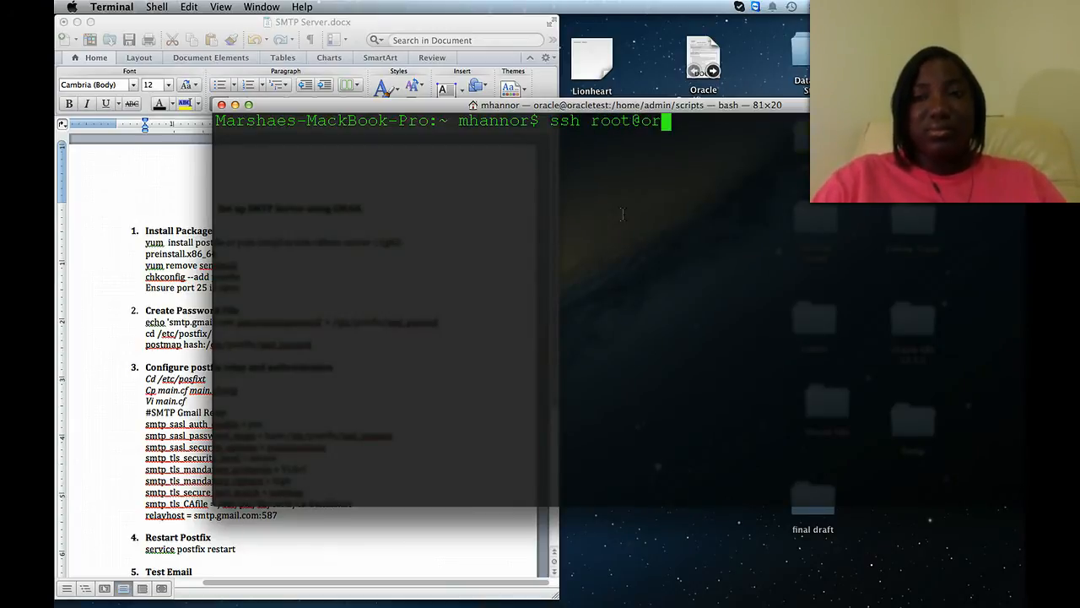
type("acletest.com")
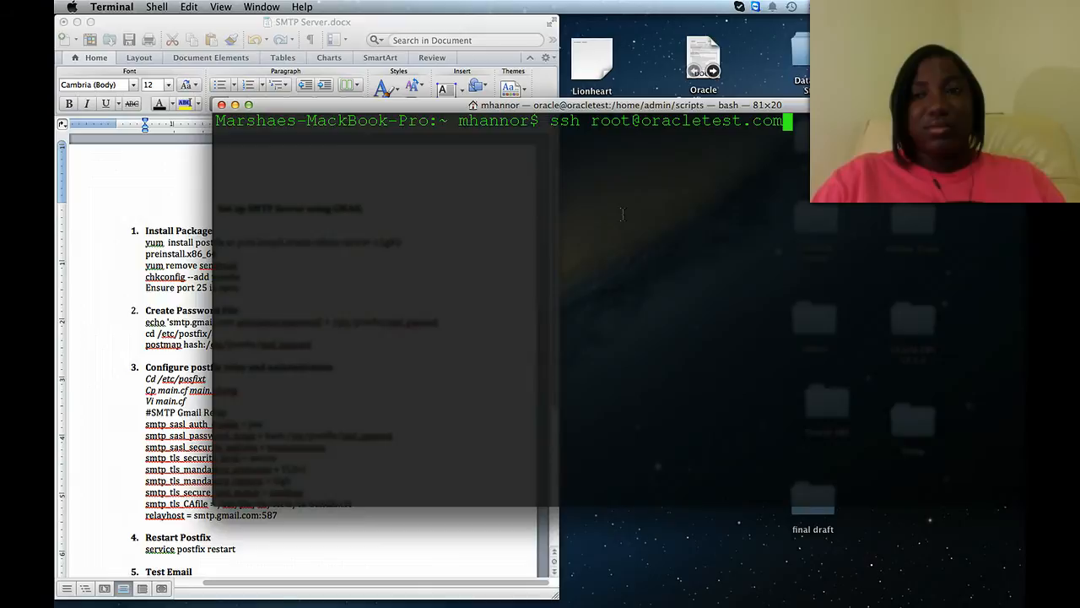
key("Return")
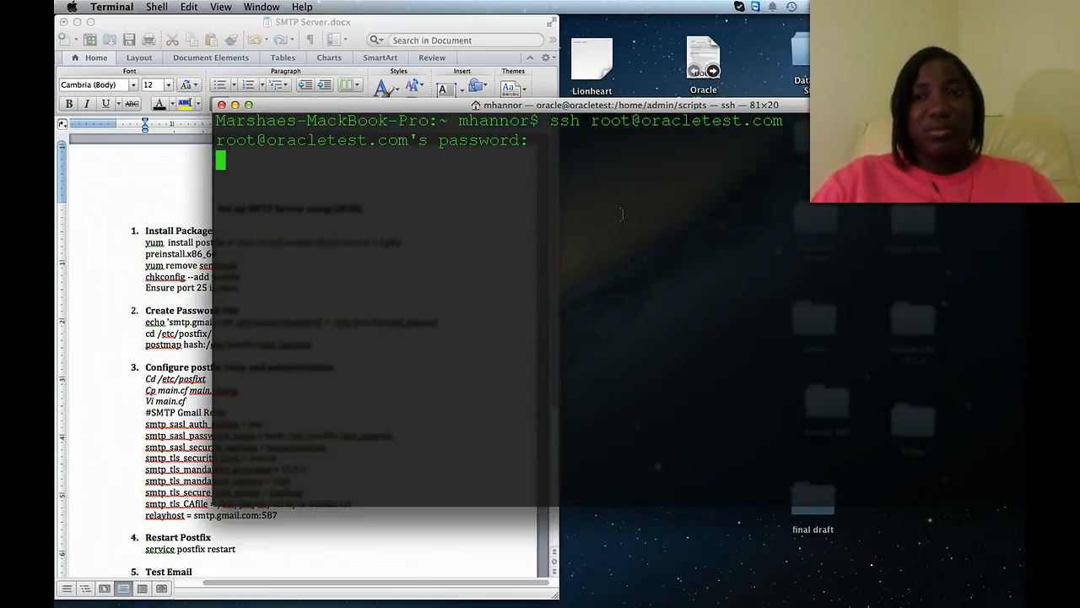
key("Return")
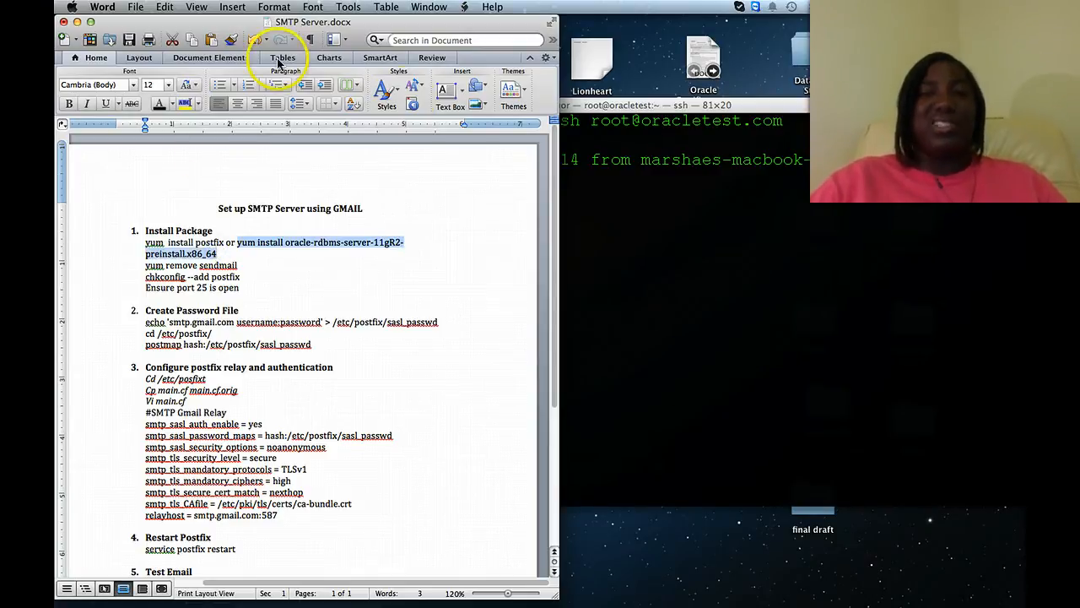
mouse_move(620, 205)
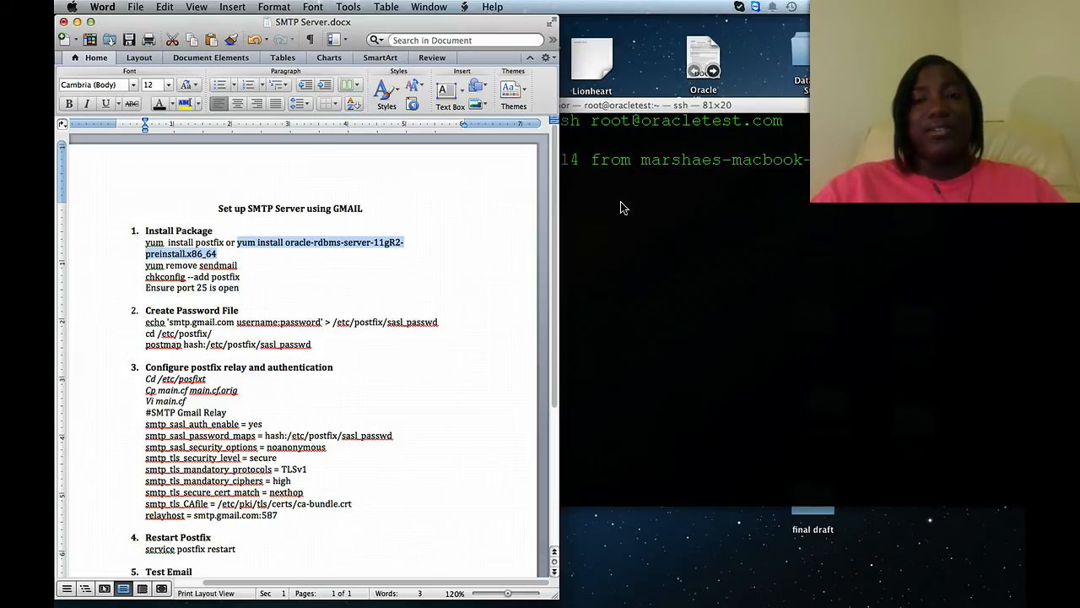
left_click(616, 202)
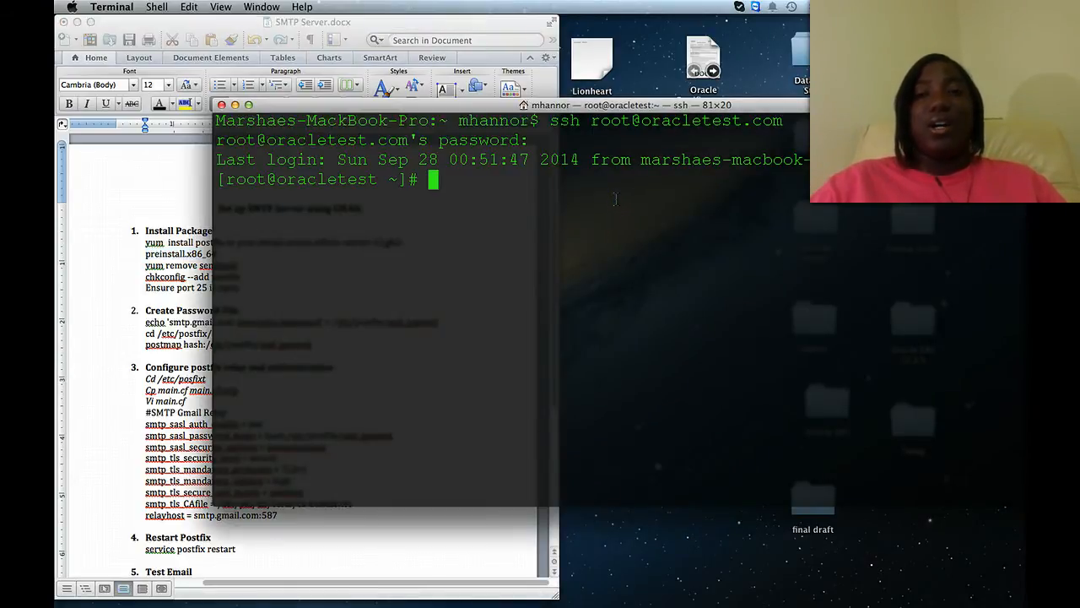
mouse_move(492, 203)
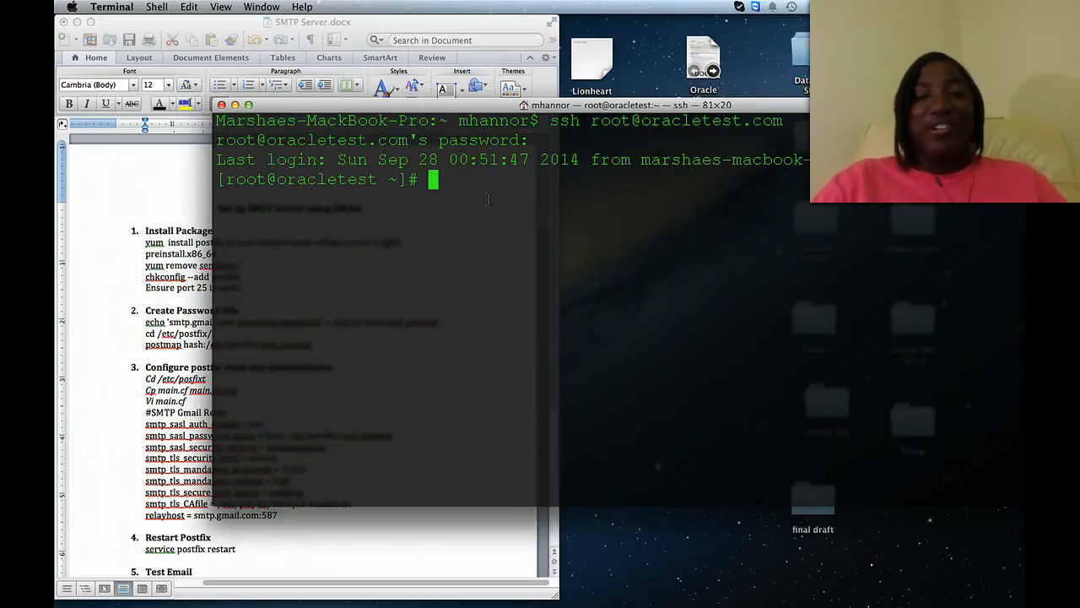
Install oracle-rdbms-server-11gR2-preinstall with yum and remove sendmail
type("yum install oracle-rdbms-server-11gR2-")
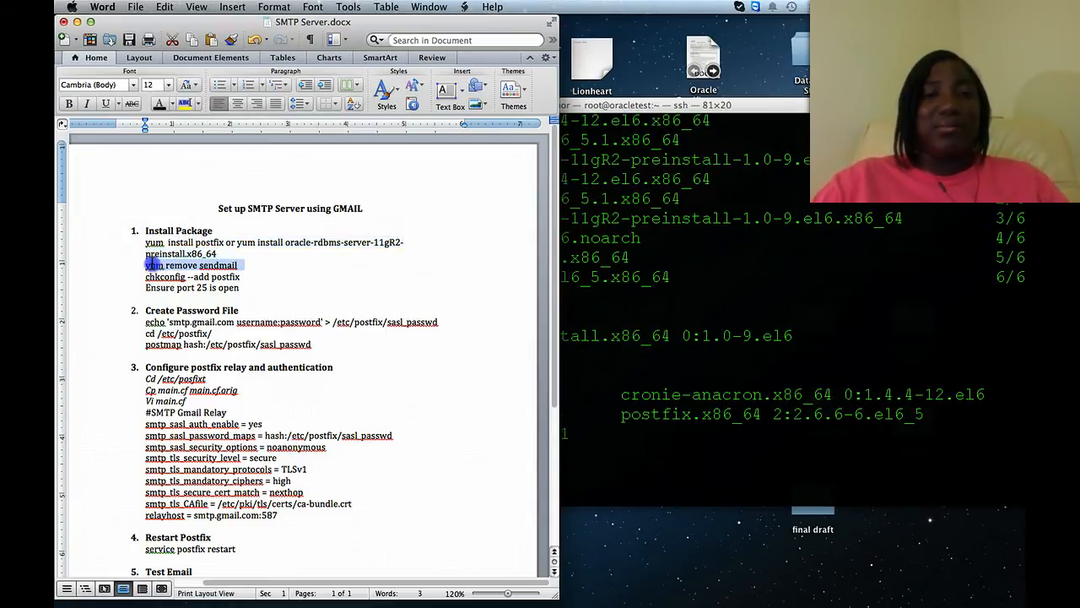
mouse_move(416, 292)
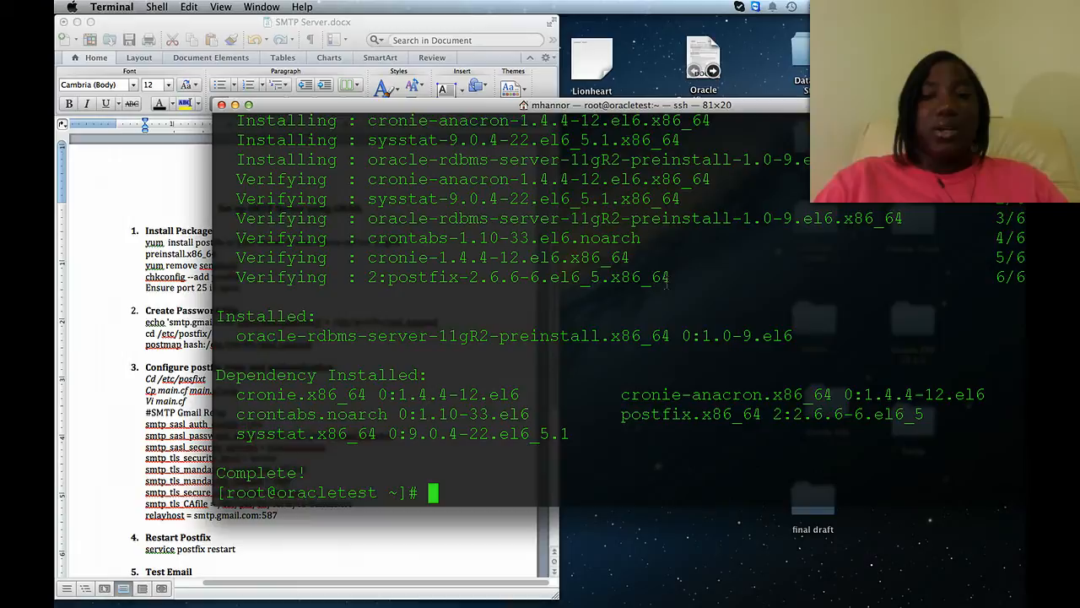
type("yum remove sendmail")
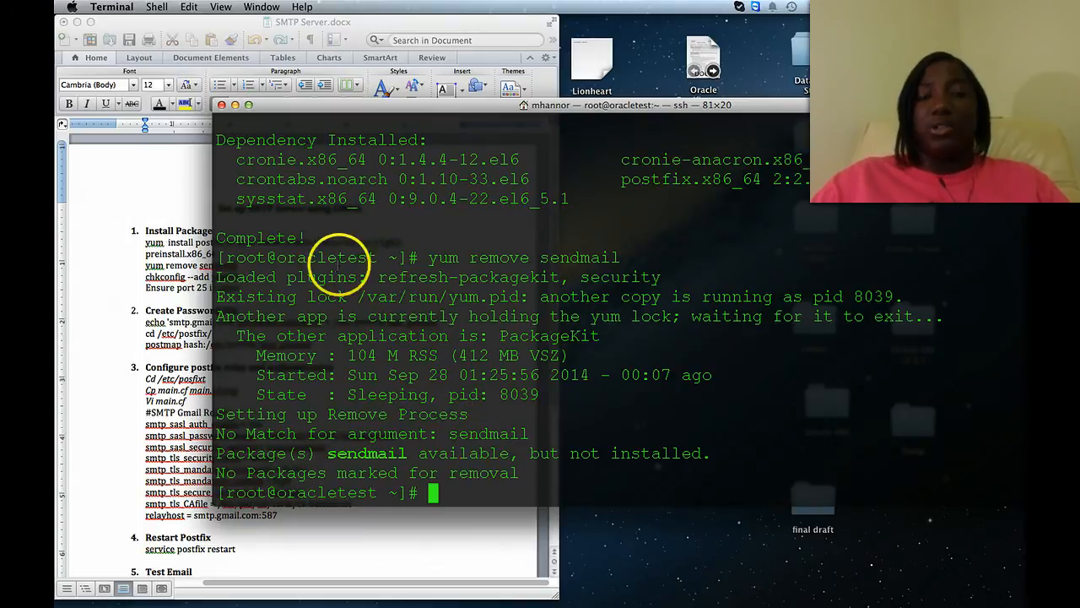
mouse_move(142, 327)
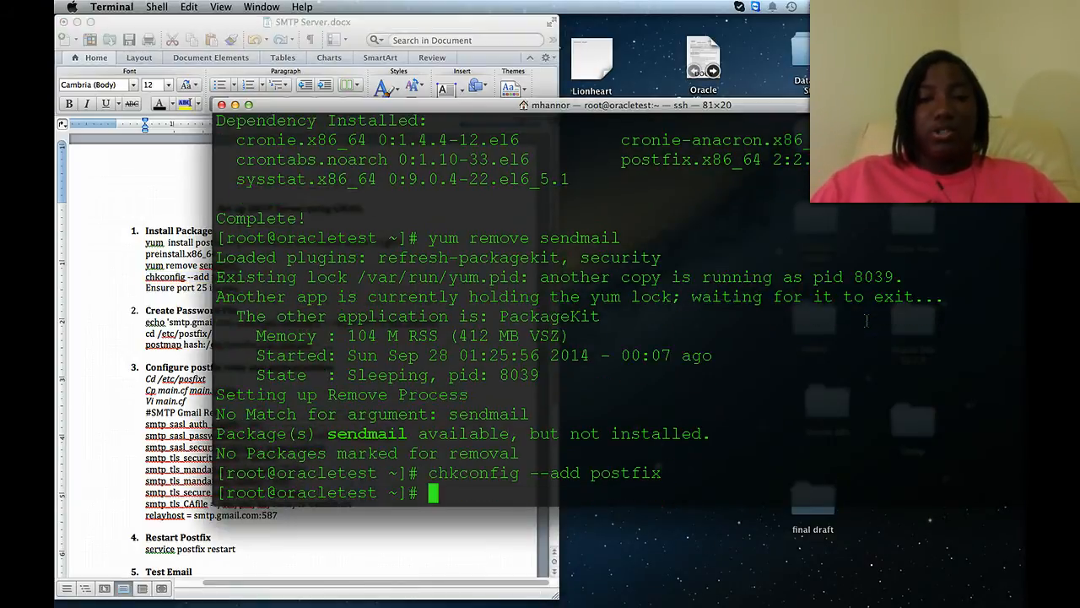
mouse_move(118, 266)
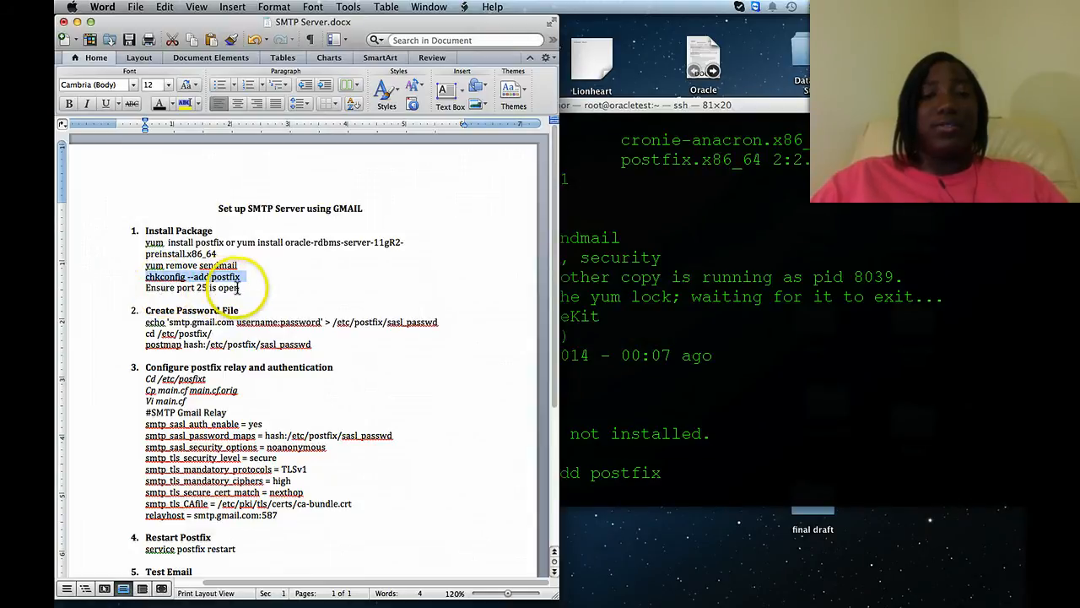
mouse_move(804, 397)
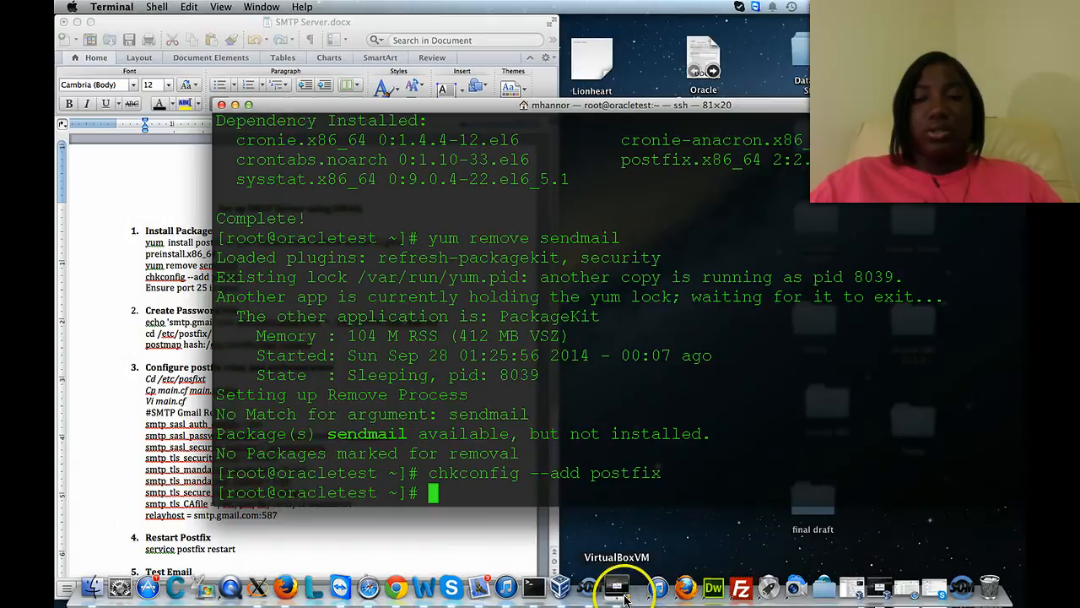
Switch to the virtual machine and log in to its desktop as a different user
left_click(617, 587)
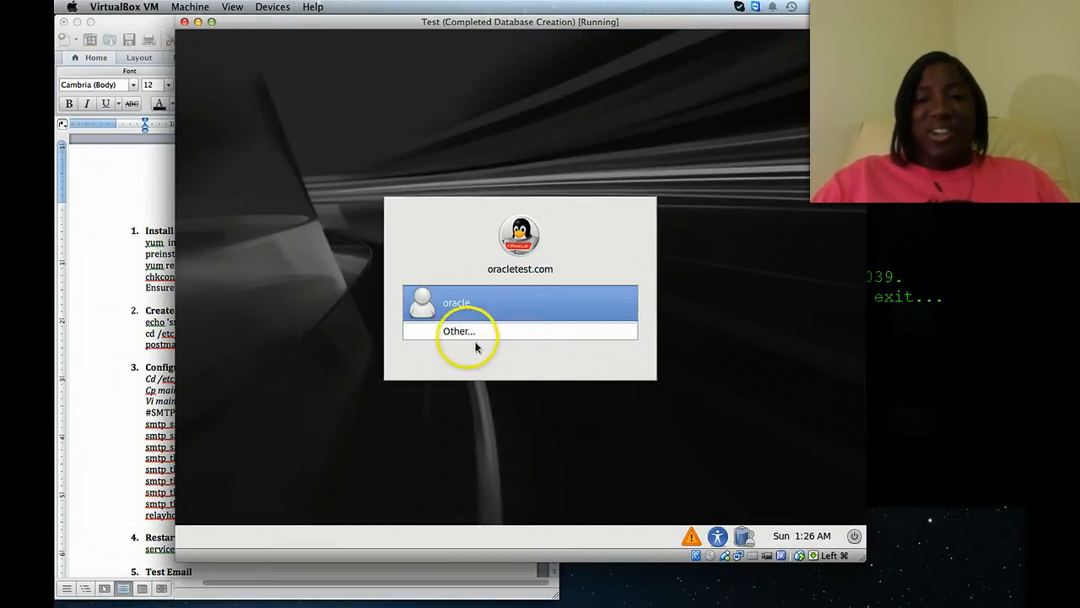
left_click(459, 331)
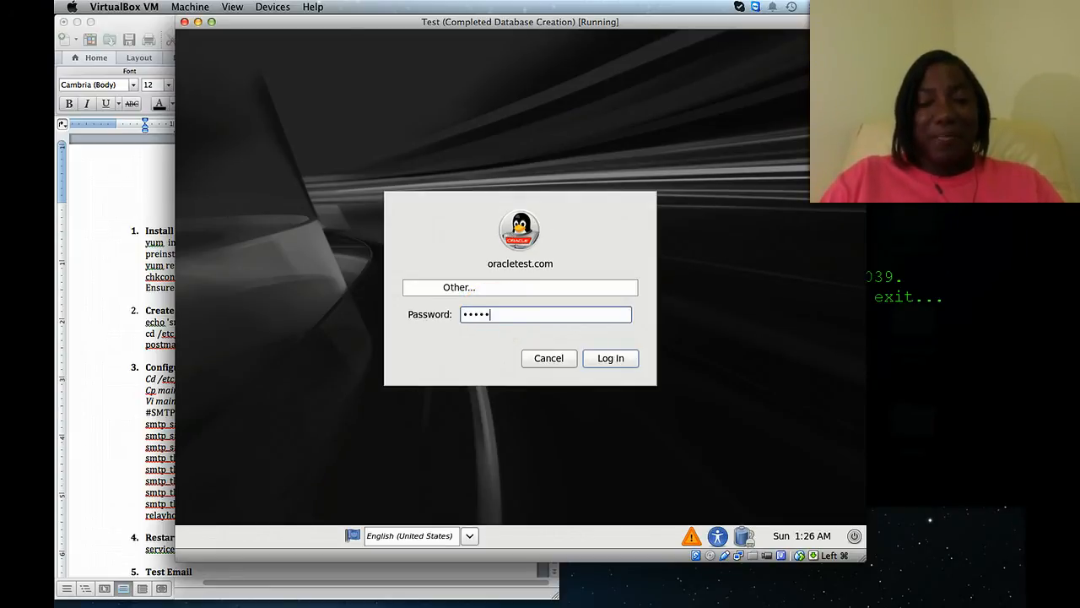
left_click(610, 358)
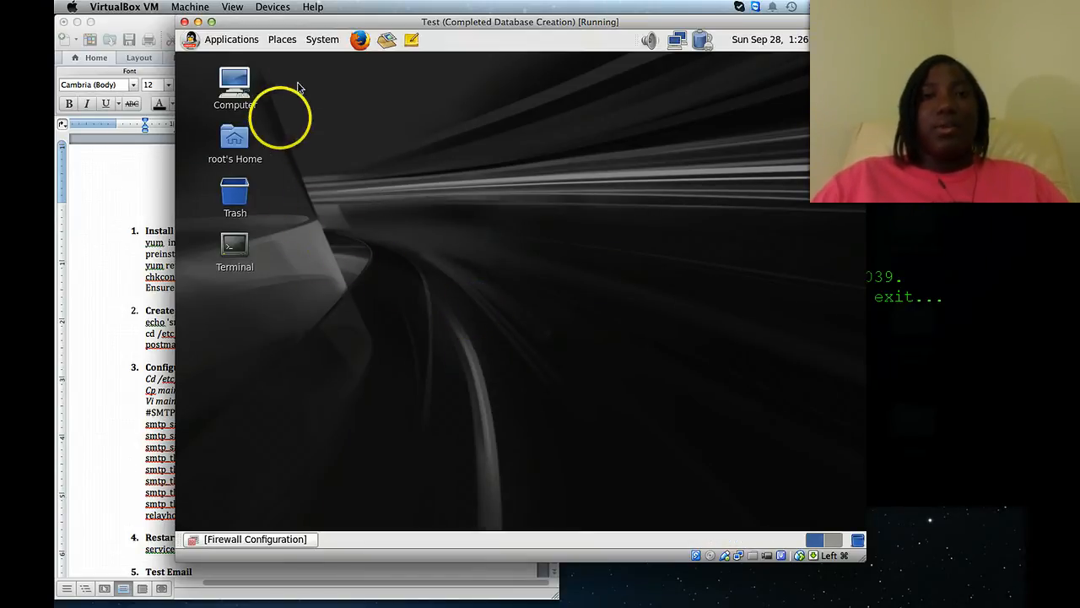
Turn the firewall off in Firewall Configuration, apply it, and confirm the override
left_click(323, 39)
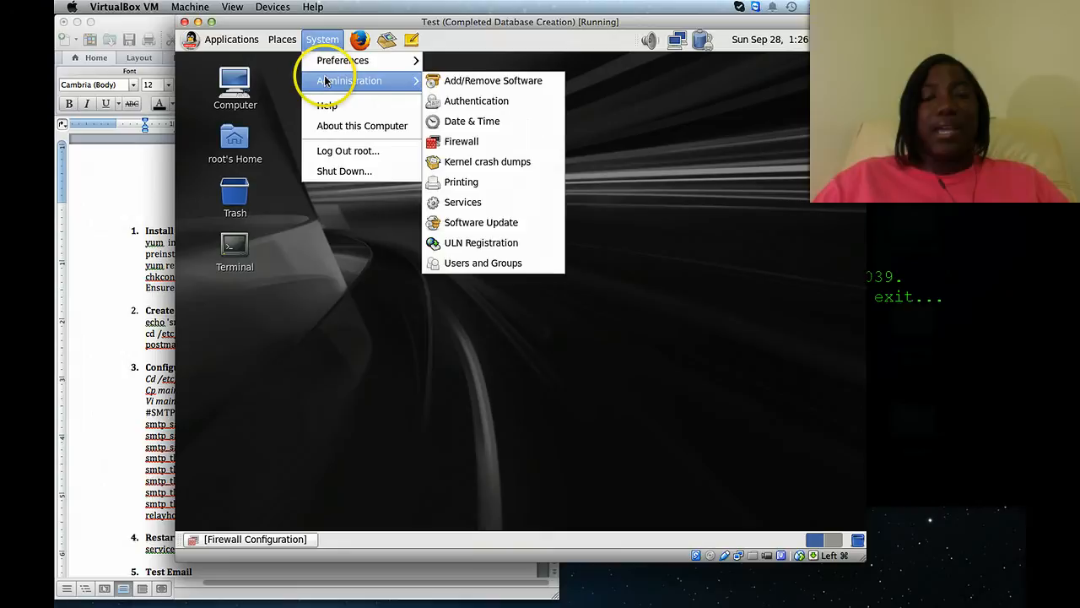
left_click(461, 141)
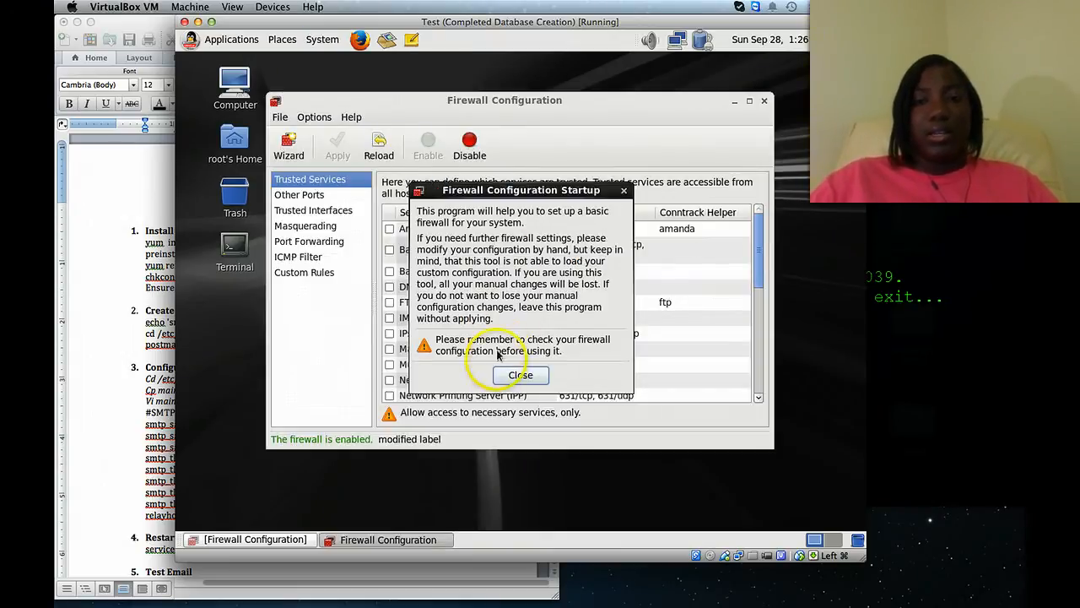
left_click(520, 375)
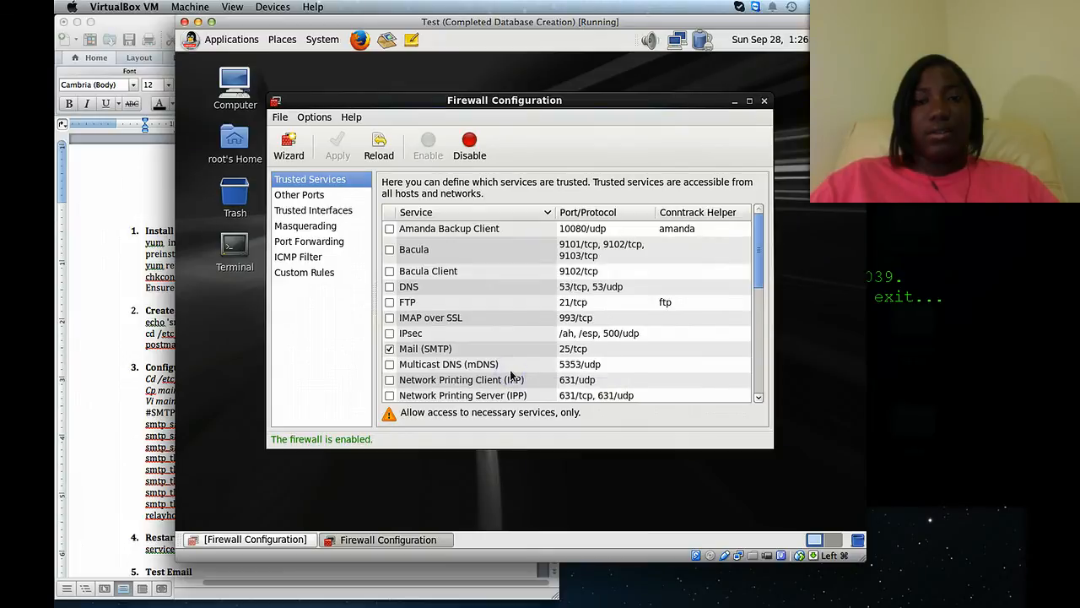
mouse_move(422, 364)
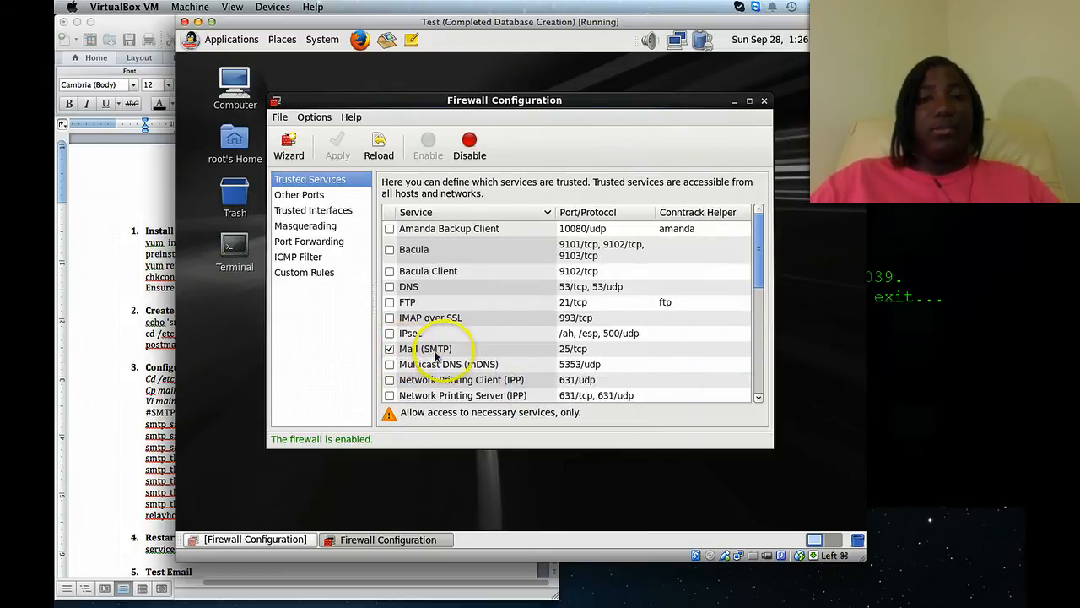
mouse_move(428, 348)
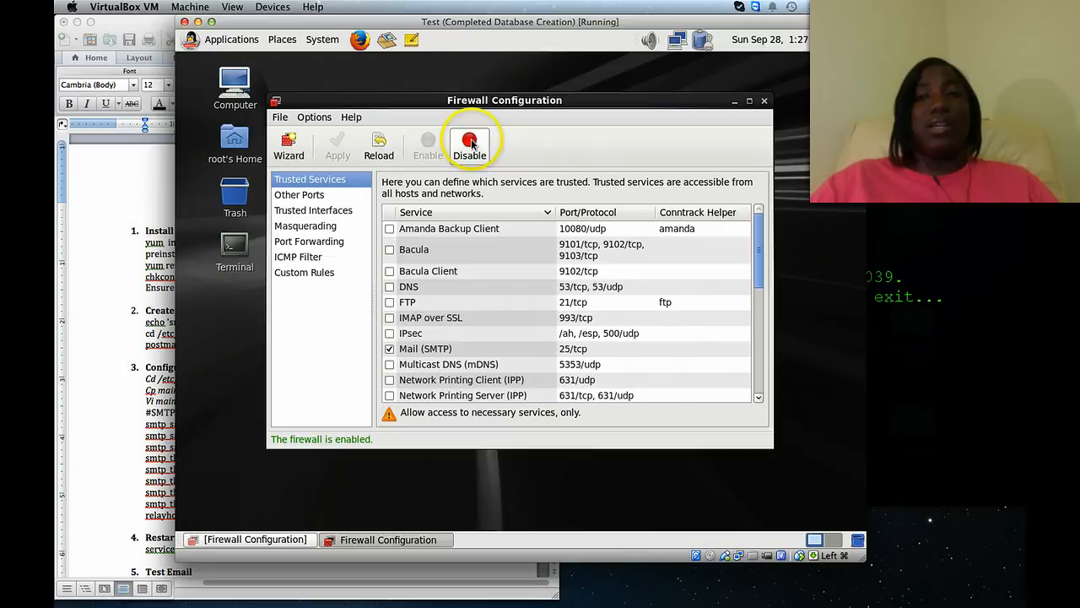
mouse_move(470, 143)
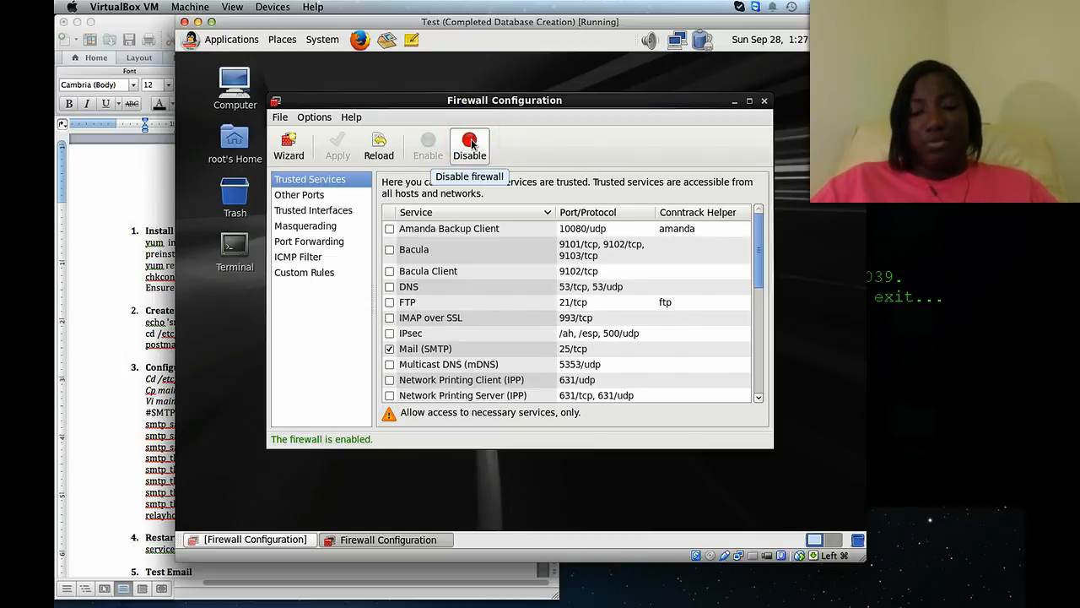
left_click(469, 145)
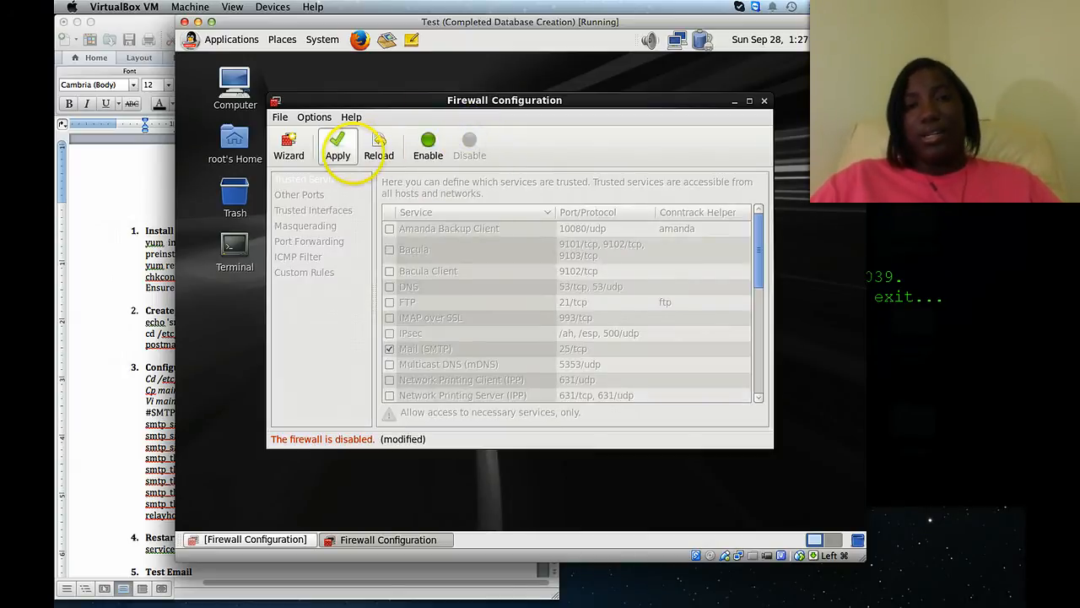
left_click(336, 145)
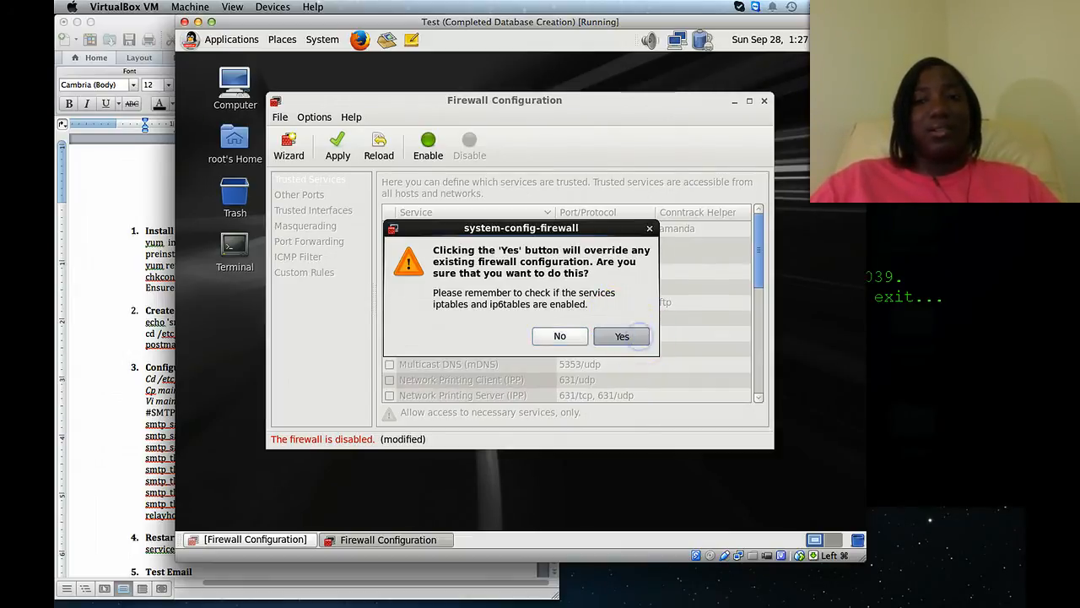
left_click(622, 336)
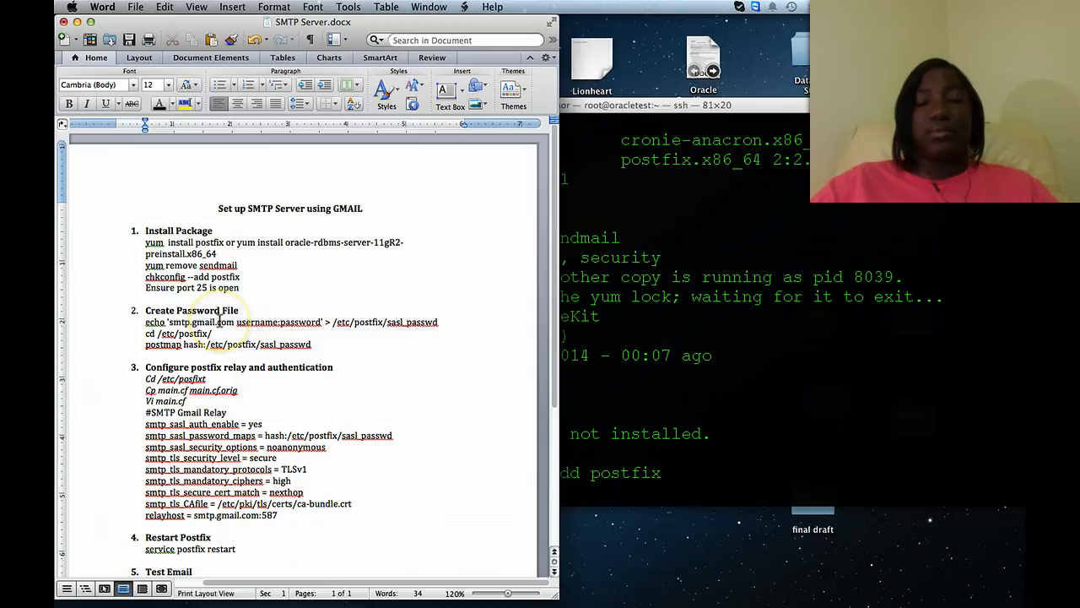
mouse_move(352, 303)
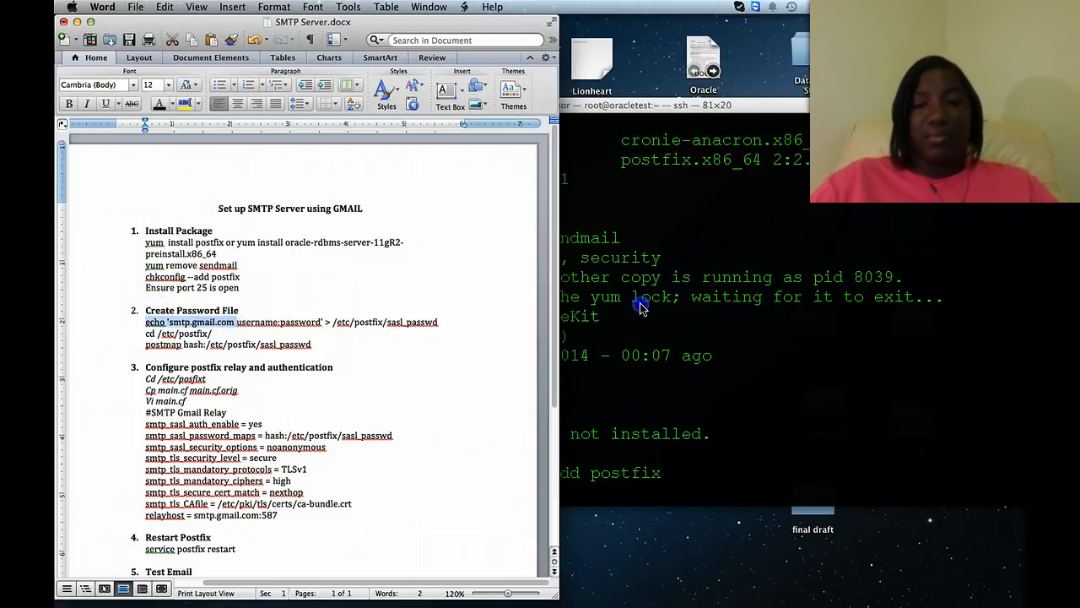
Bring the root shell session back in front of the Word guide
left_click(640, 307)
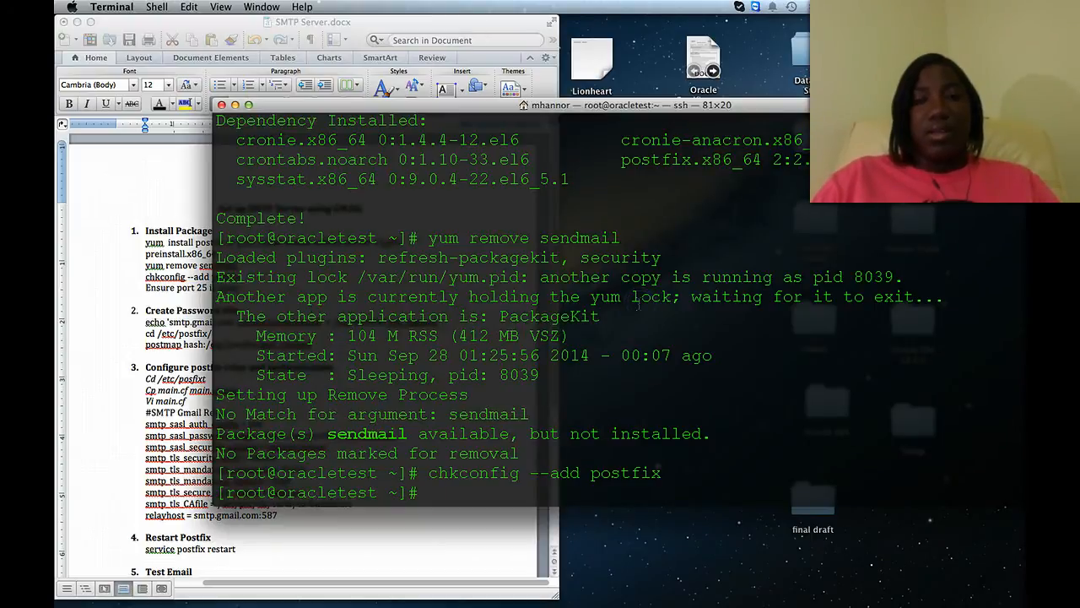
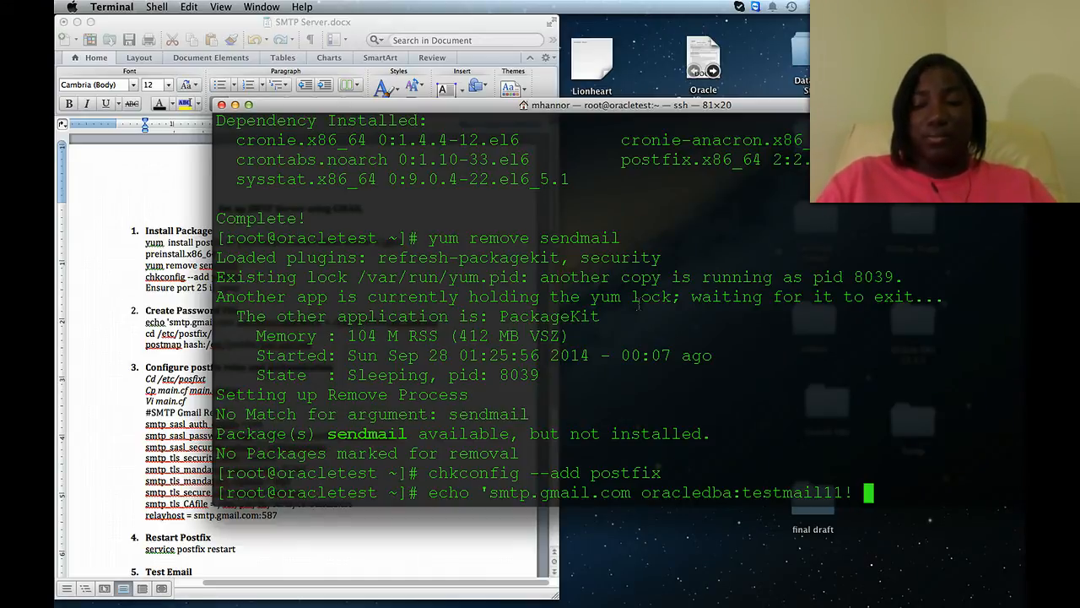
mouse_move(142, 212)
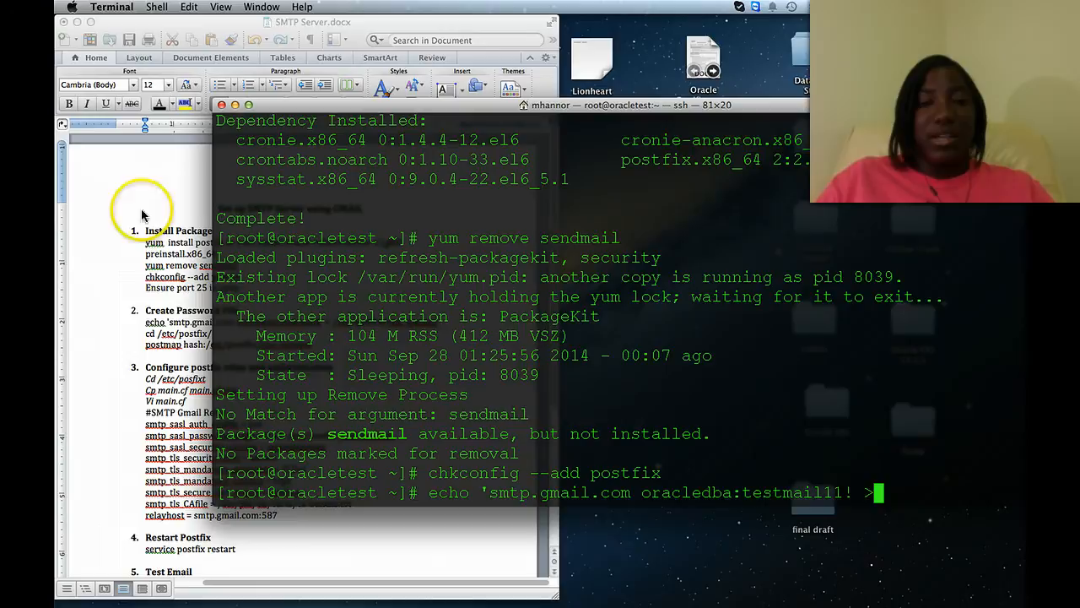
left_click(316, 321)
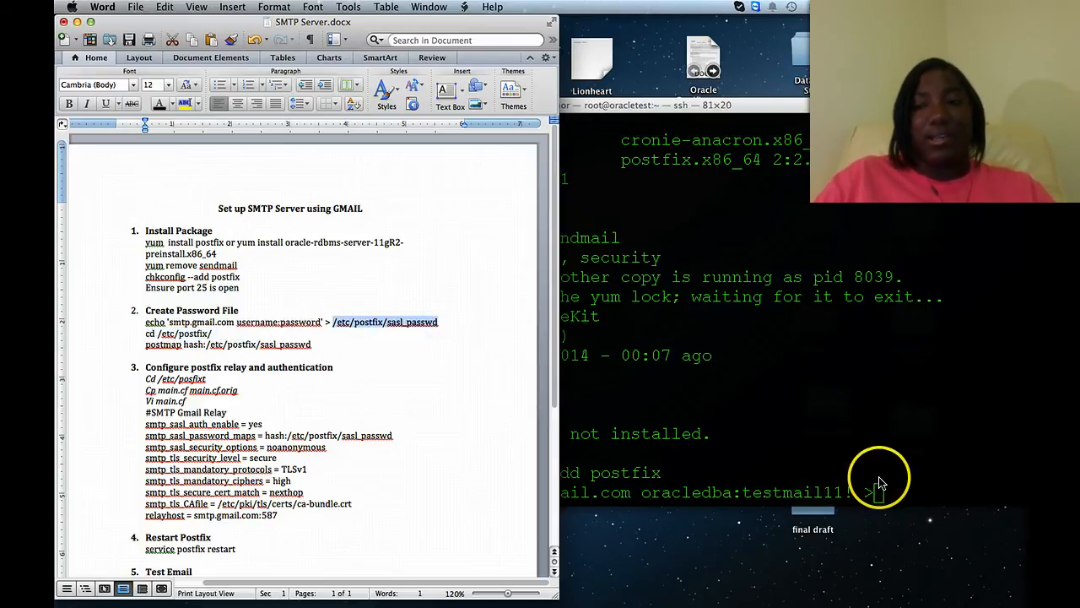
left_click(878, 492)
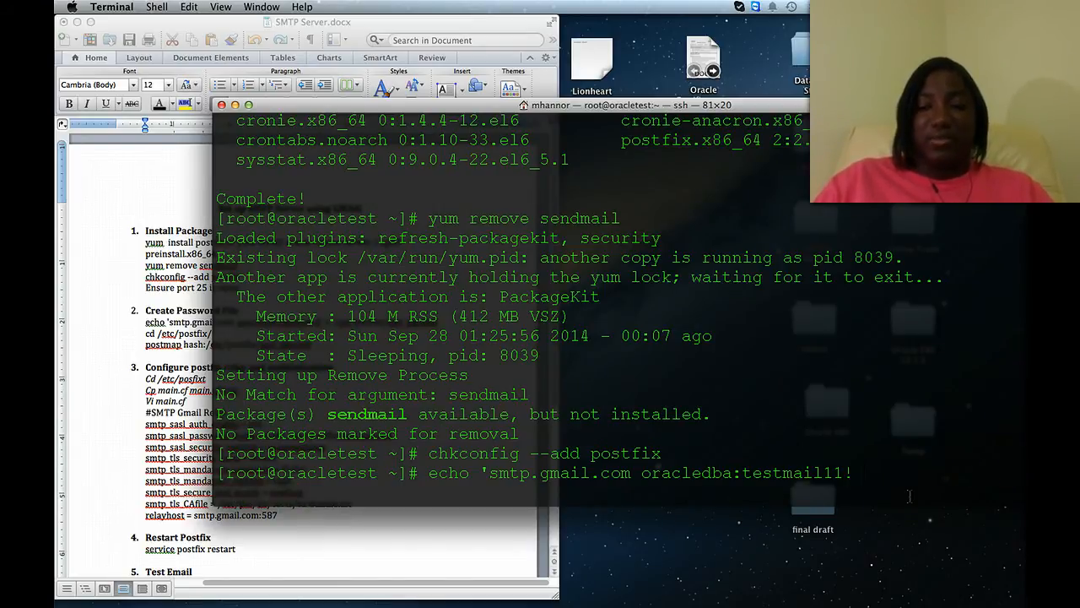
type("' > /etc/postfix/")
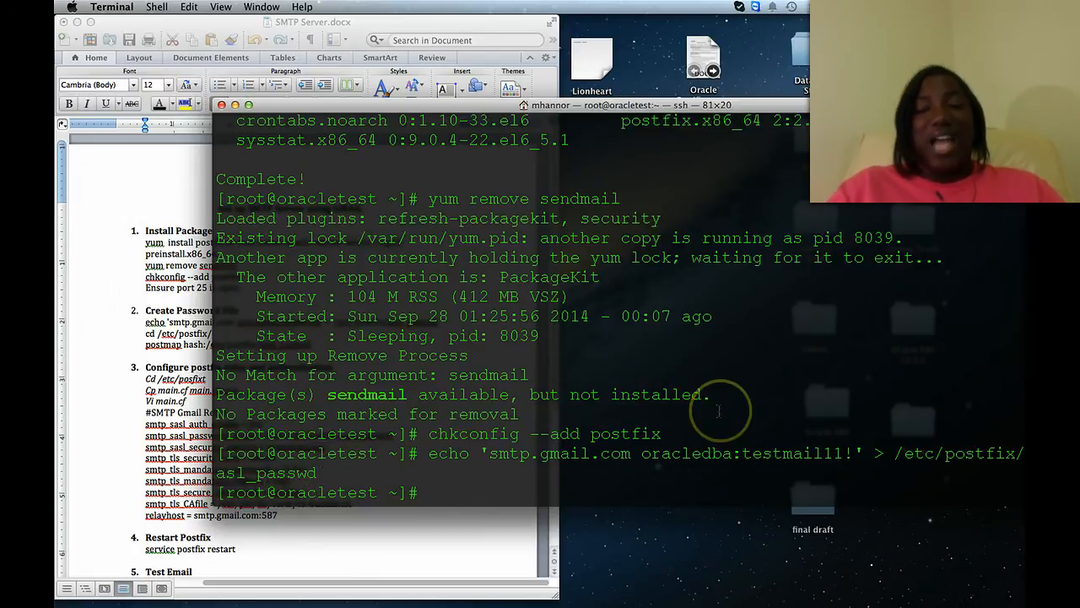
Change into the /etc/postfix/ directory
type("cd")
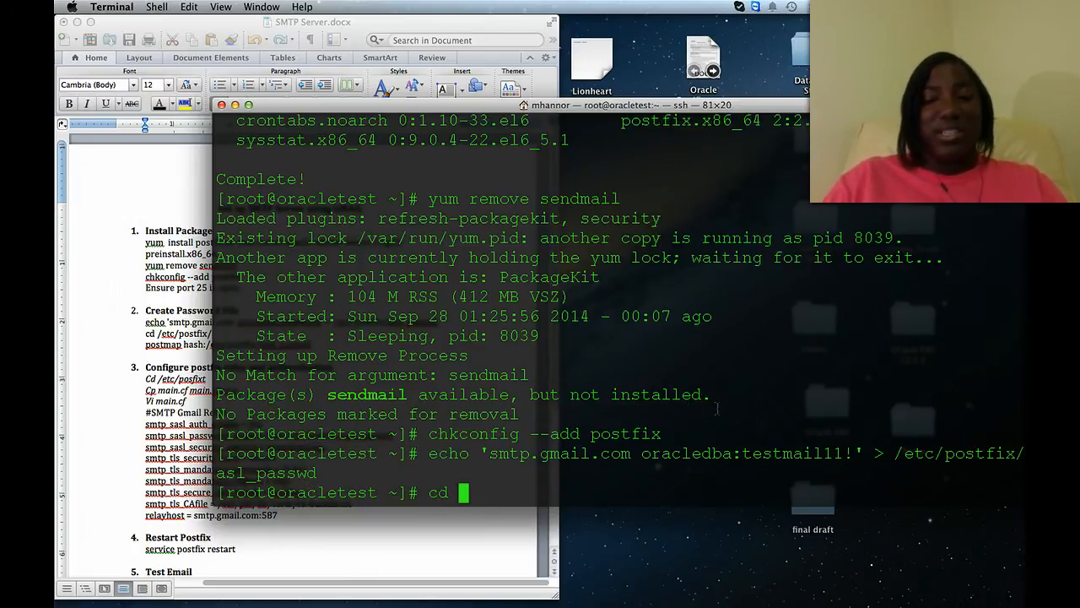
type("/etc")
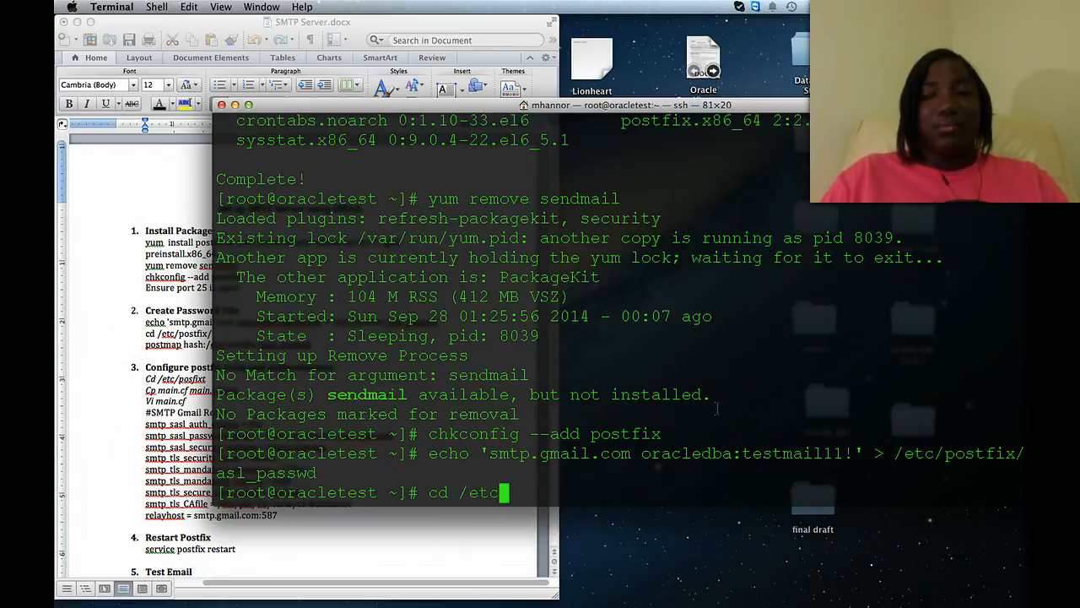
type("postfix/")
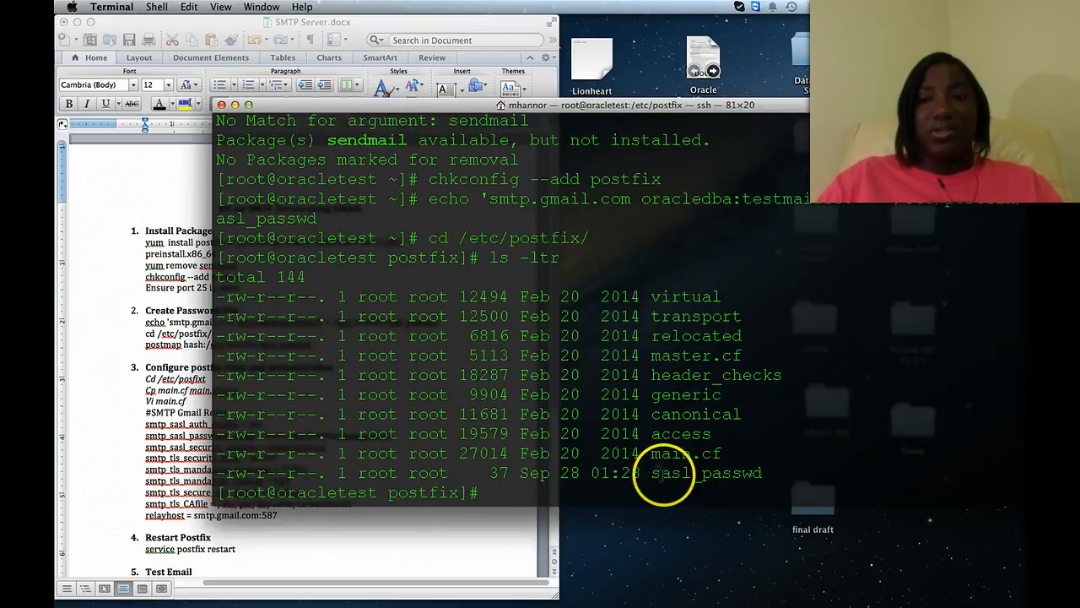
Check sasl_passwd in vi, then hash it with postmap hash:/etc/postfix/sasl_passwd
type("v")
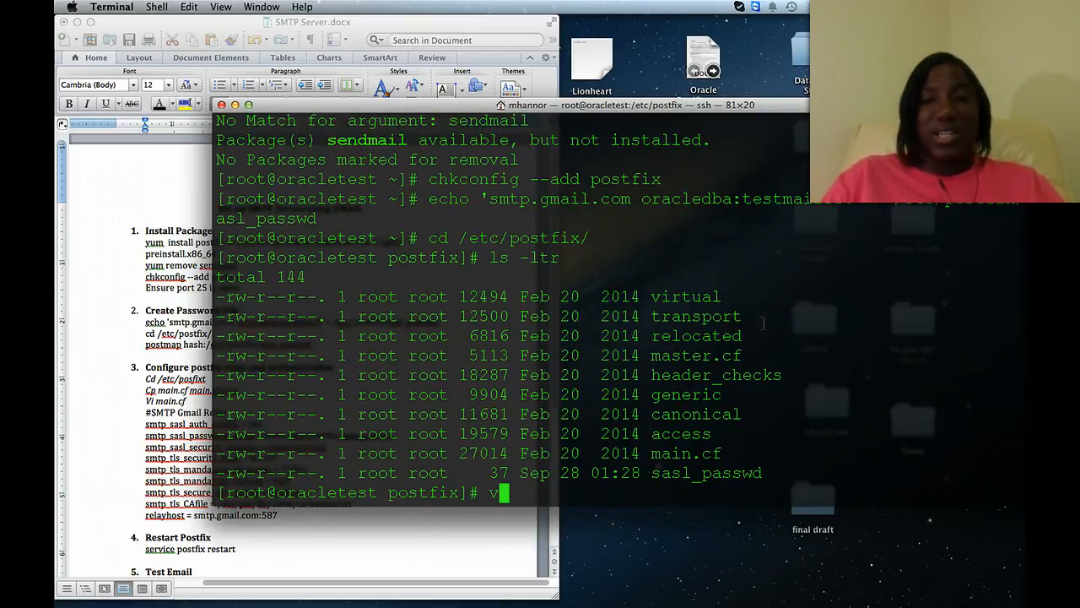
key("Return")
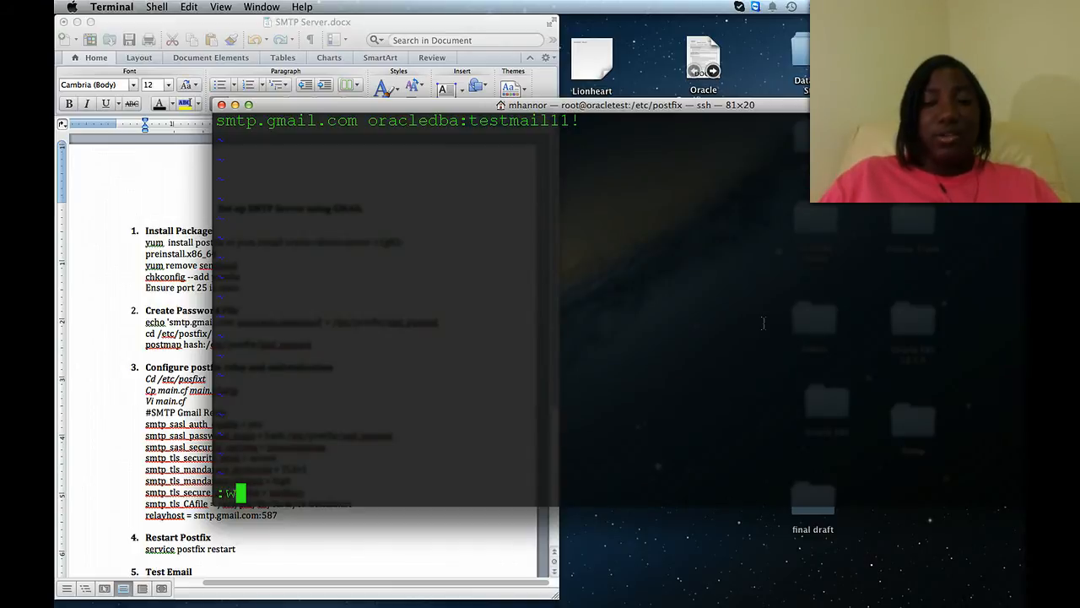
type("q")
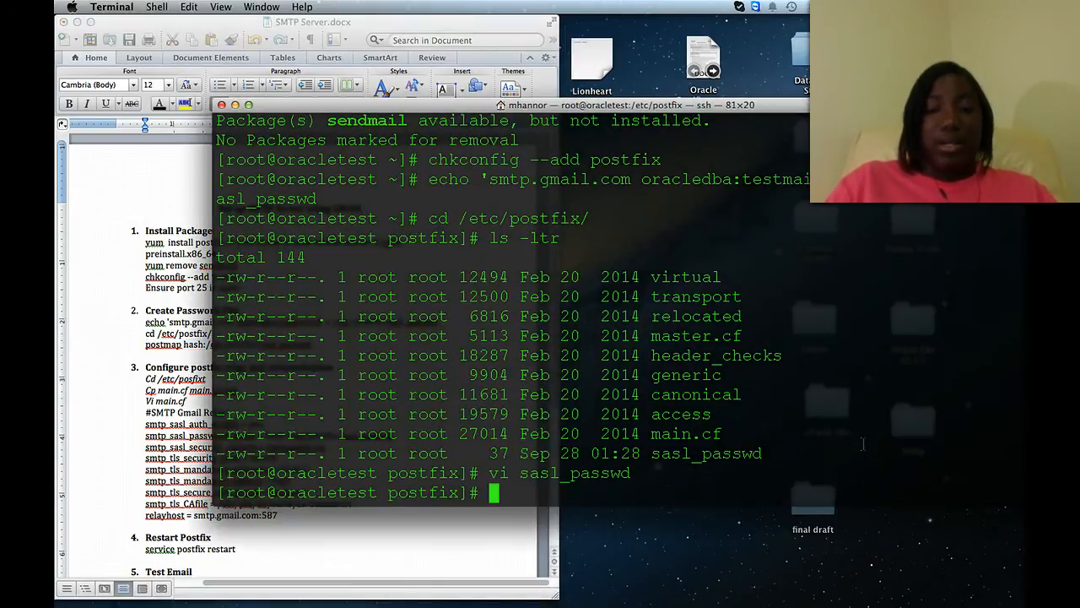
type("postmap hash:/etc/postfix/sasl_passwd")
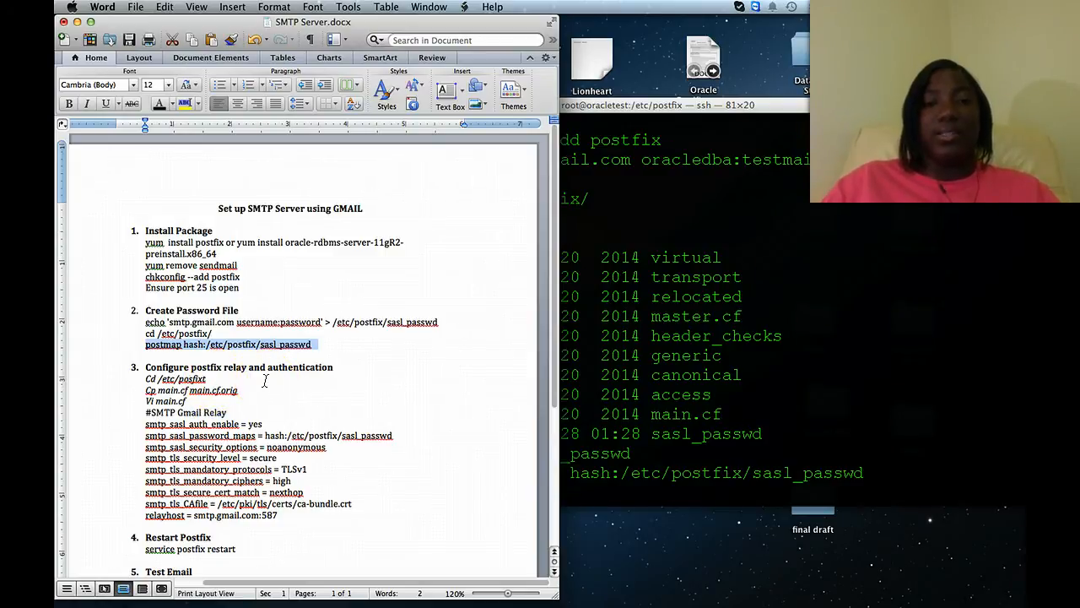
mouse_move(808, 317)
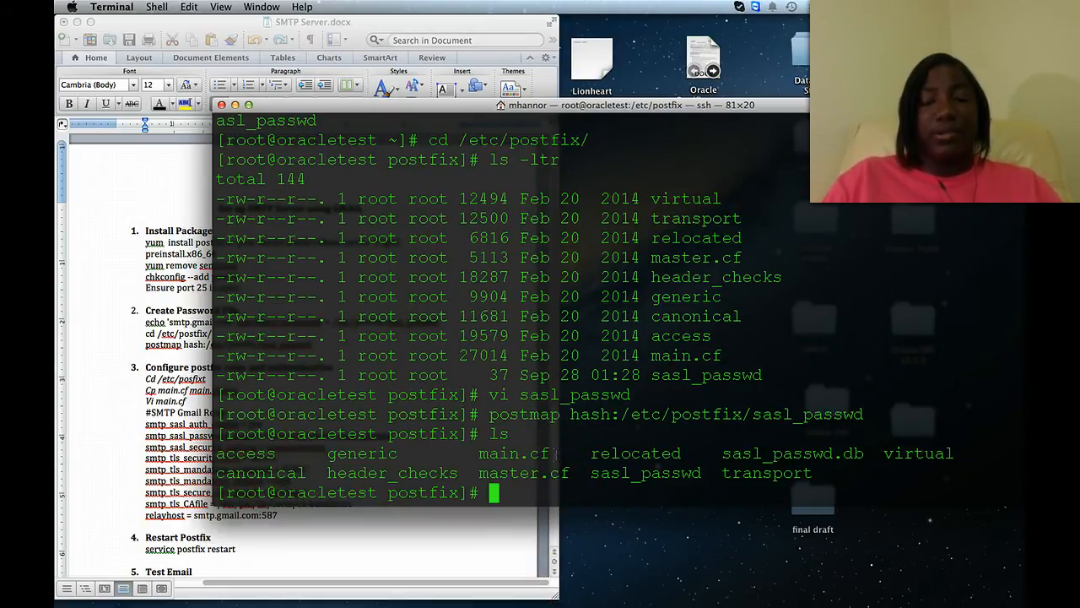
Back up main.cf as main.cf.orig and list the directory
type("cp main.cf main")
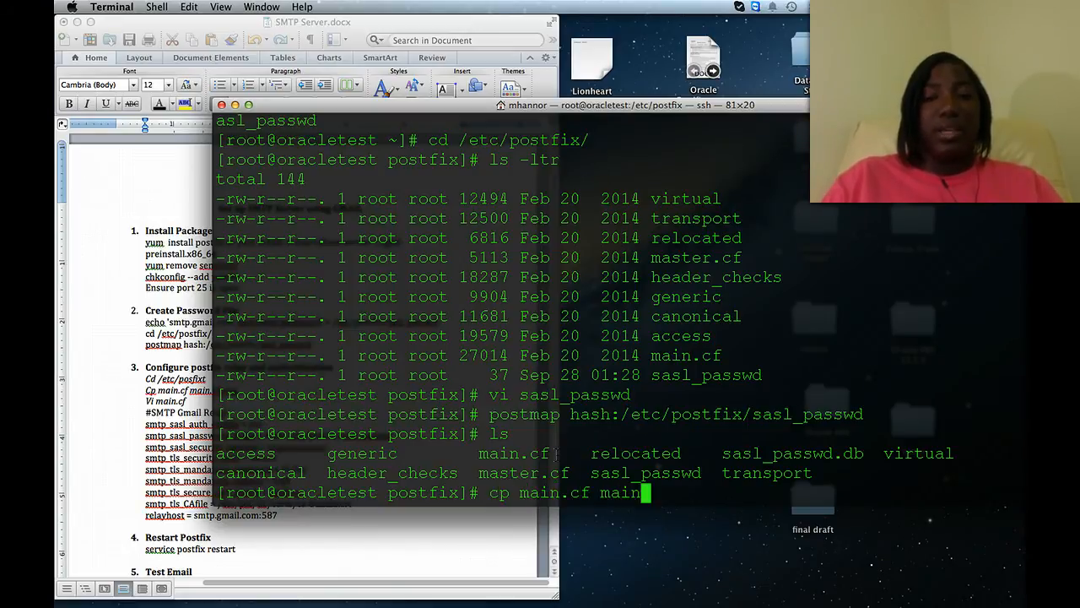
type(".orig")
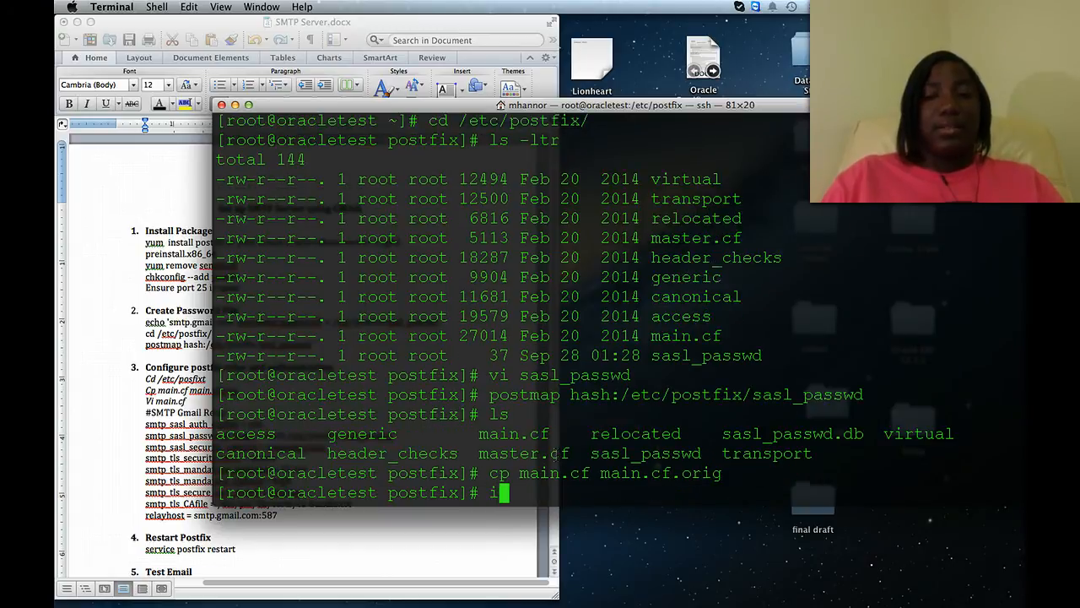
key("Return")
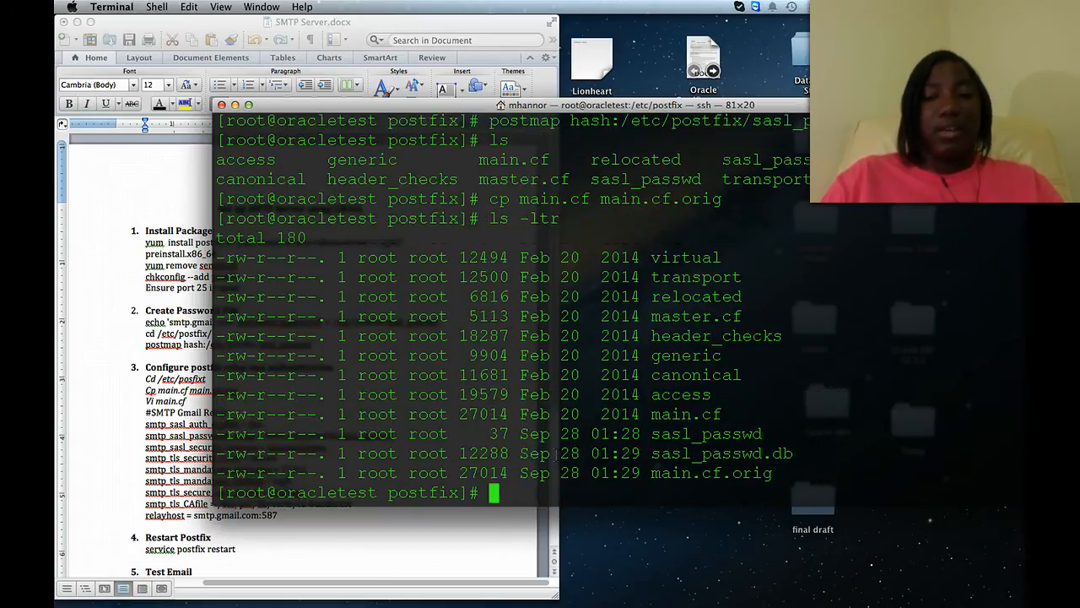
Append the Gmail relay block with relayhost smtp.gmail.com:587 to main.cf and save
type("vi m")
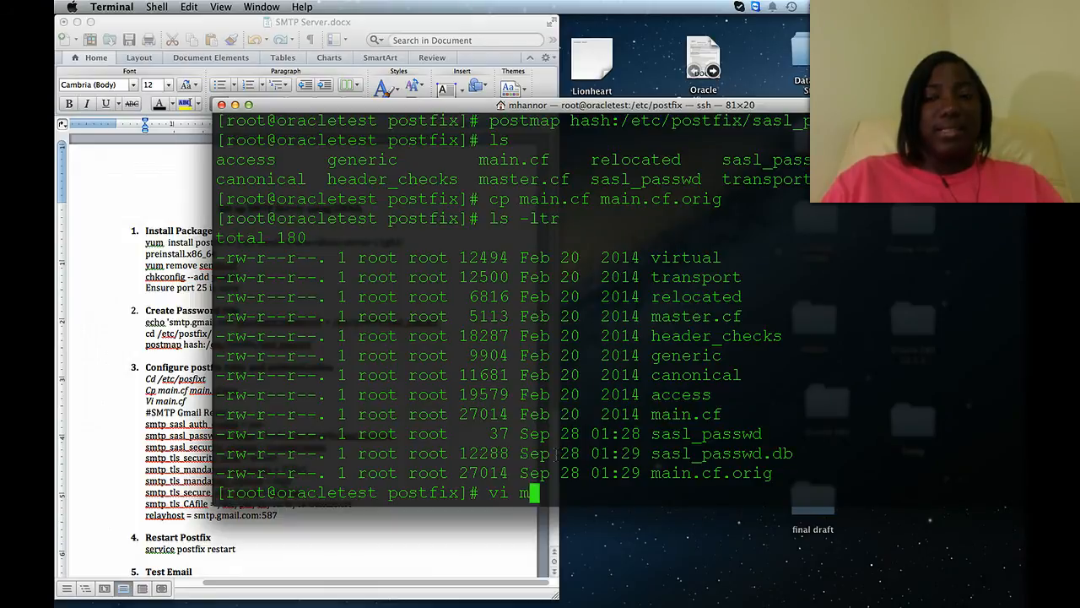
key("Return")
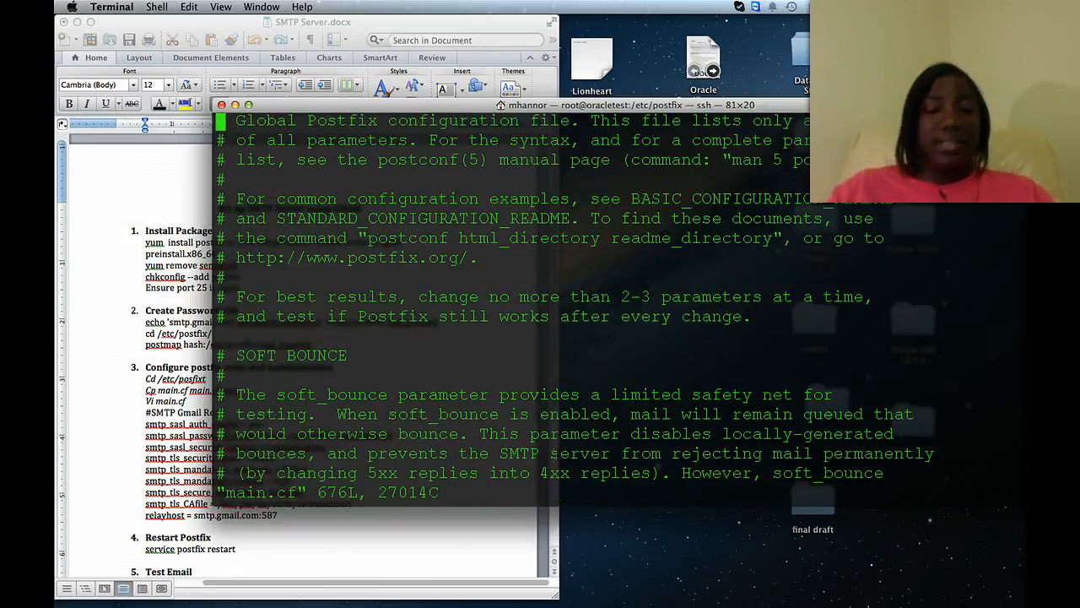
scroll("down", 3)
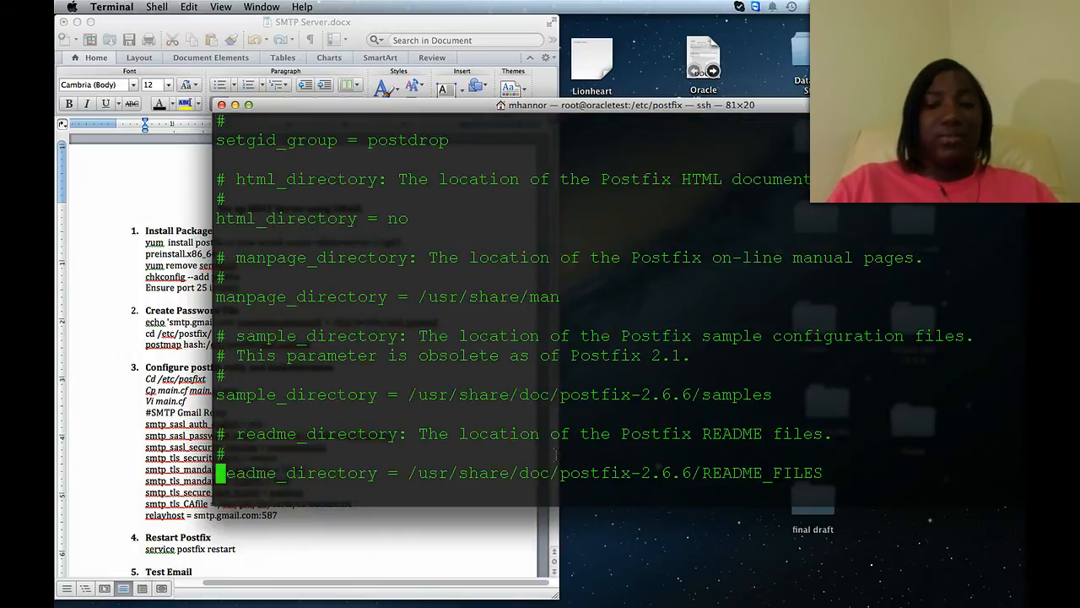
key("i")
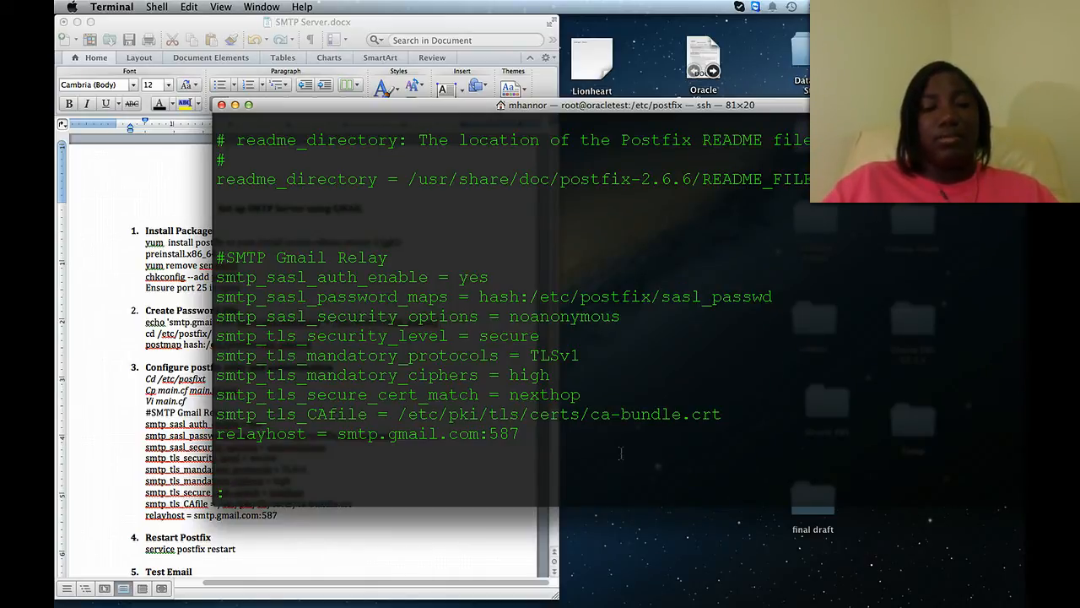
type("w")
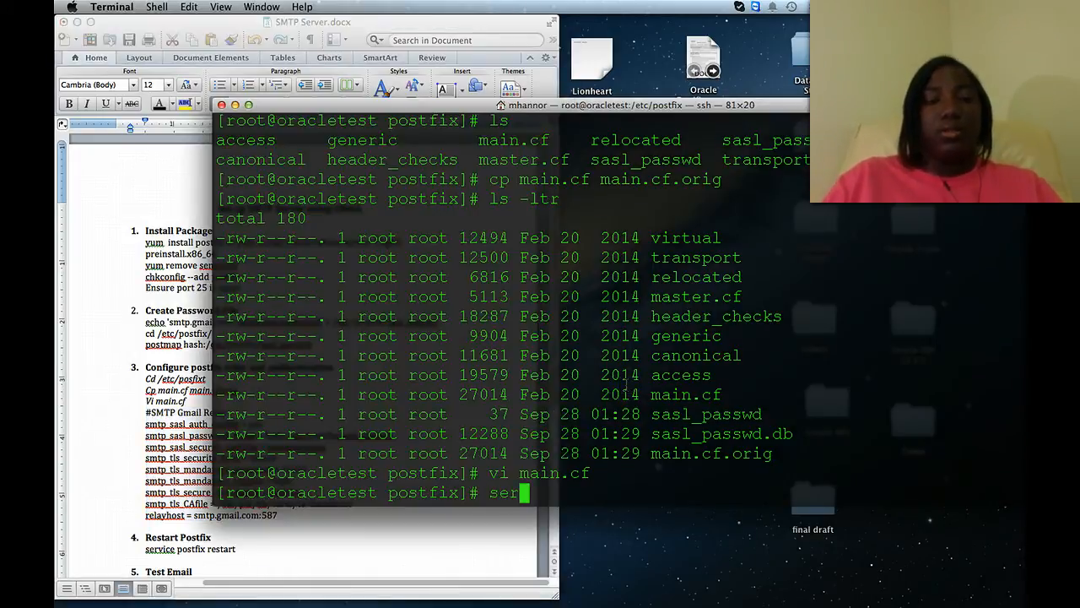
Restart Postfix with 'service postfix restart'
type("vice pos")
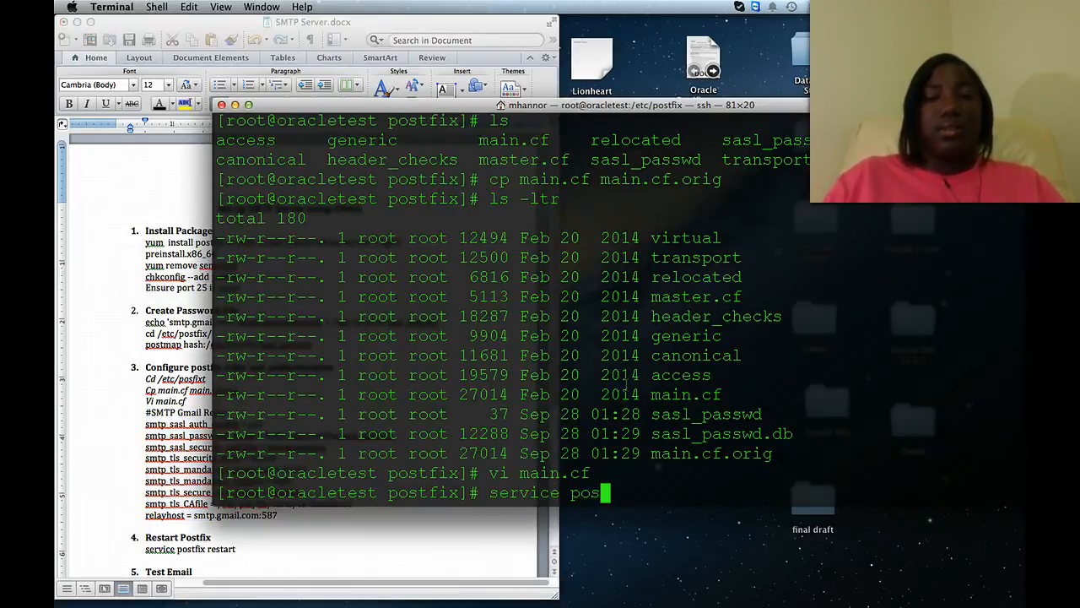
type("tfix start")
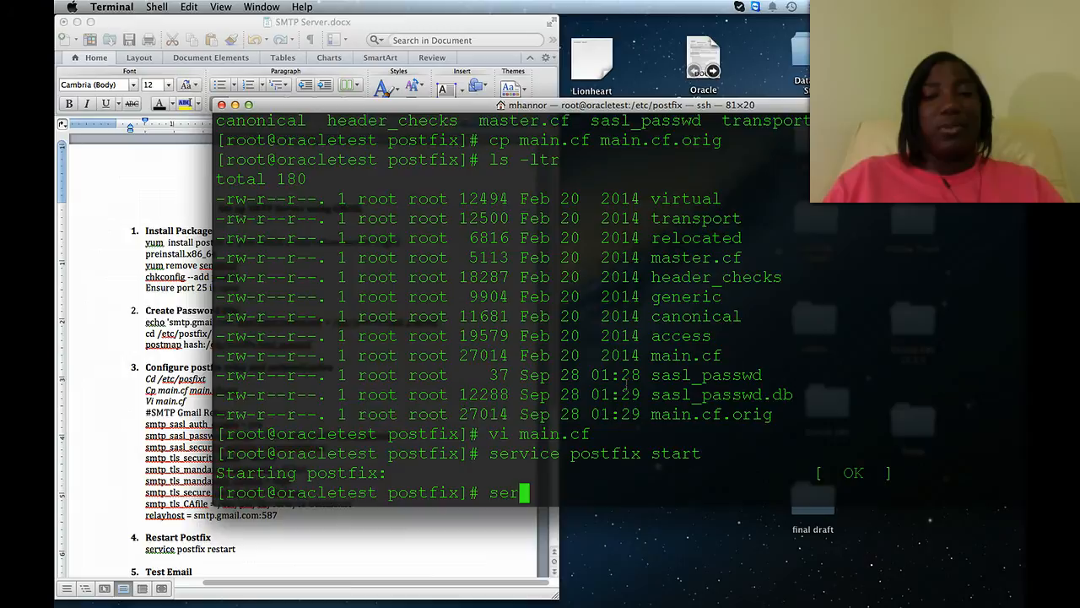
type("vice posr")
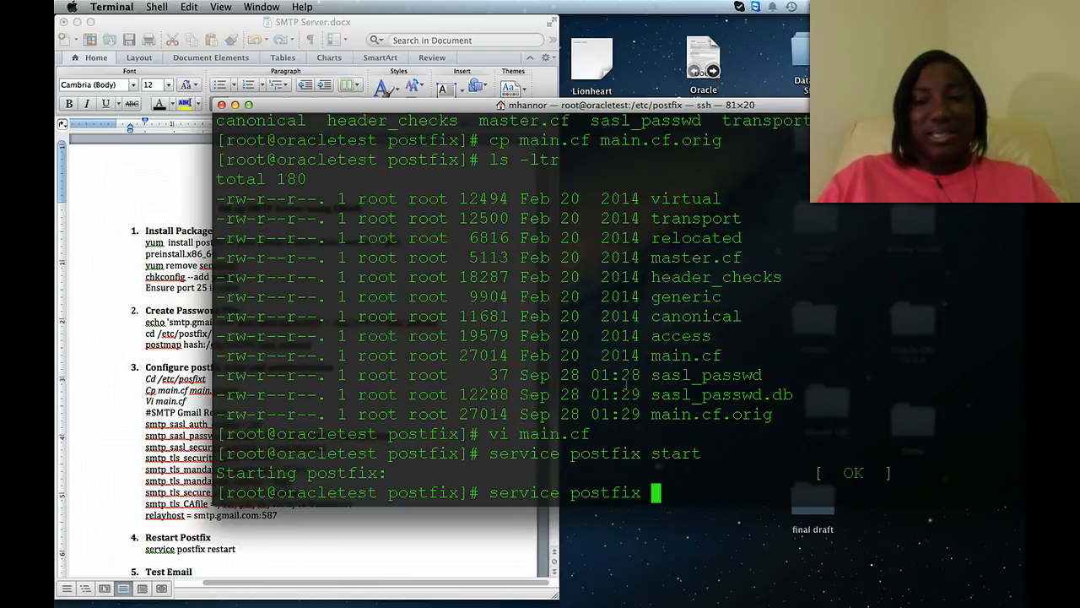
type("restart")
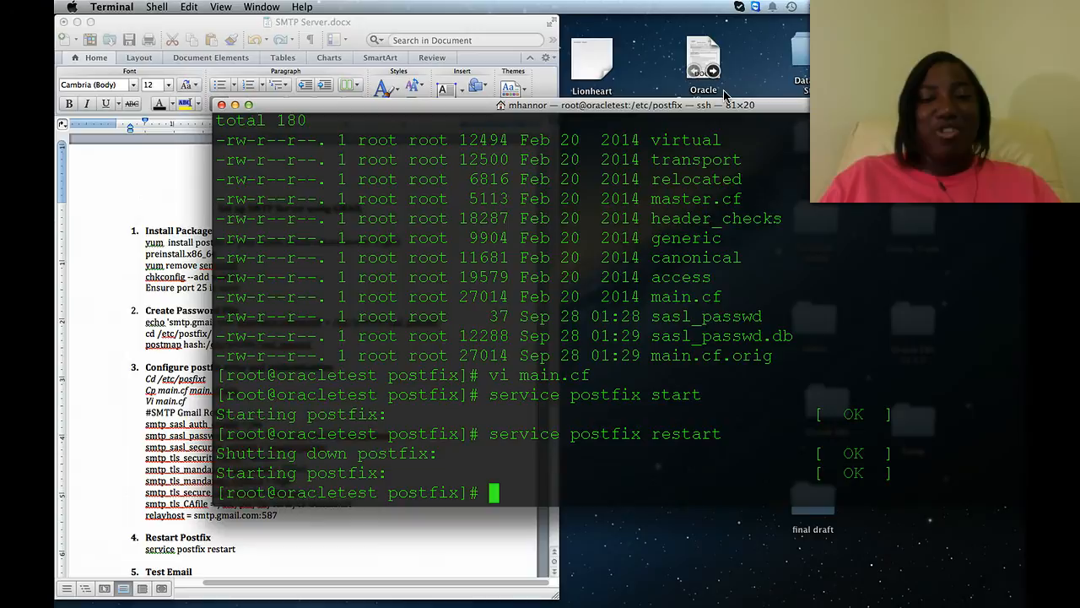
type("mail")
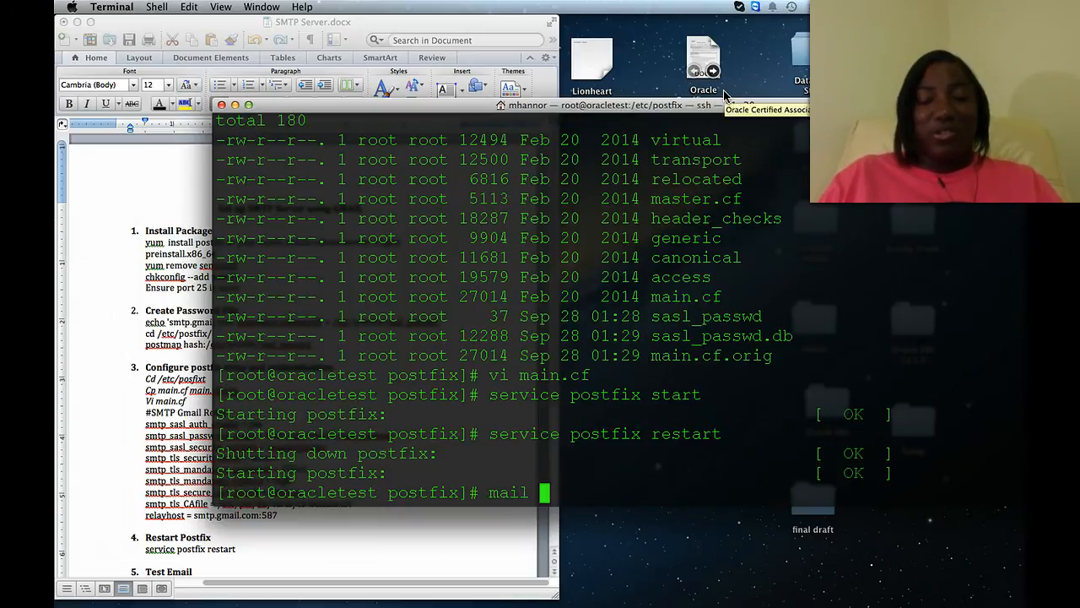
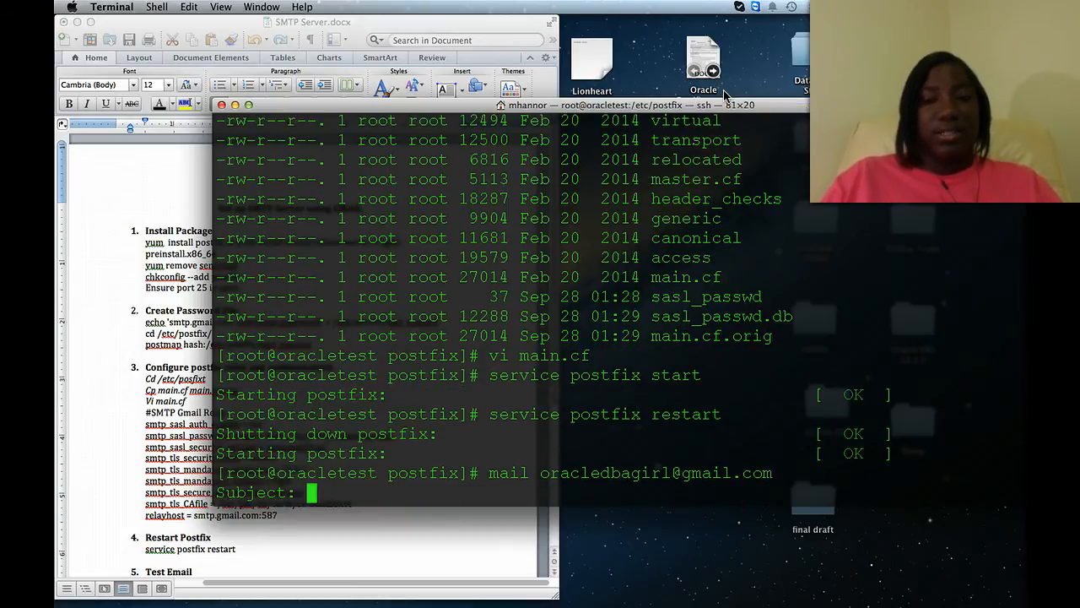
type("Hey This is")
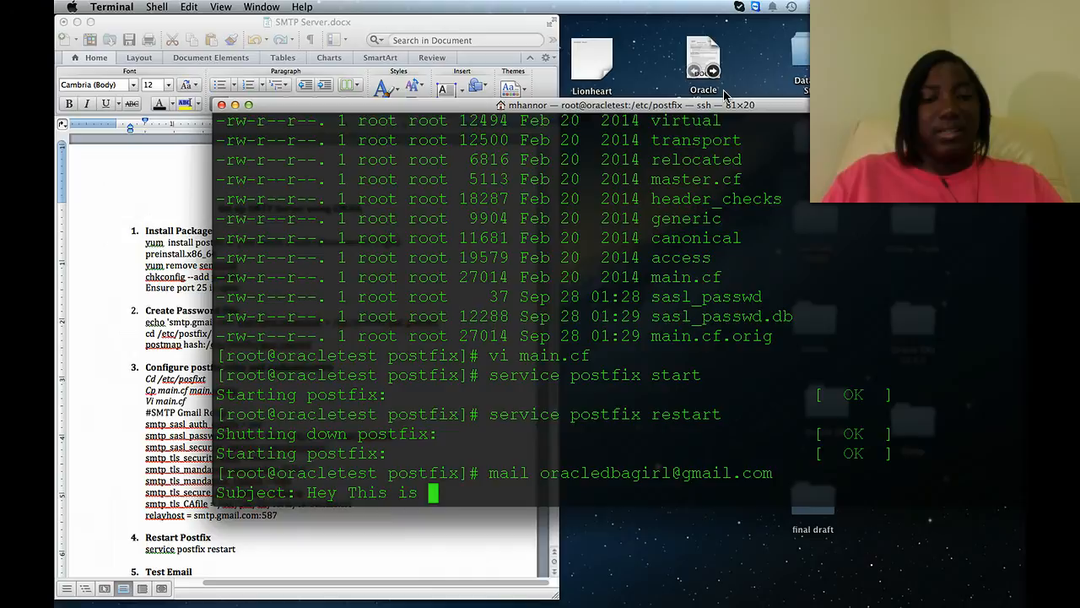
type("a test")
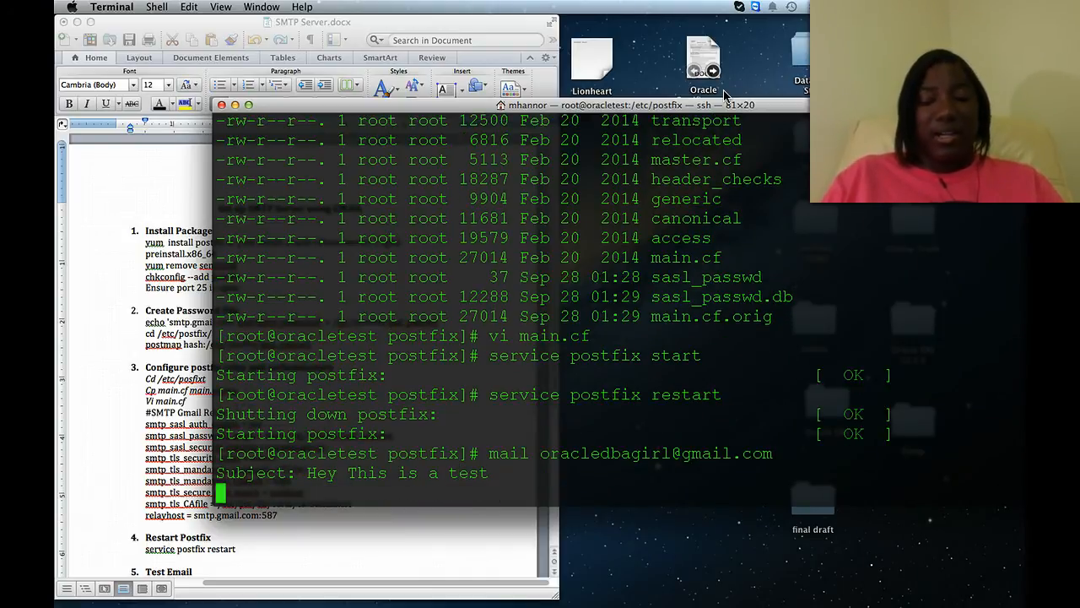
type("Just Testing")
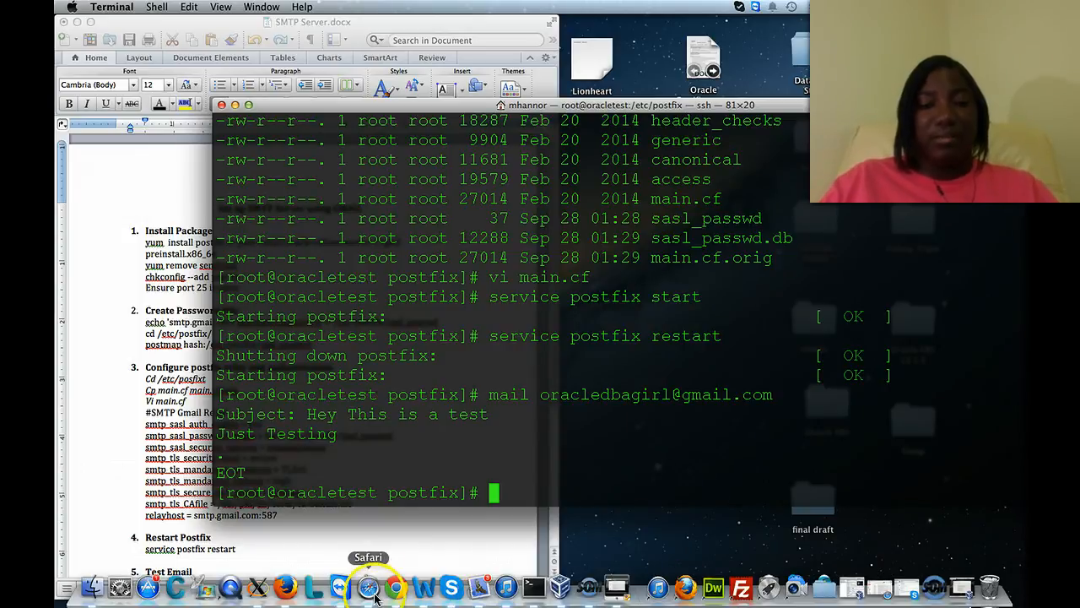
left_click(392, 585)
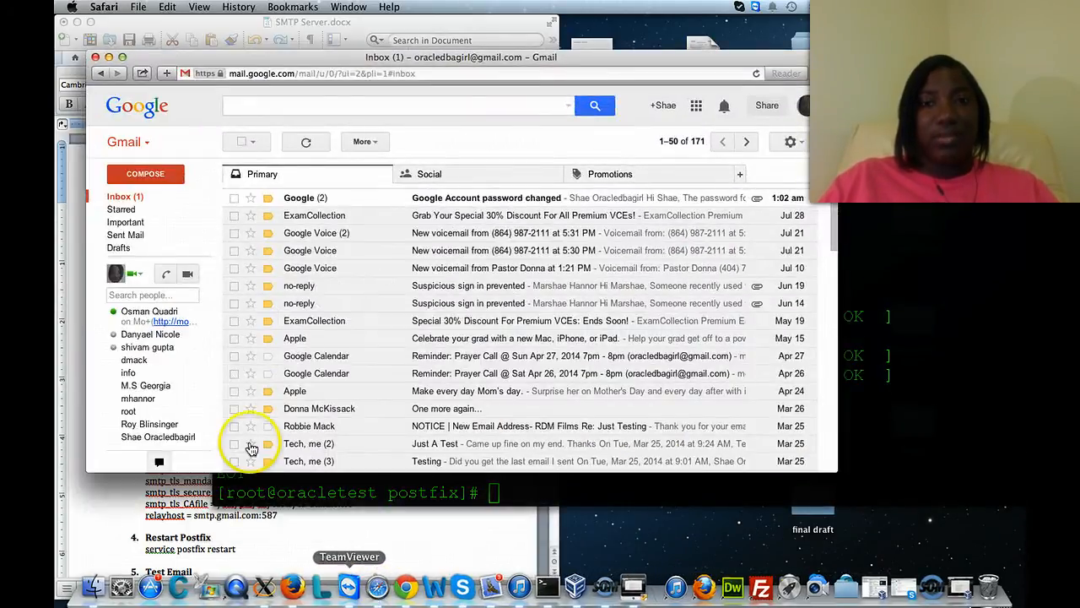
Refresh the Gmail inbox in Safari to look for the test email
left_click(125, 196)
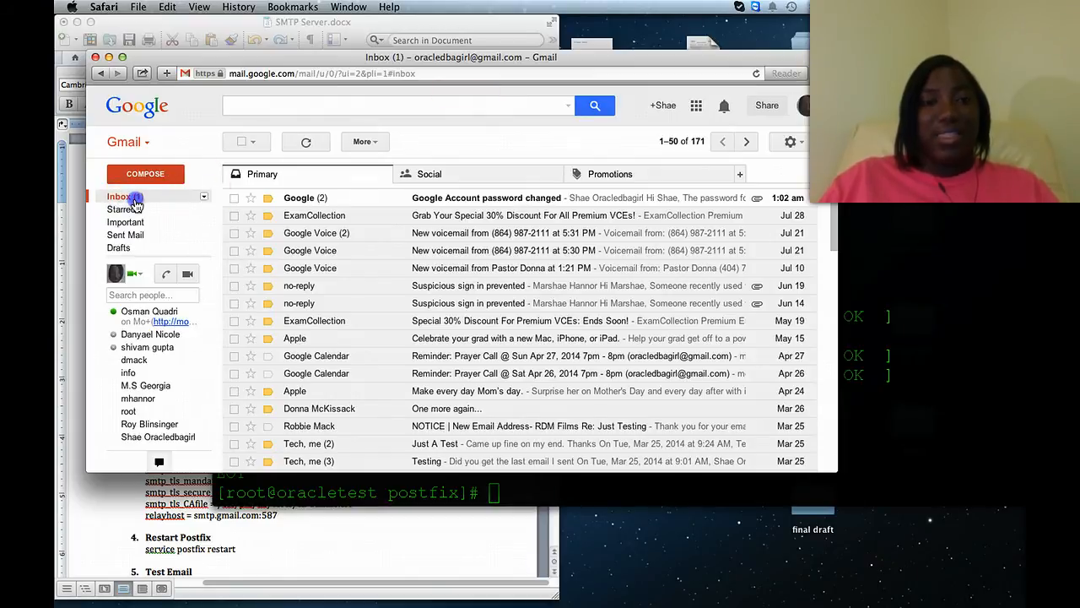
left_click(121, 210)
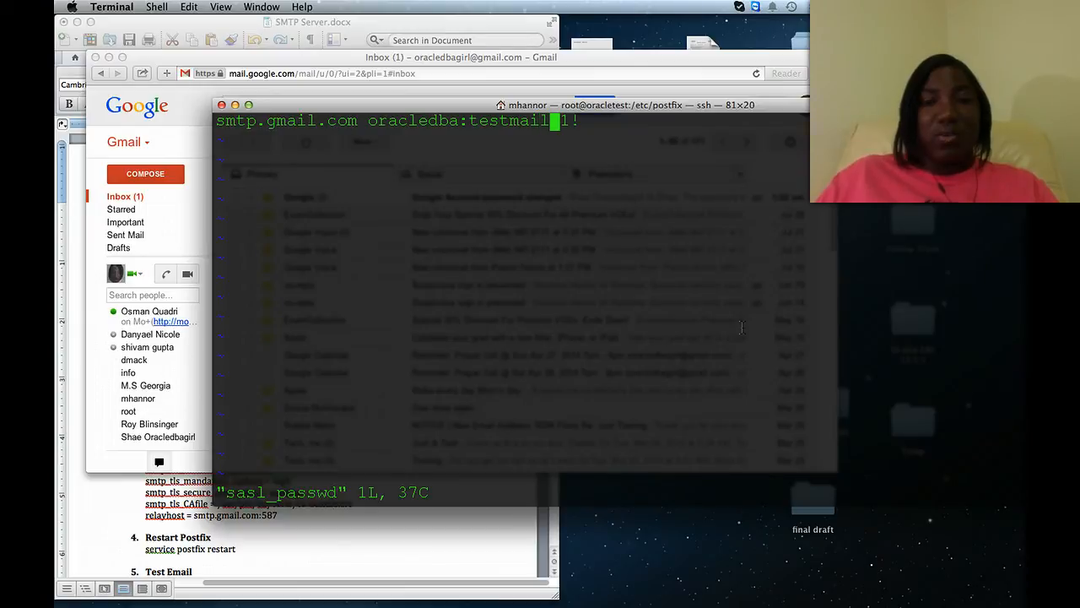
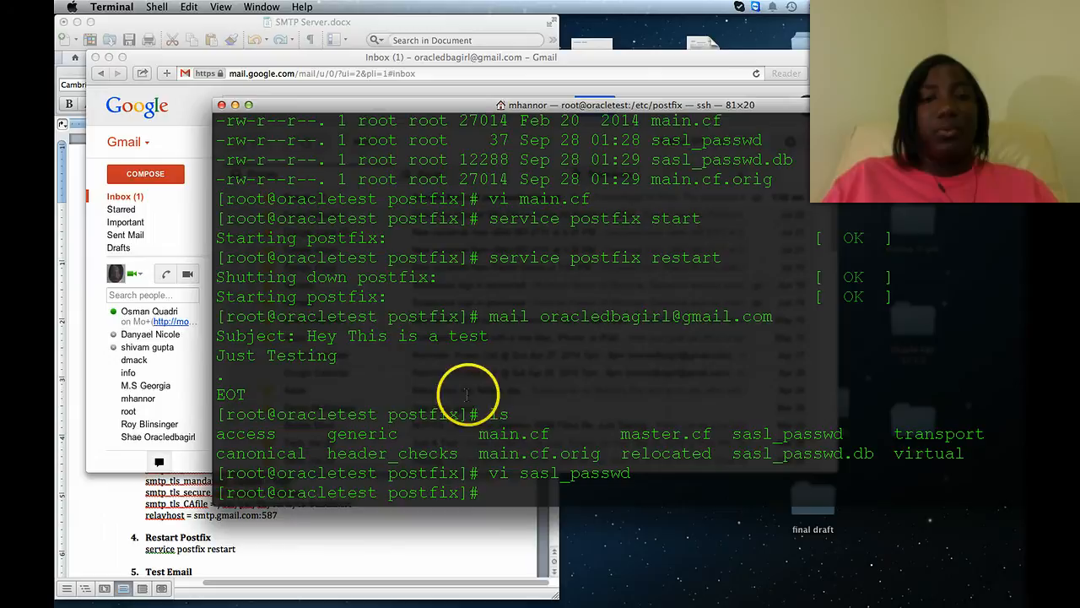
Fix the password in sasl_passwd, rehash it with postmap, and begin a new mail command
mouse_move(327, 539)
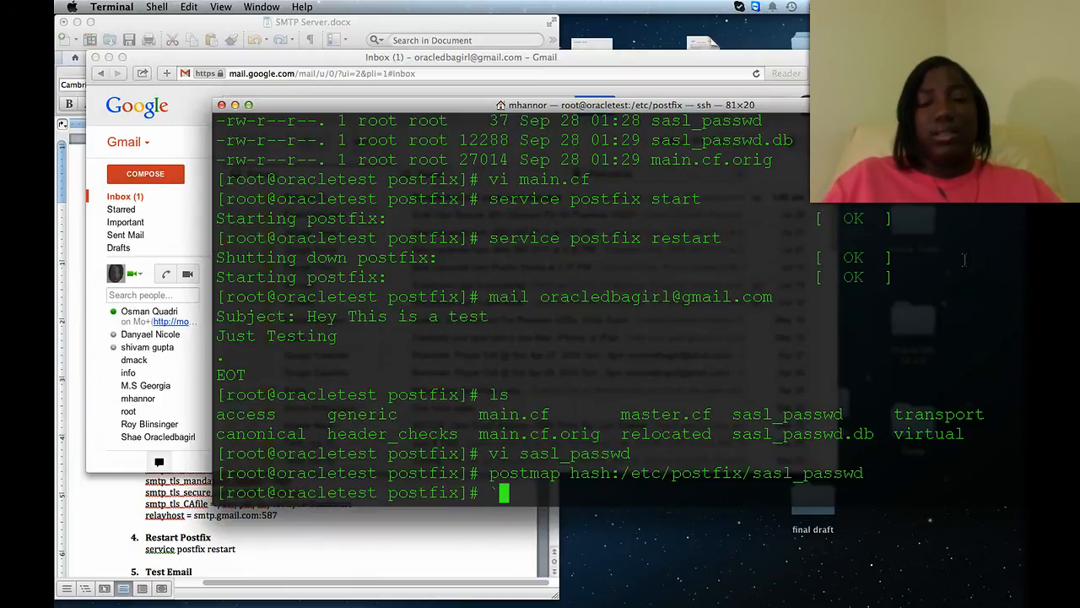
type("mail")
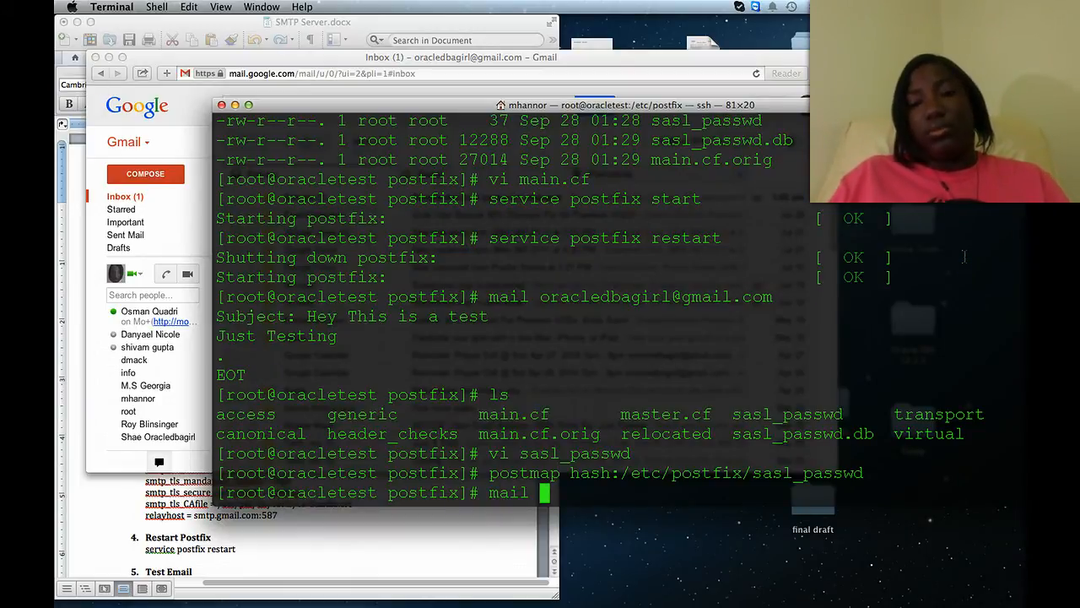
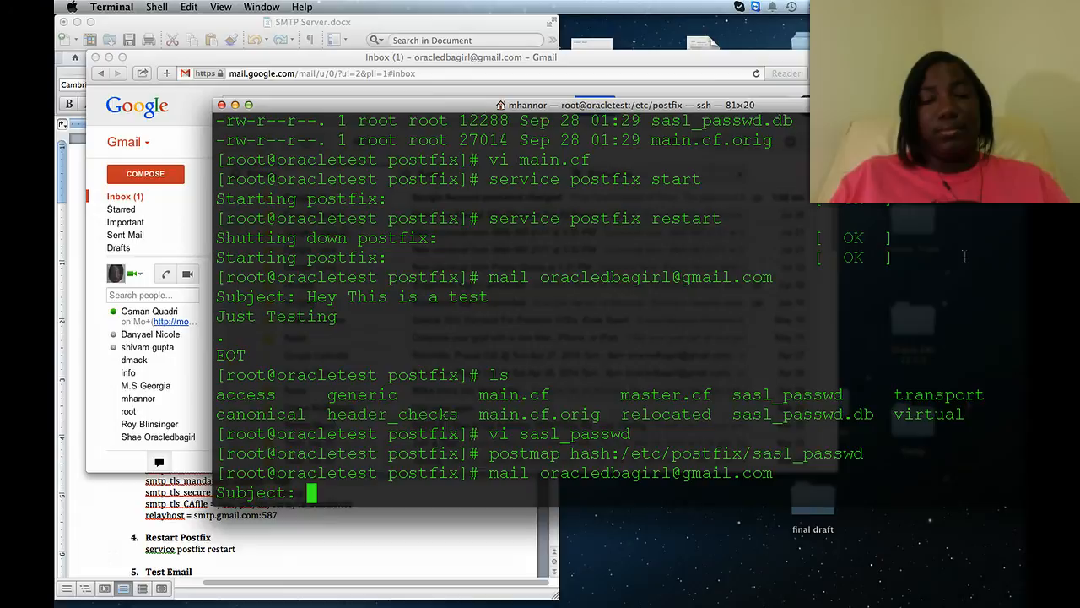
type("Te")
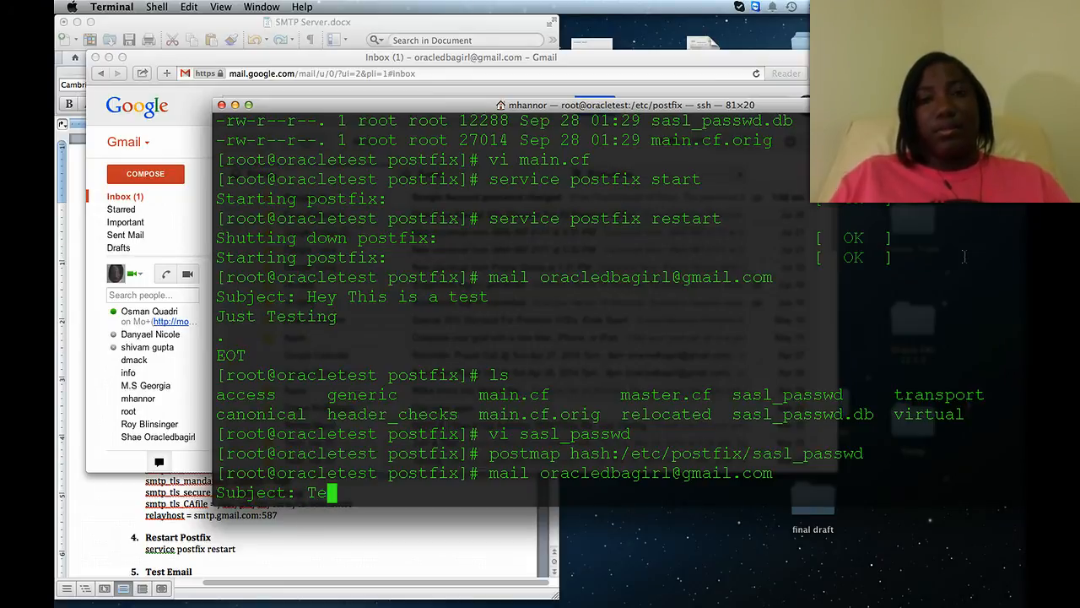
type("st Email")
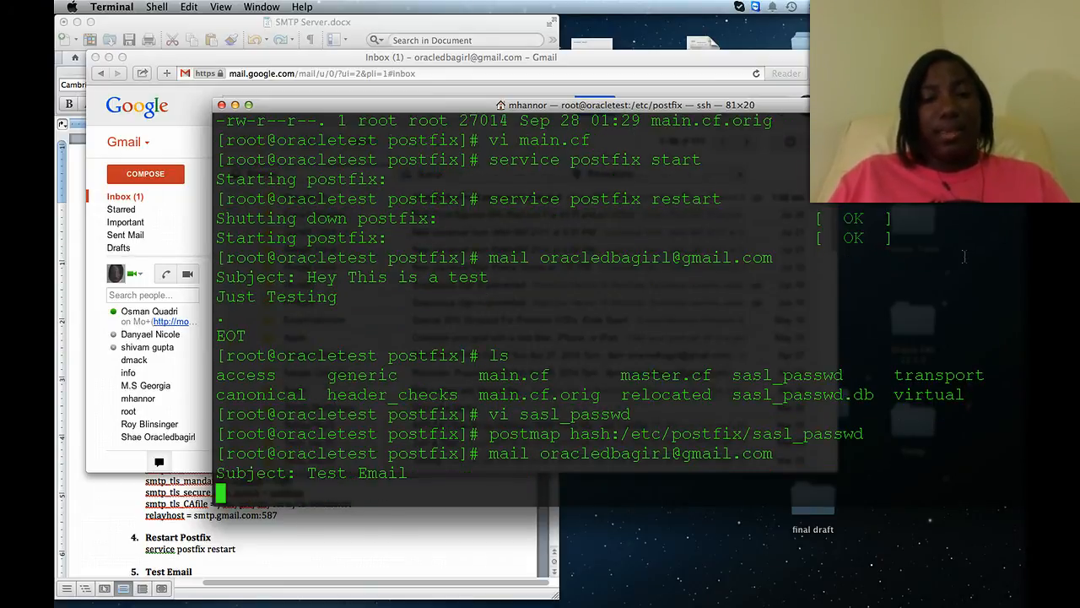
type("Hey Just Testing")
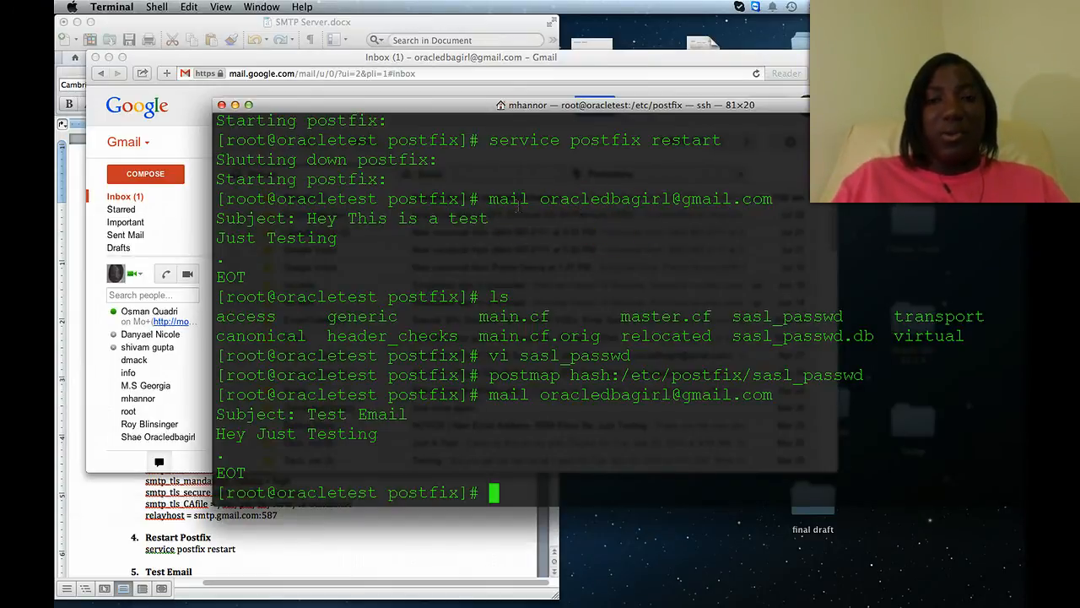
List files with ls -ltr, run set -o vi, and rebuild sasl_passwd with postmap
type("ls -")
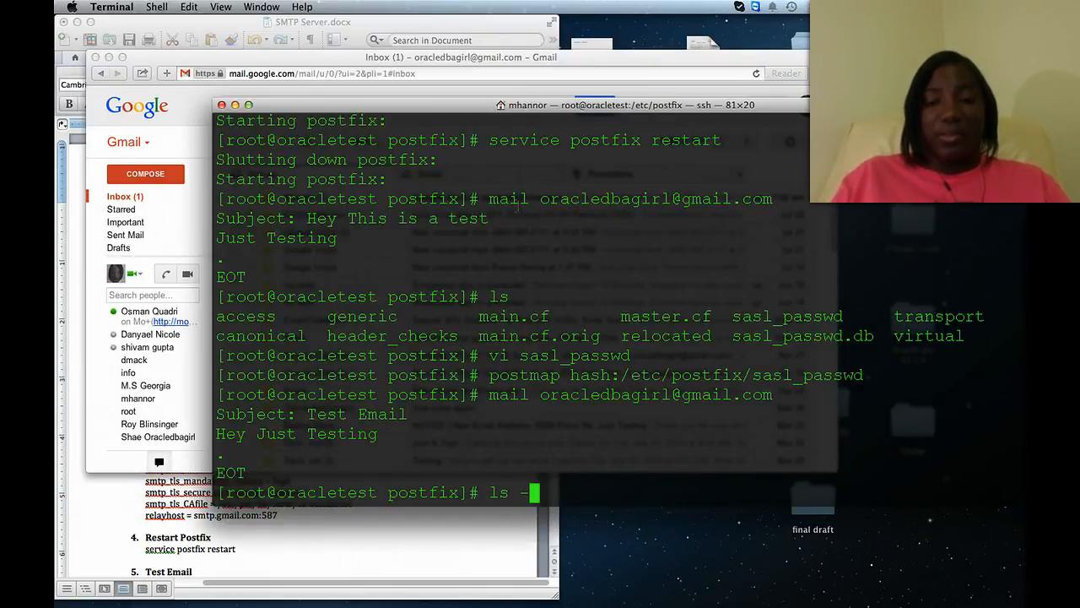
type("ls -ltr")
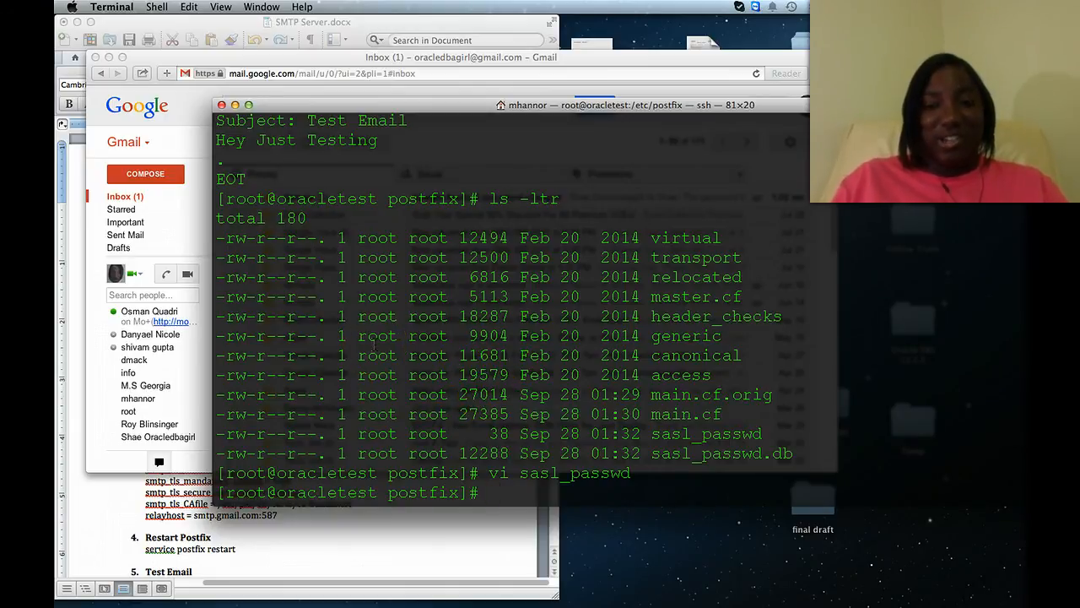
type("set -o vi")
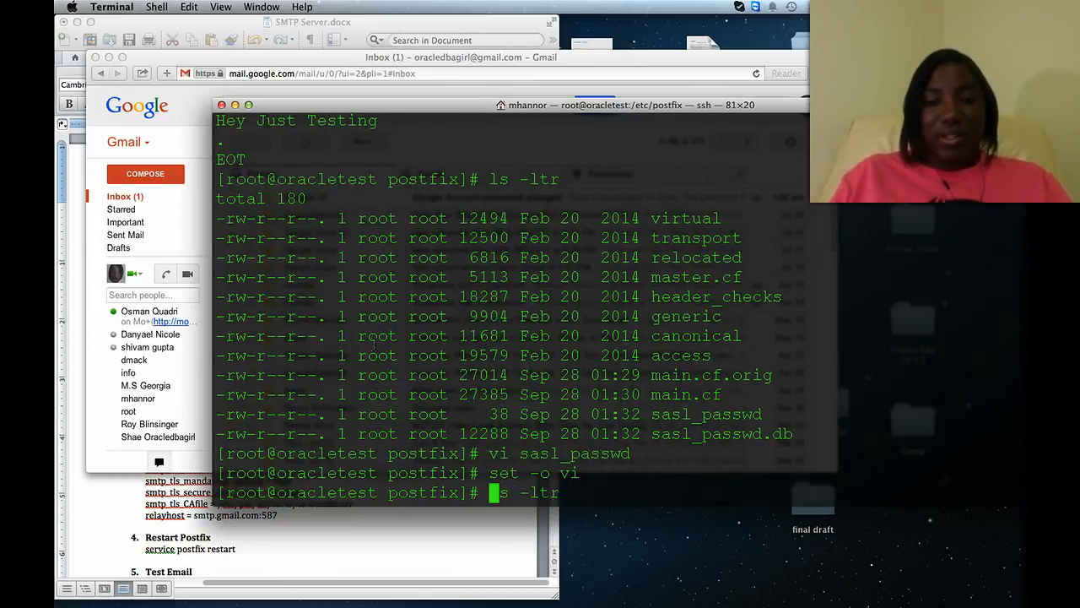
type("postmap hash:/etc/postfix/sasl_passwd")
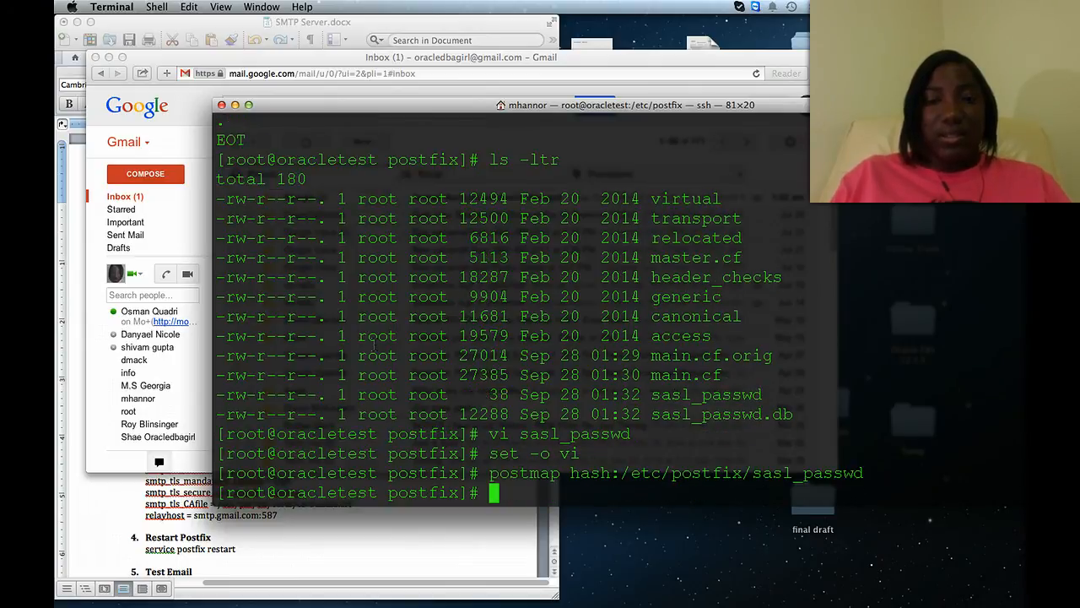
type("set -o vi")
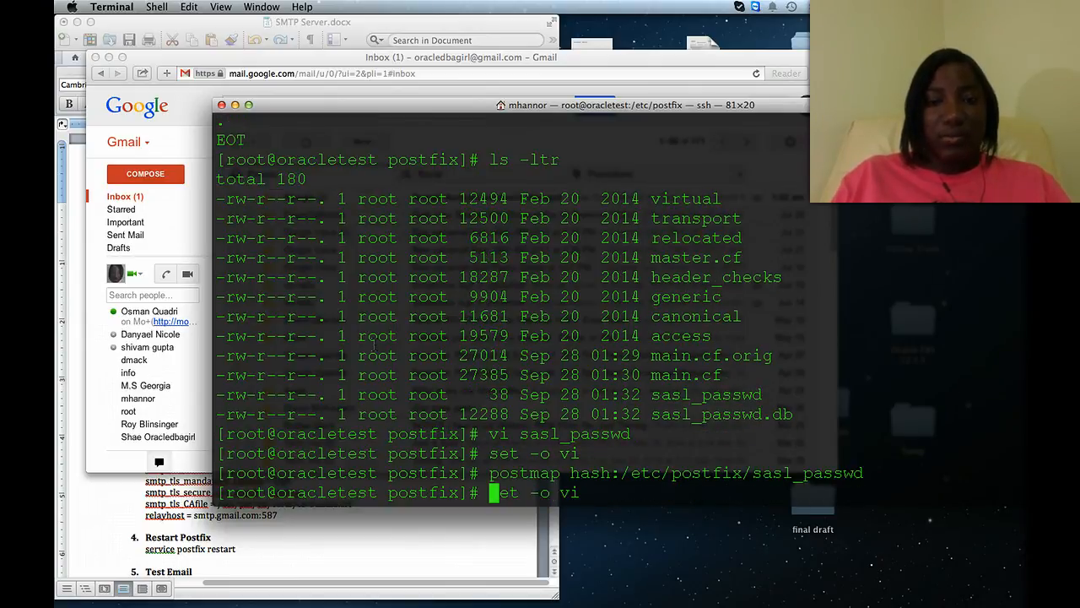
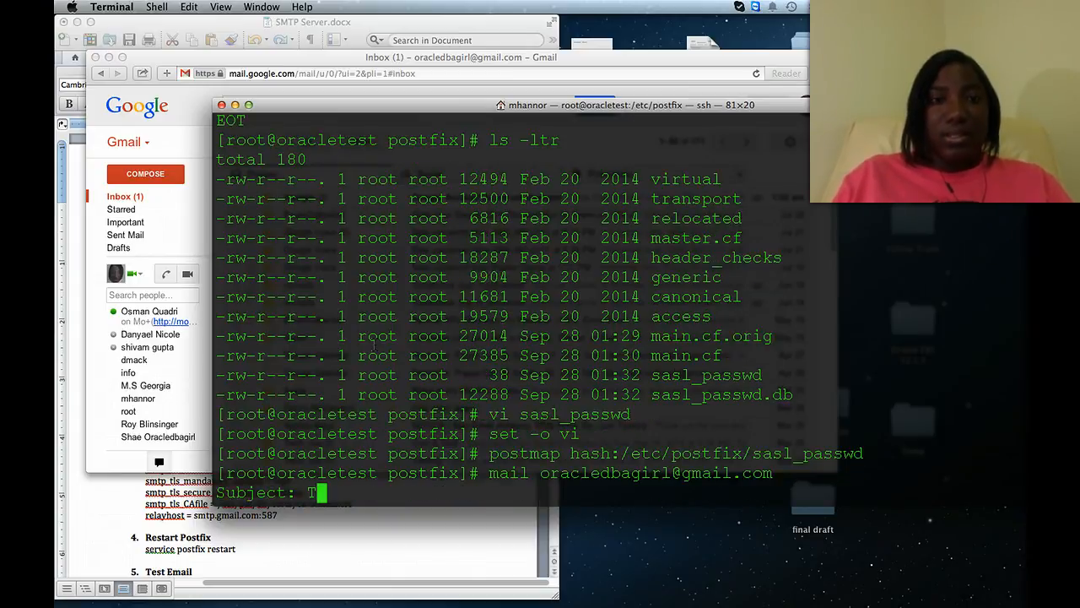
type("EST EMAIL")
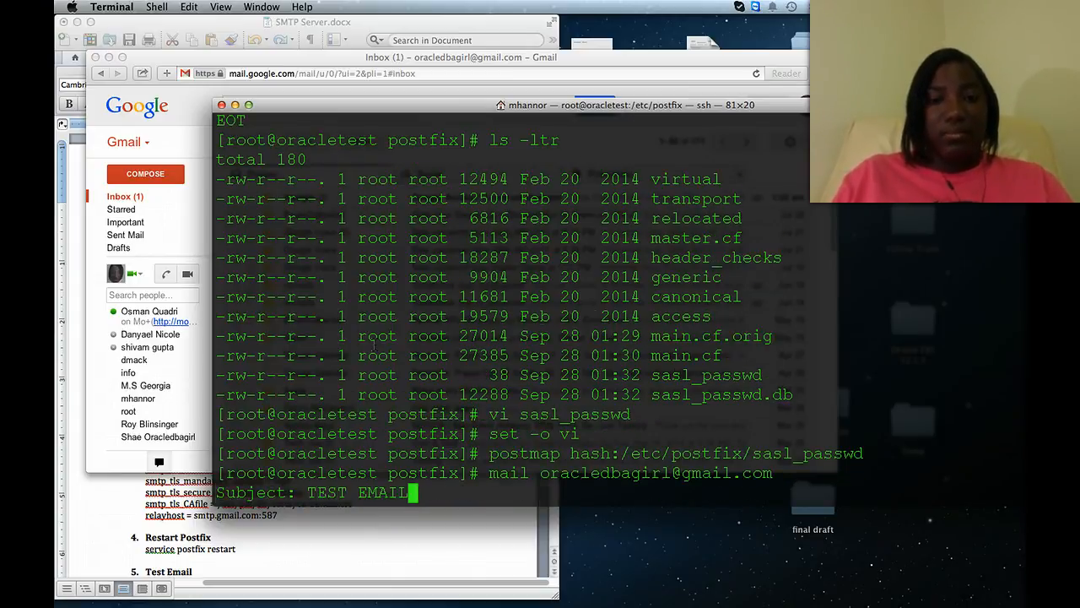
type("Just Test")
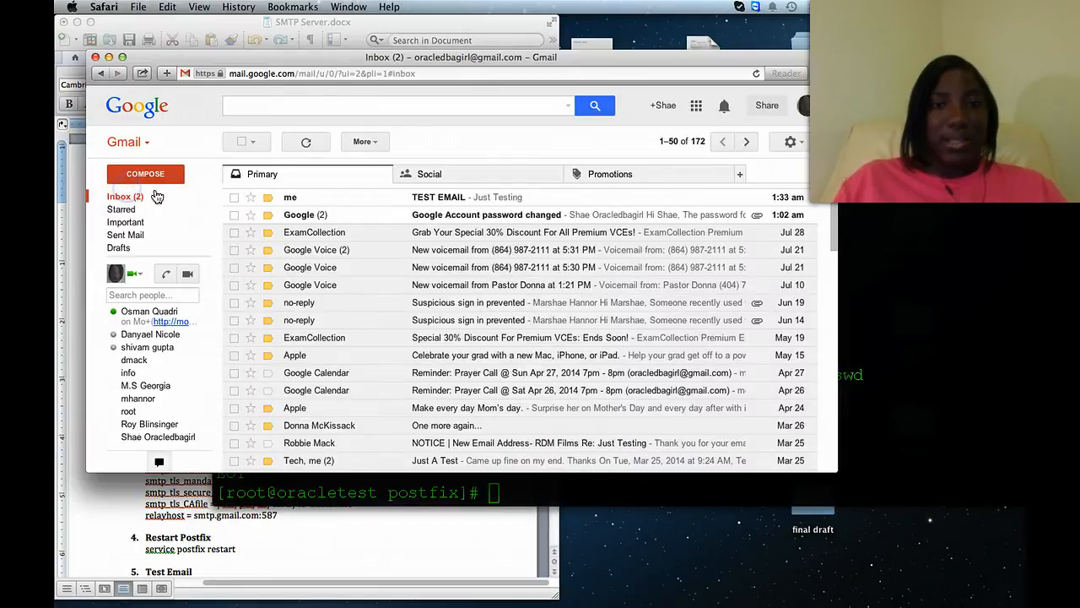
mouse_move(375, 214)
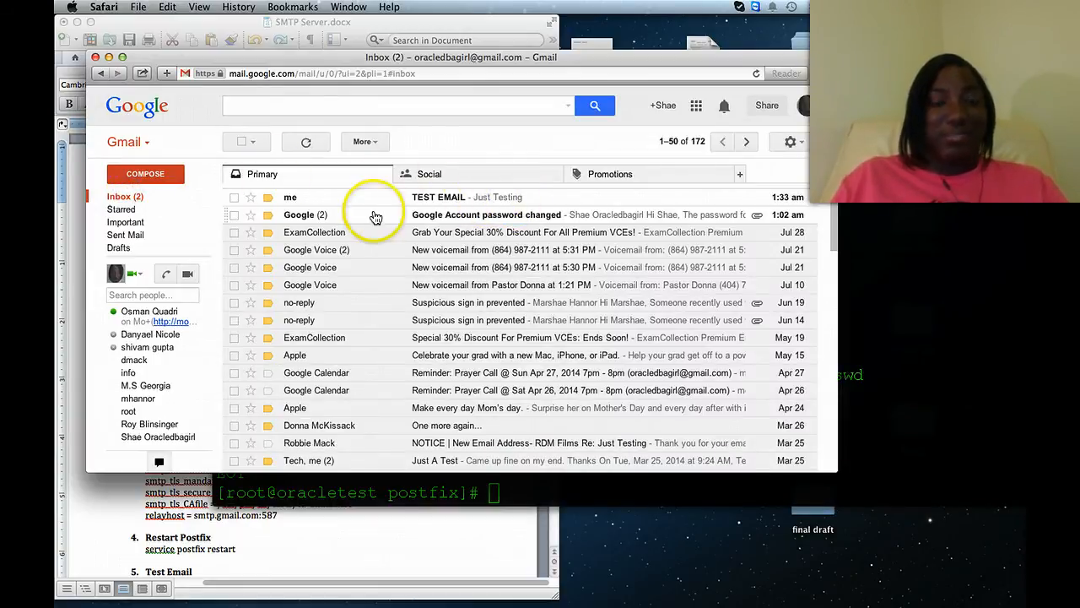
Select the received TEST EMAIL message in Gmail and delete it
left_click(234, 196)
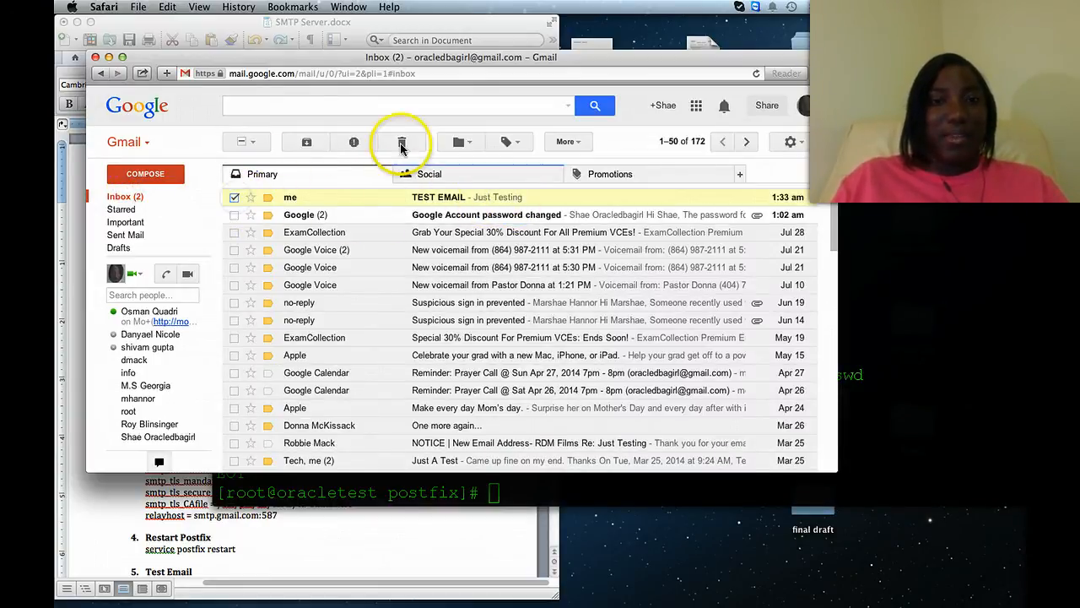
left_click(401, 141)
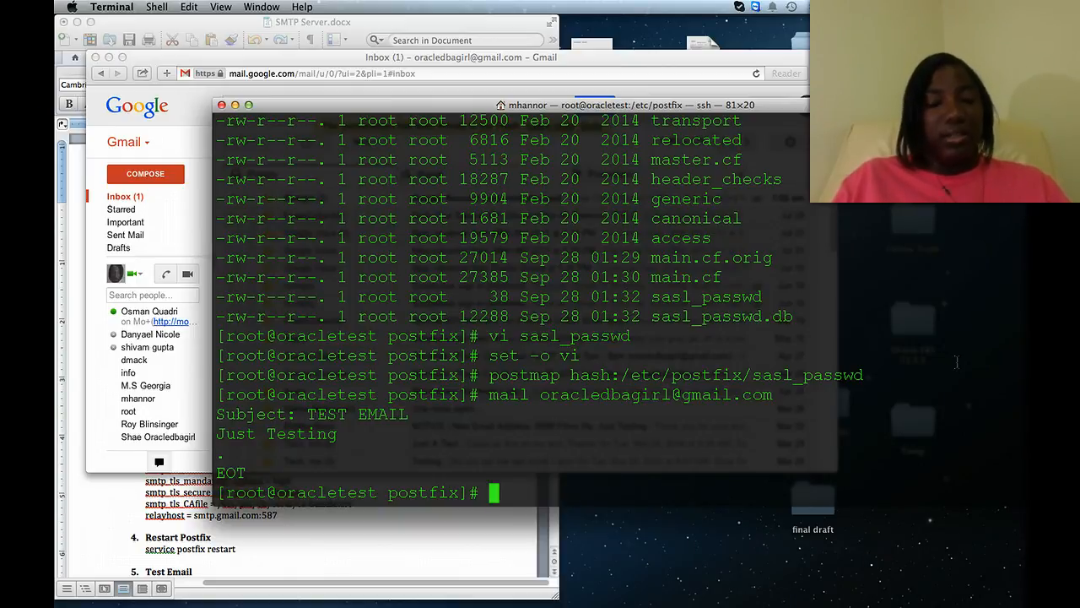
Change into /home/admin/scripts after cd /u01/admin fails
type("cd")
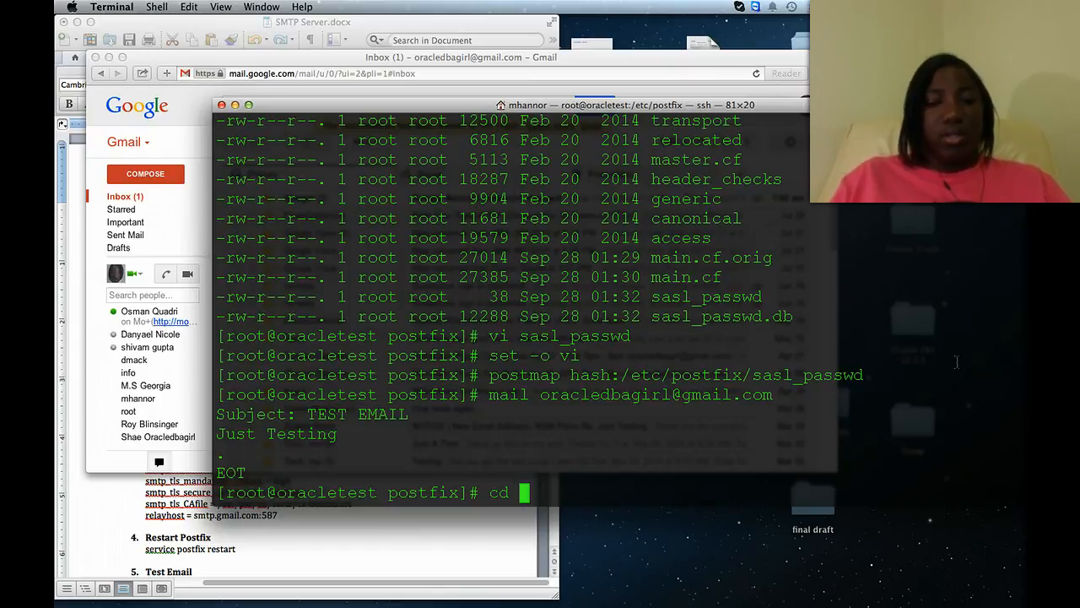
type("ad")
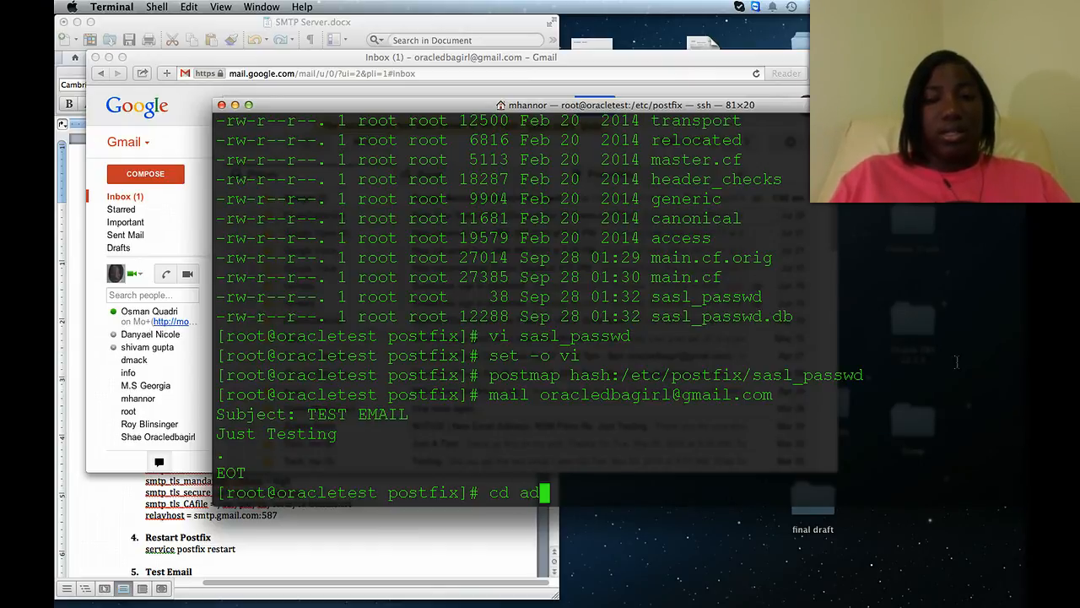
type("/u")
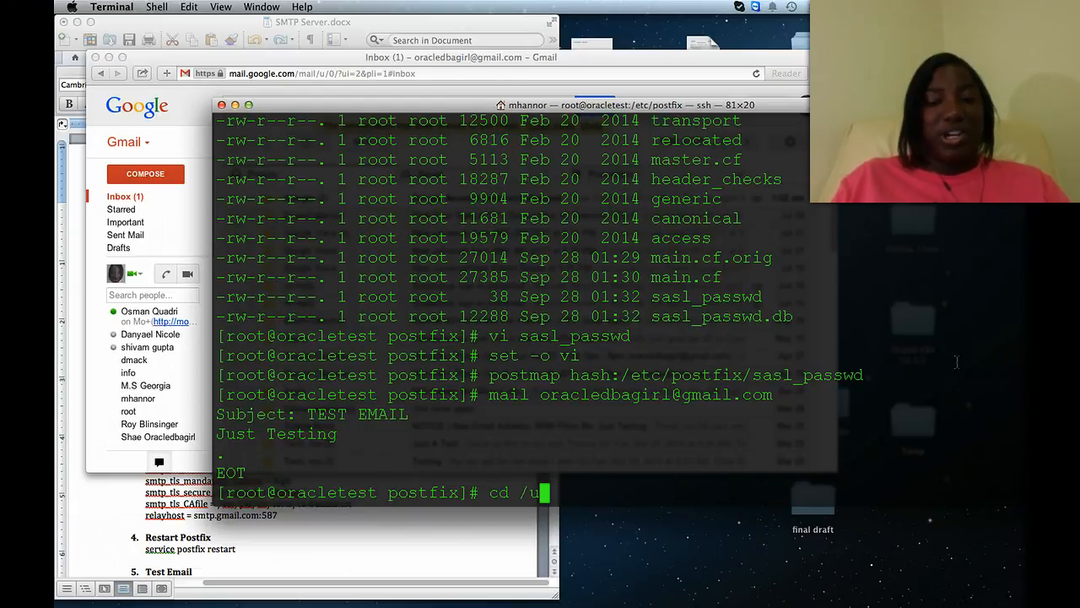
type("01/")
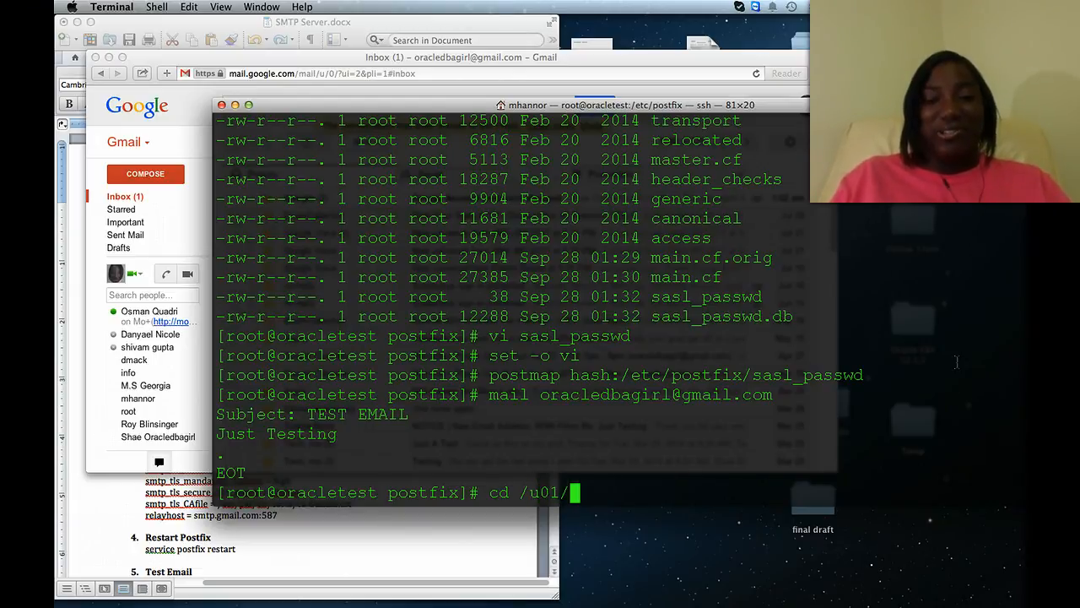
type("admin")
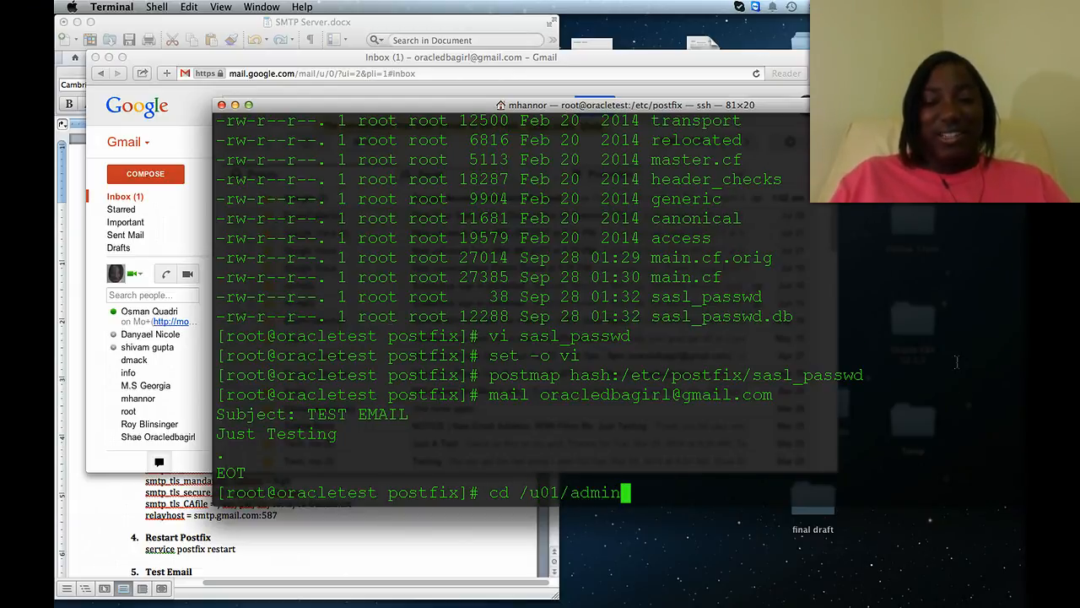
key("Return")
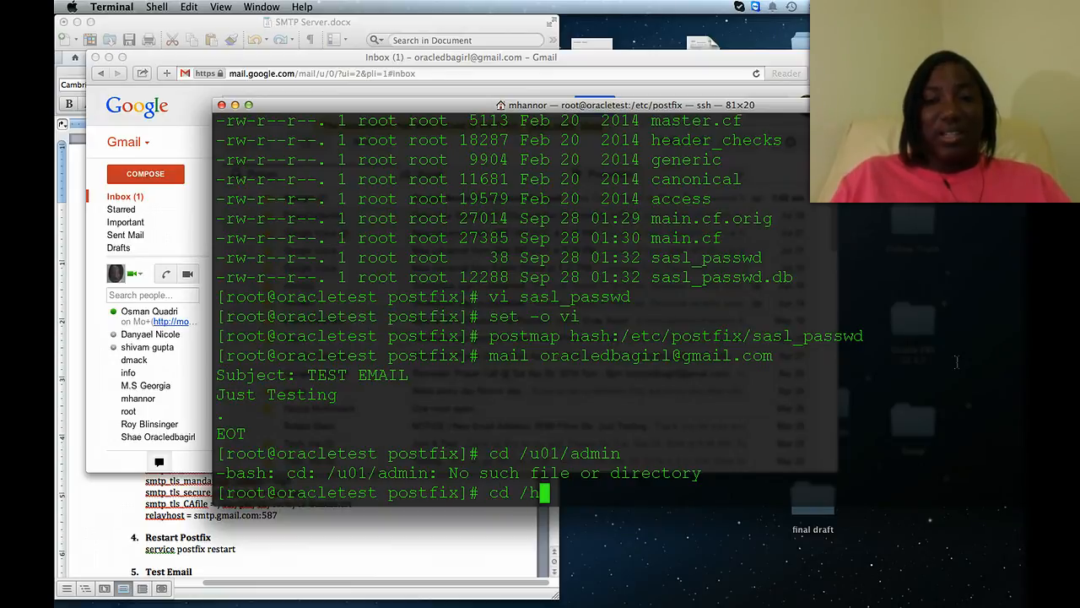
type("ome/admin/")
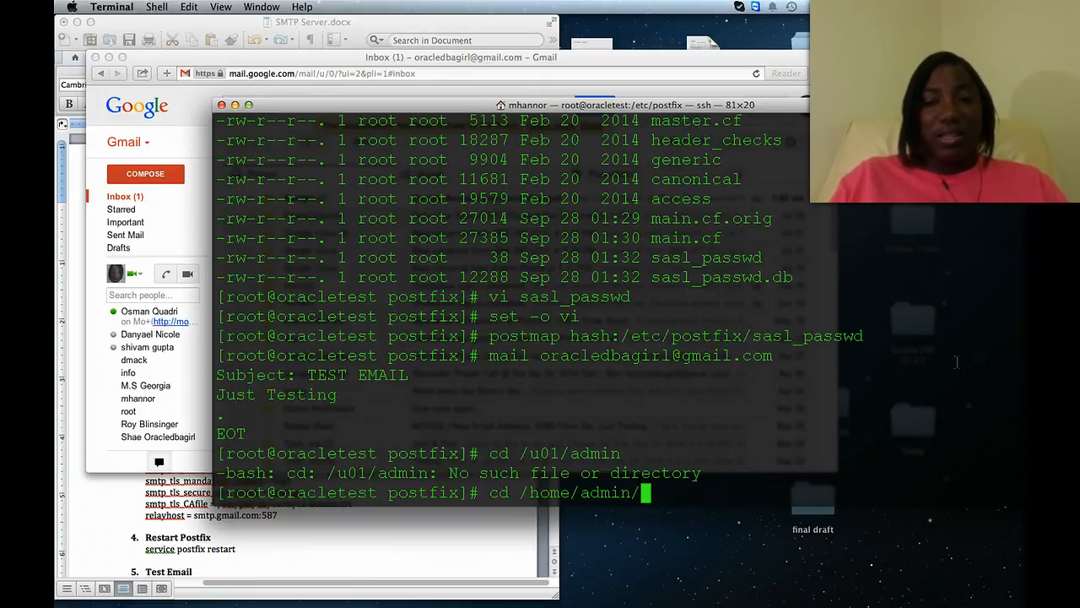
key("Return")
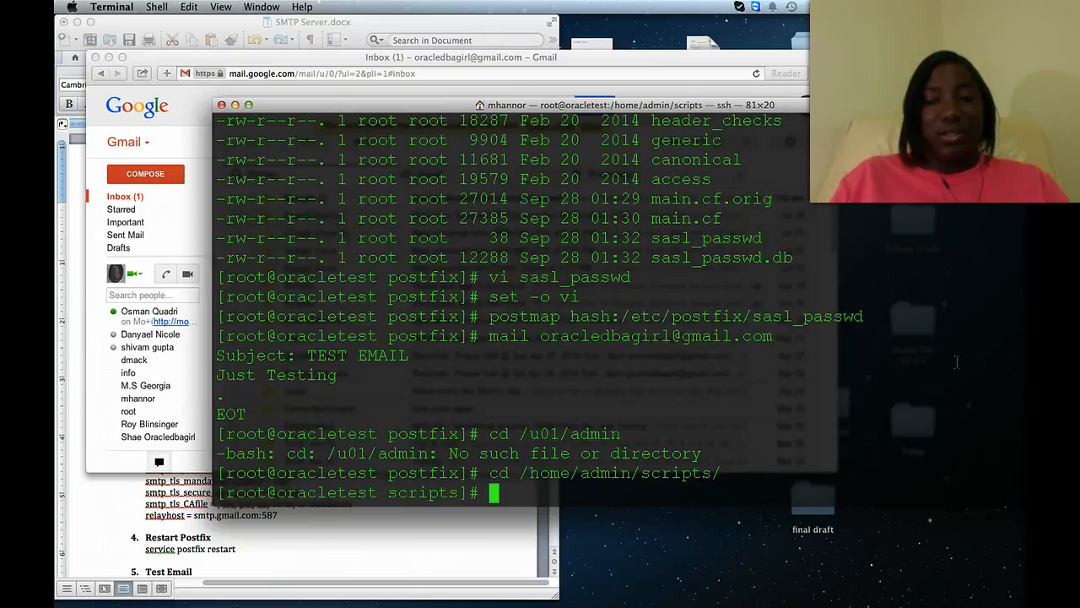
Run the alert-log script with sh chk_alertlog_email.sh
type("sh")
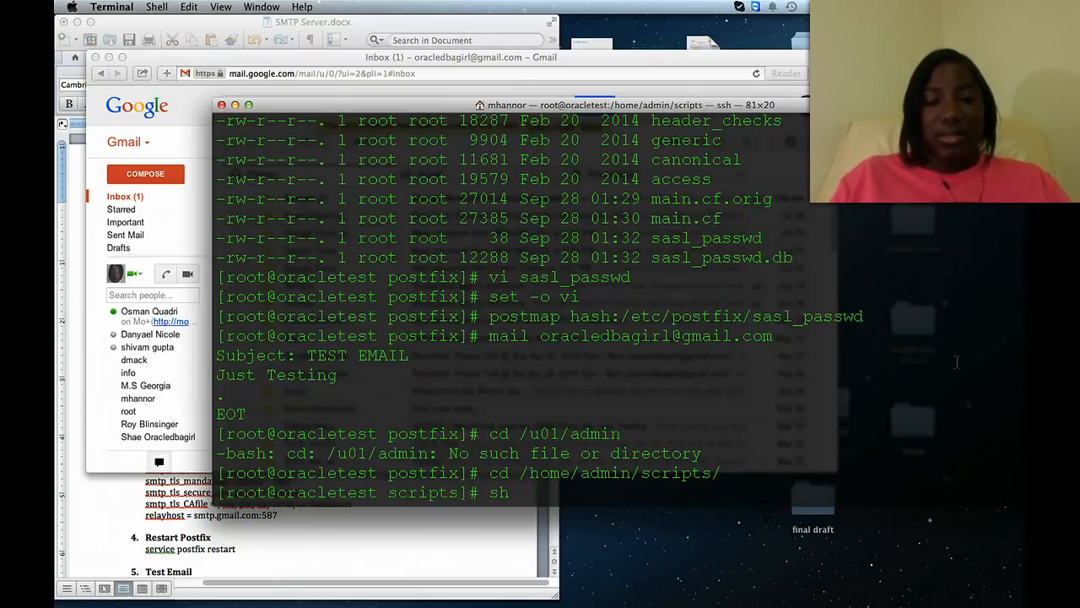
type("chk_alertlog_email.sh")
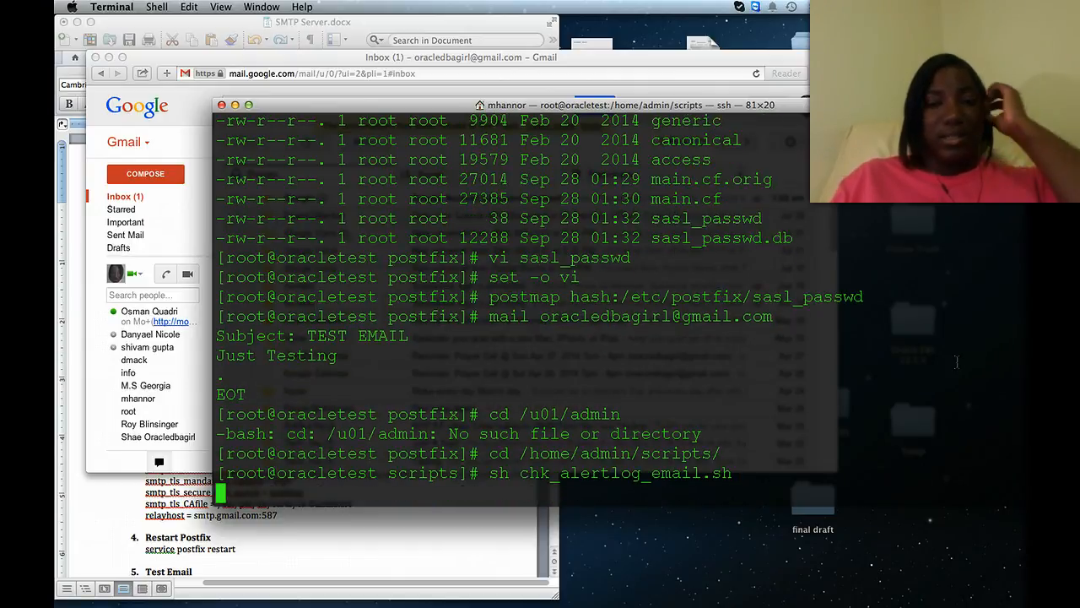
key("Return")
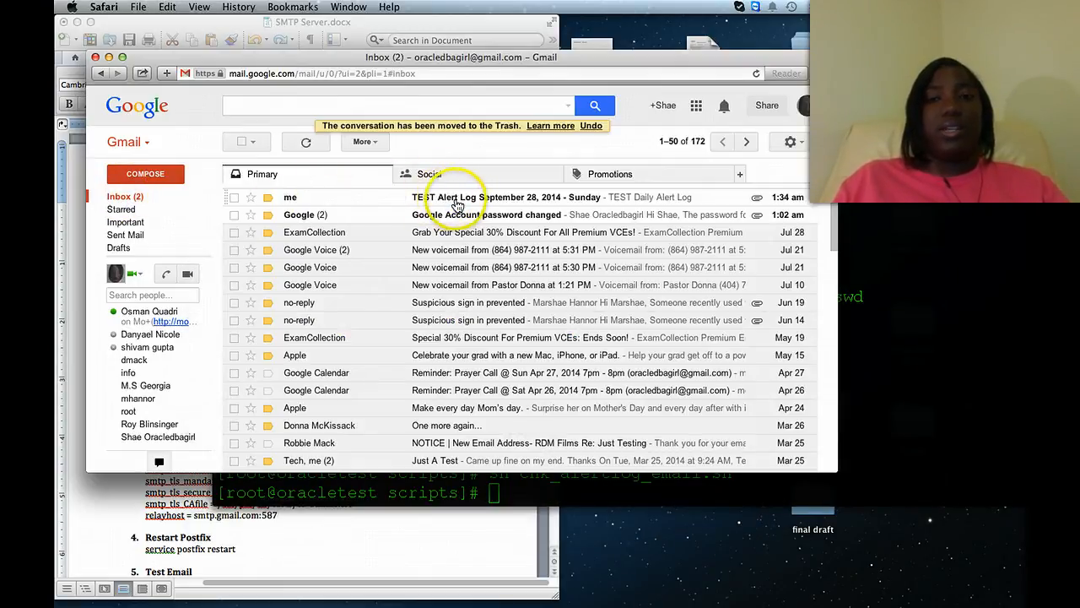
mouse_move(561, 205)
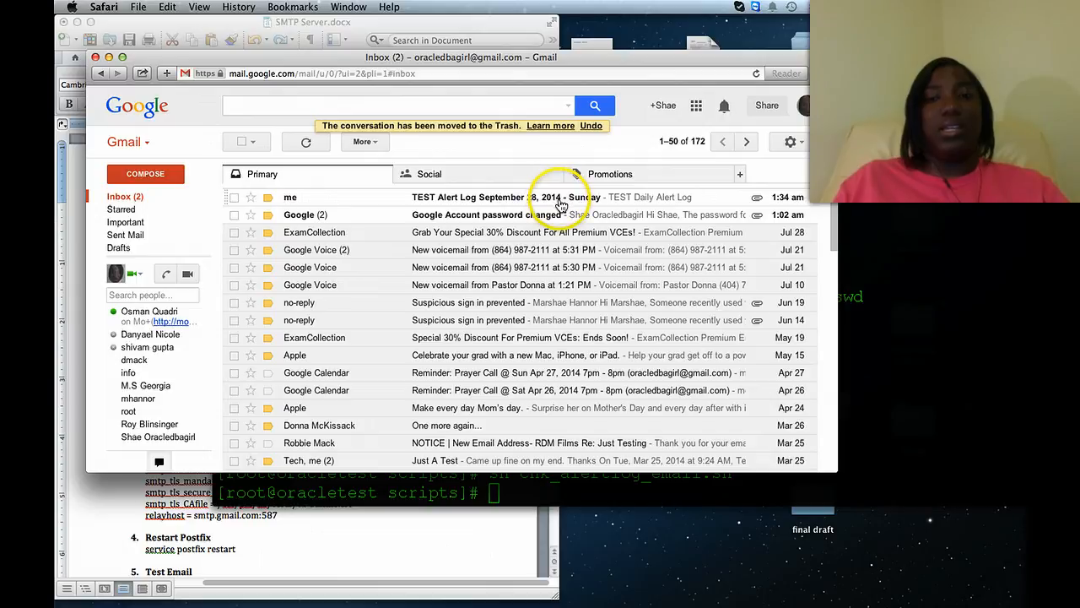
mouse_move(644, 203)
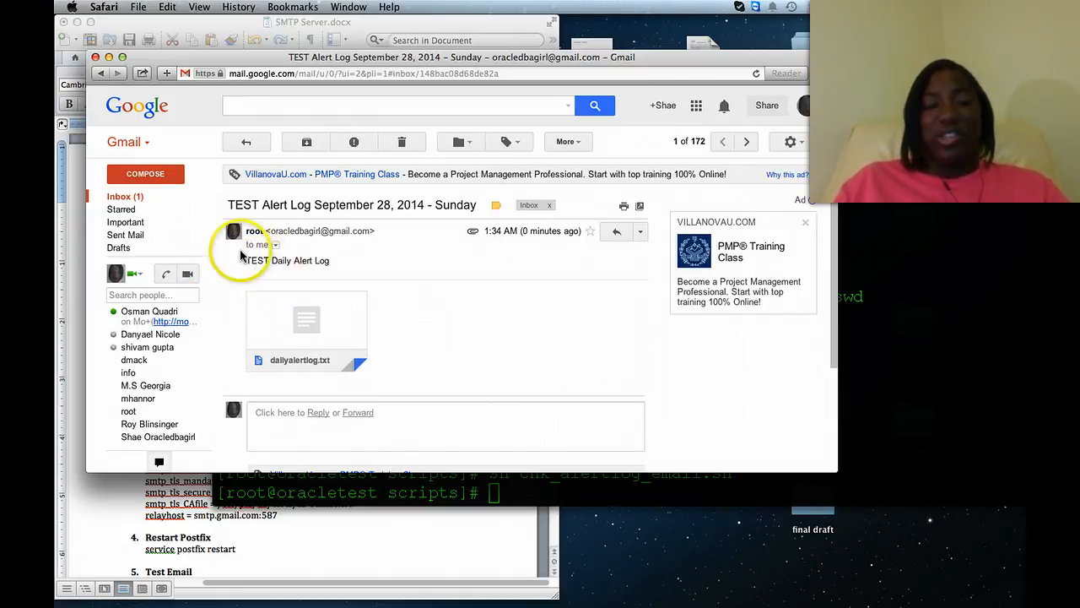
mouse_move(271, 260)
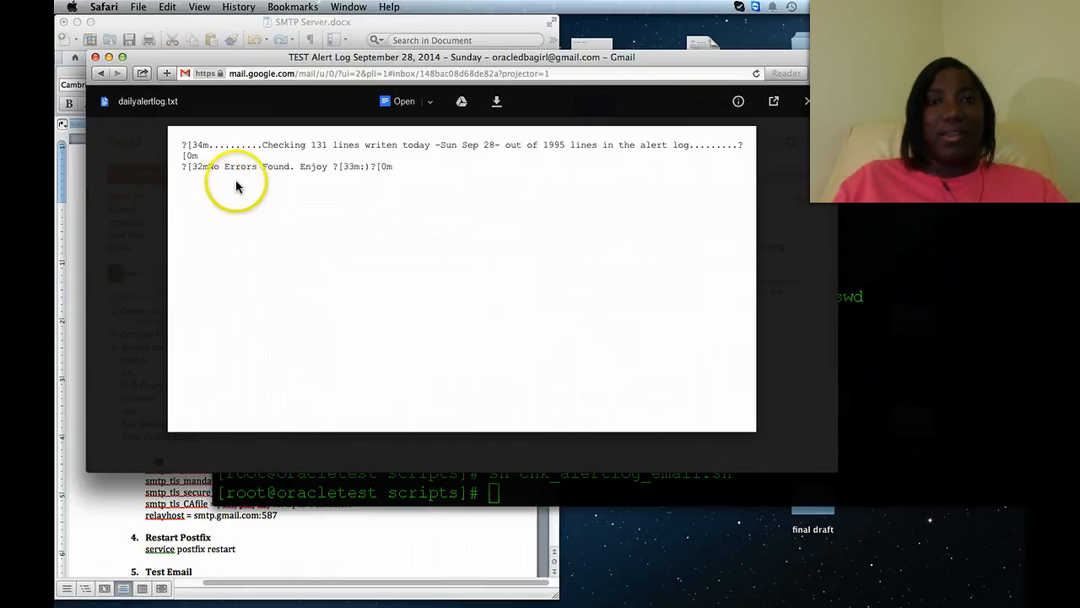
mouse_move(260, 186)
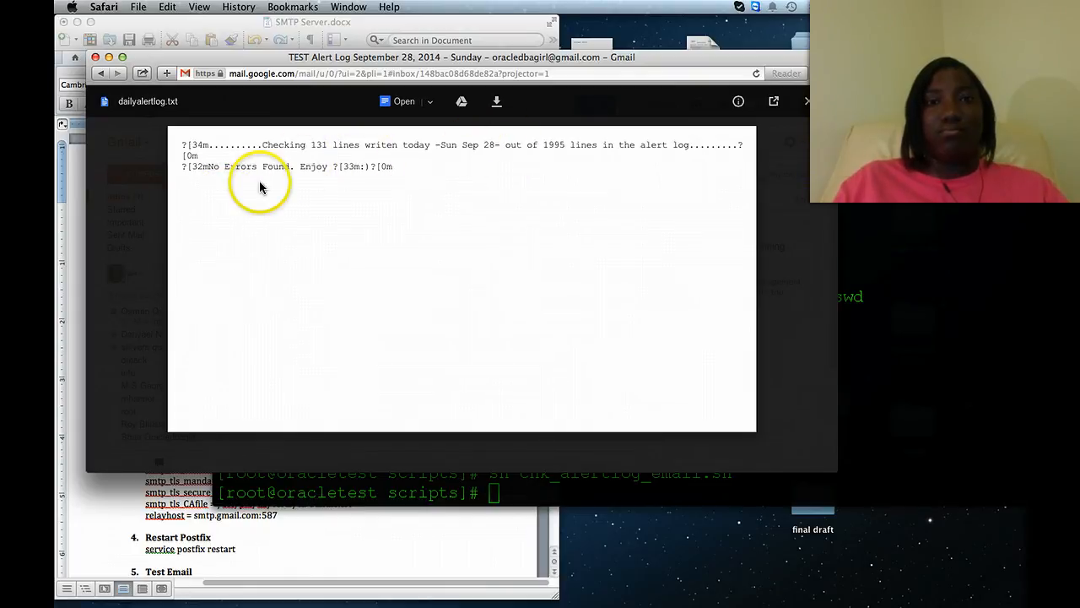
mouse_move(718, 160)
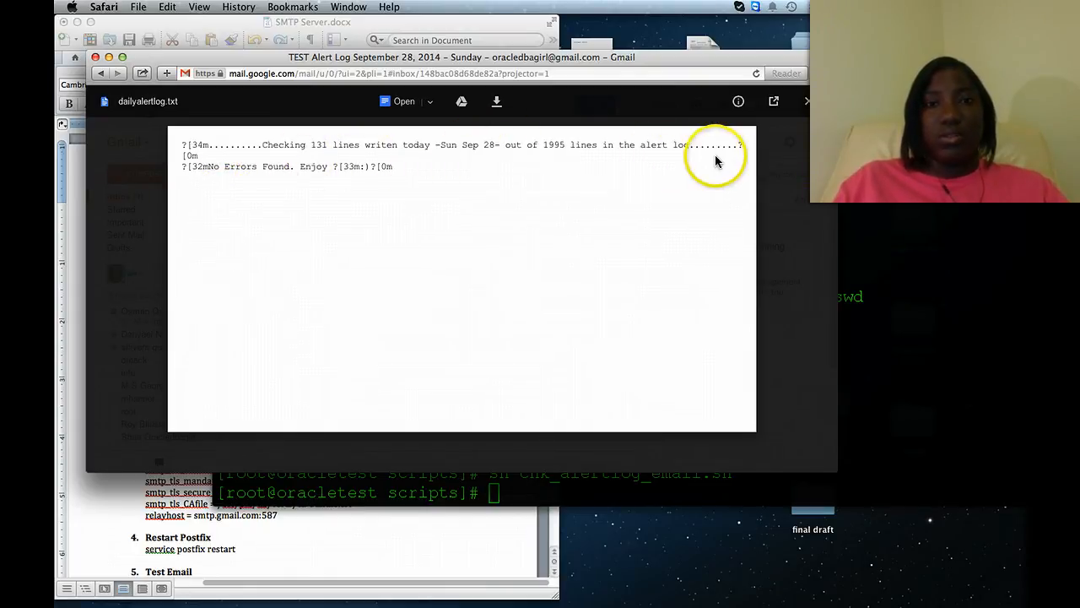
Close and reopen the dailyalertlog.txt preview, then download the attachment
left_click(806, 101)
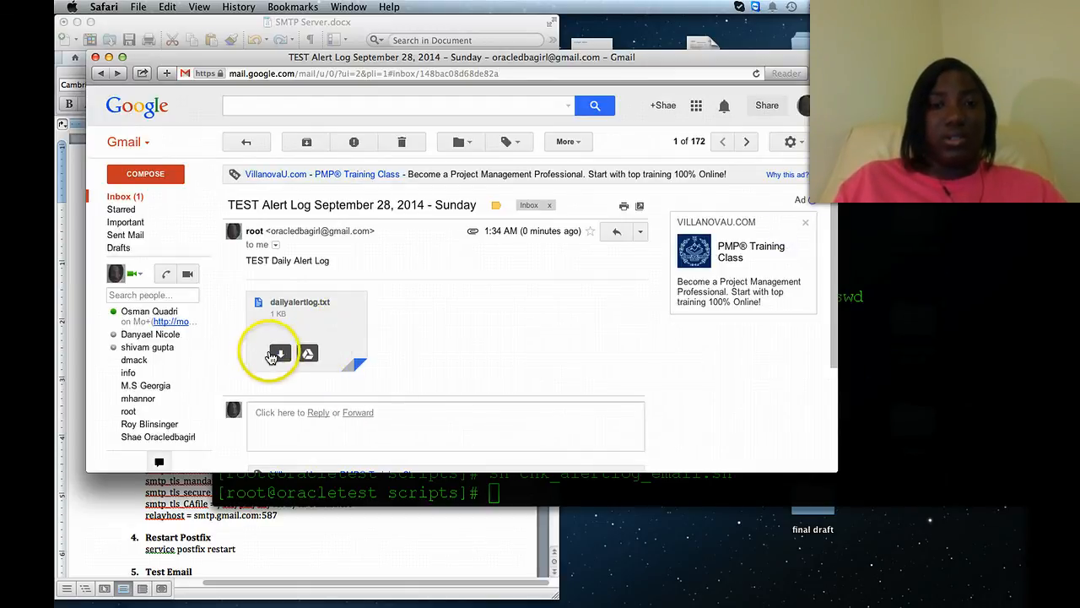
left_click(279, 353)
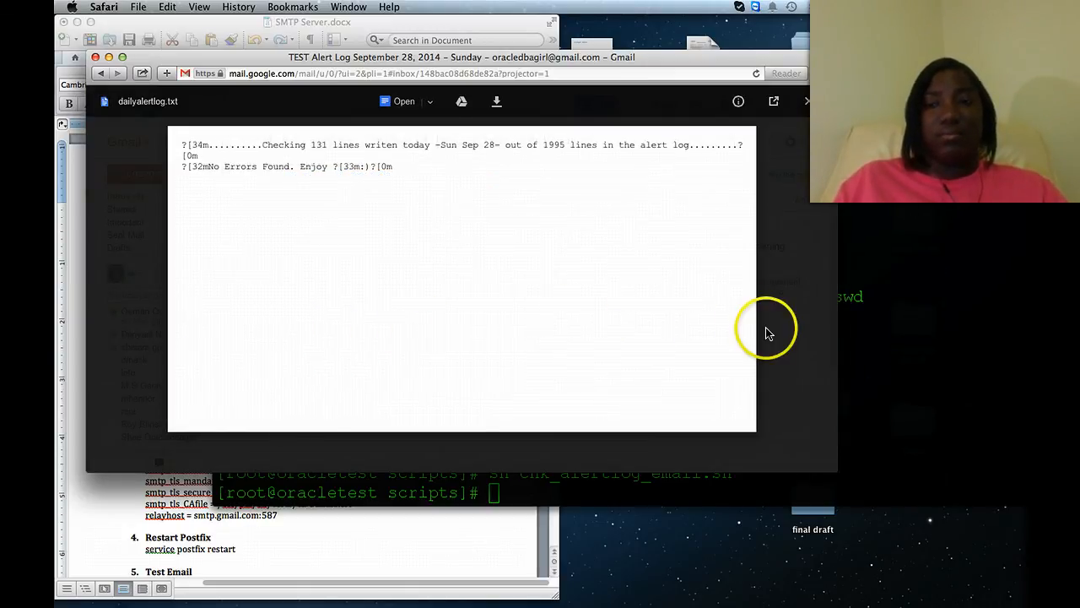
left_click(806, 102)
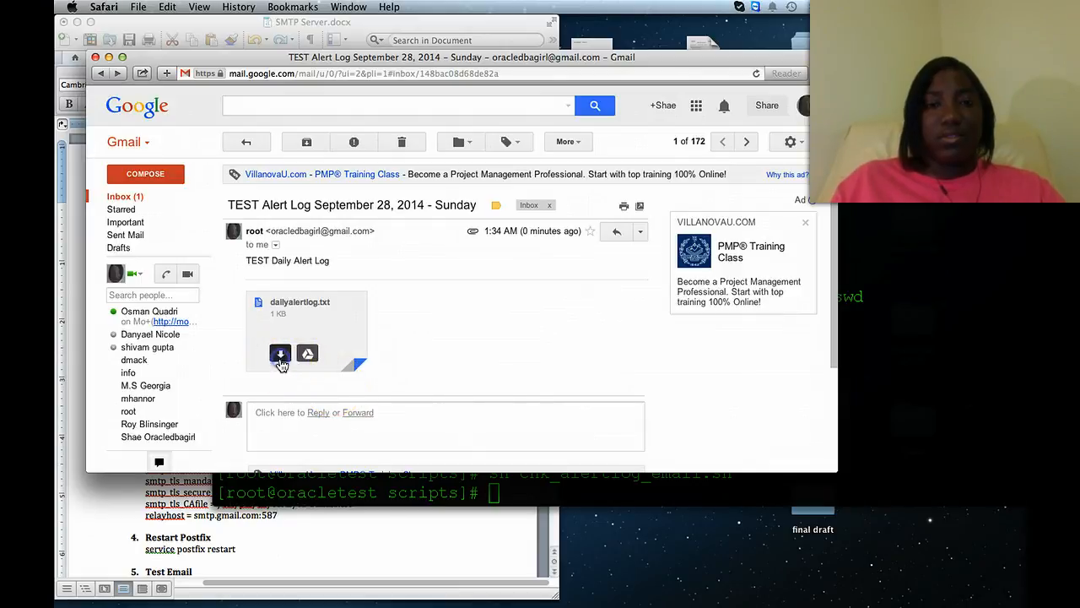
mouse_move(291, 64)
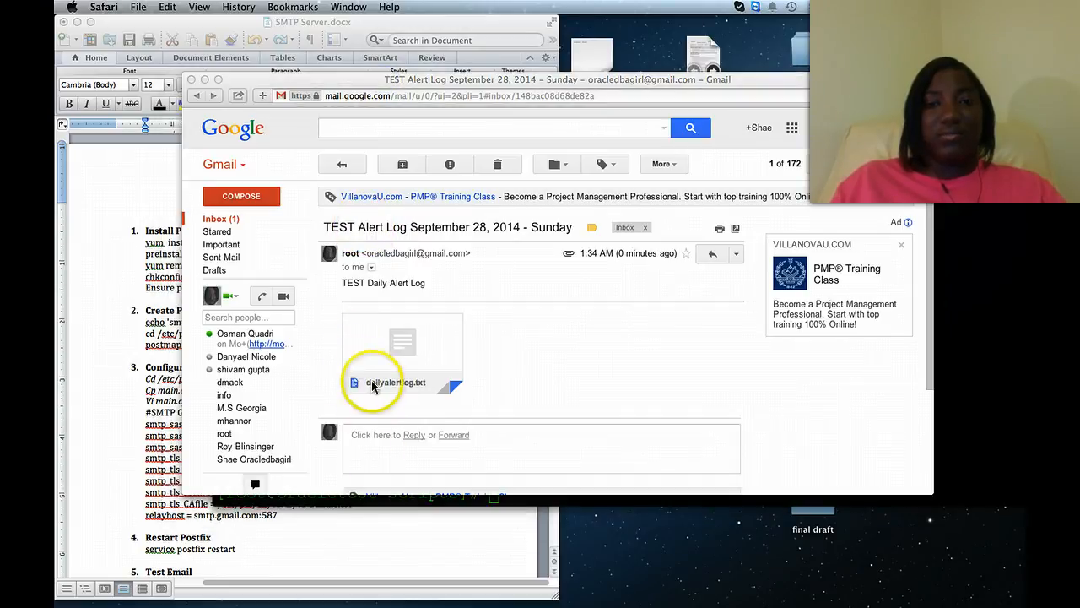
mouse_move(376, 382)
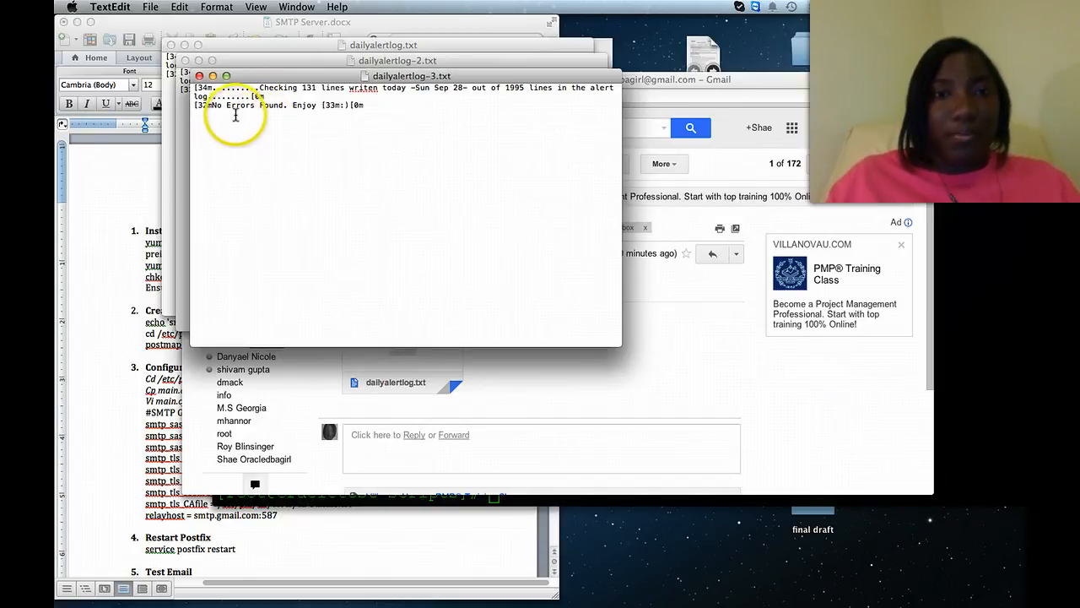
mouse_move(369, 114)
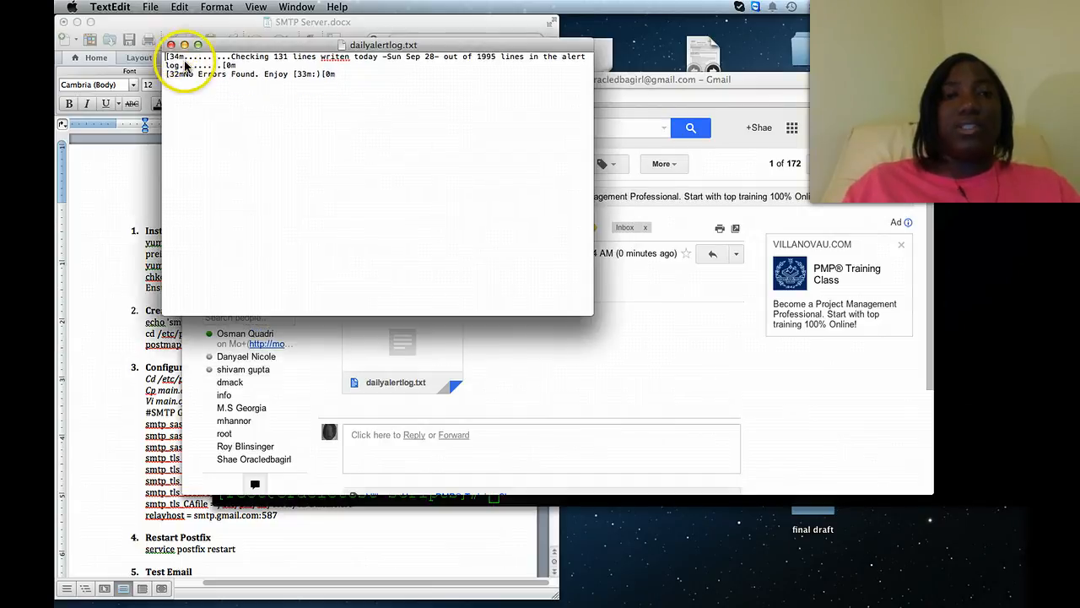
Close the downloaded log file and bring the Gmail message window to the front
left_click(170, 45)
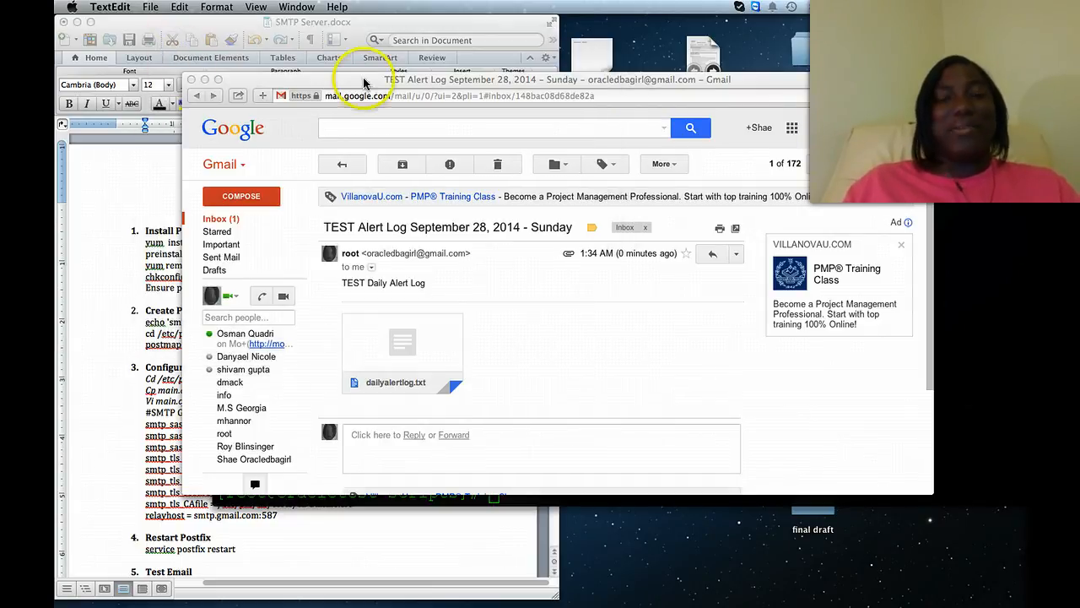
mouse_move(561, 94)
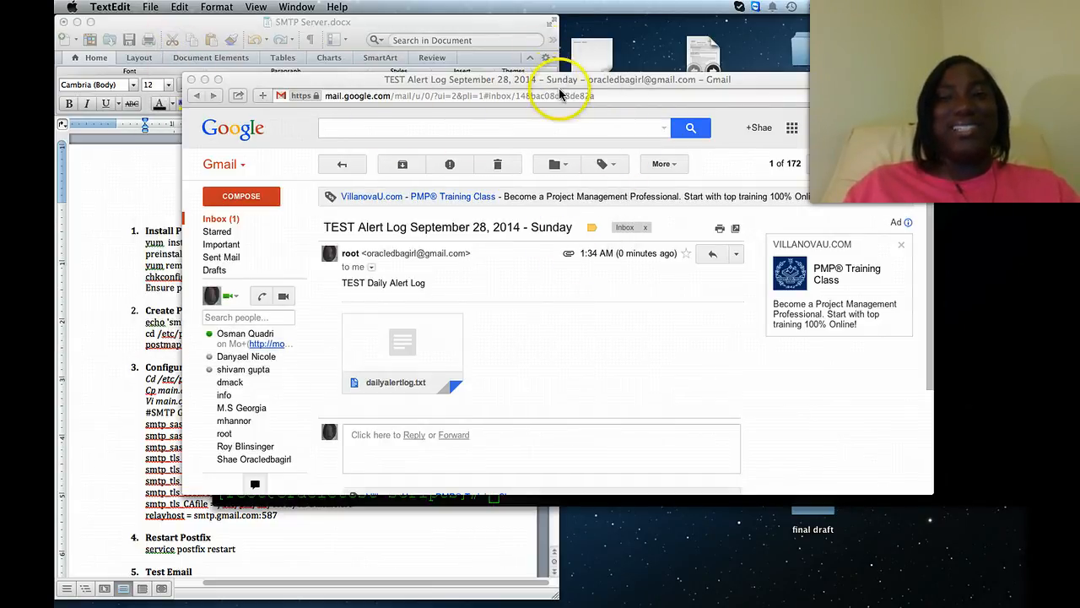
left_click(581, 79)
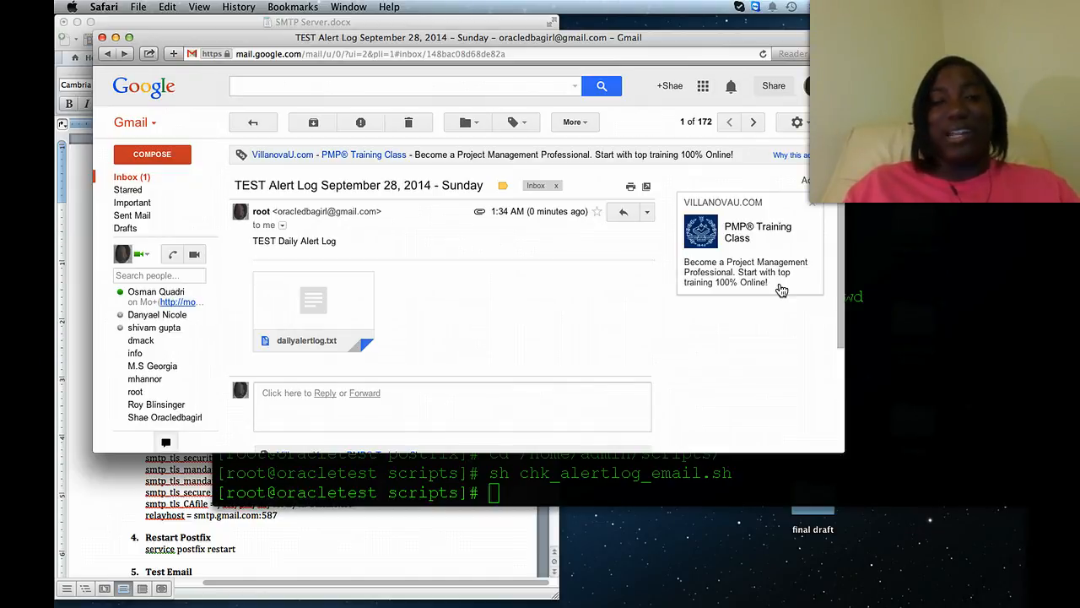
mouse_move(935, 378)
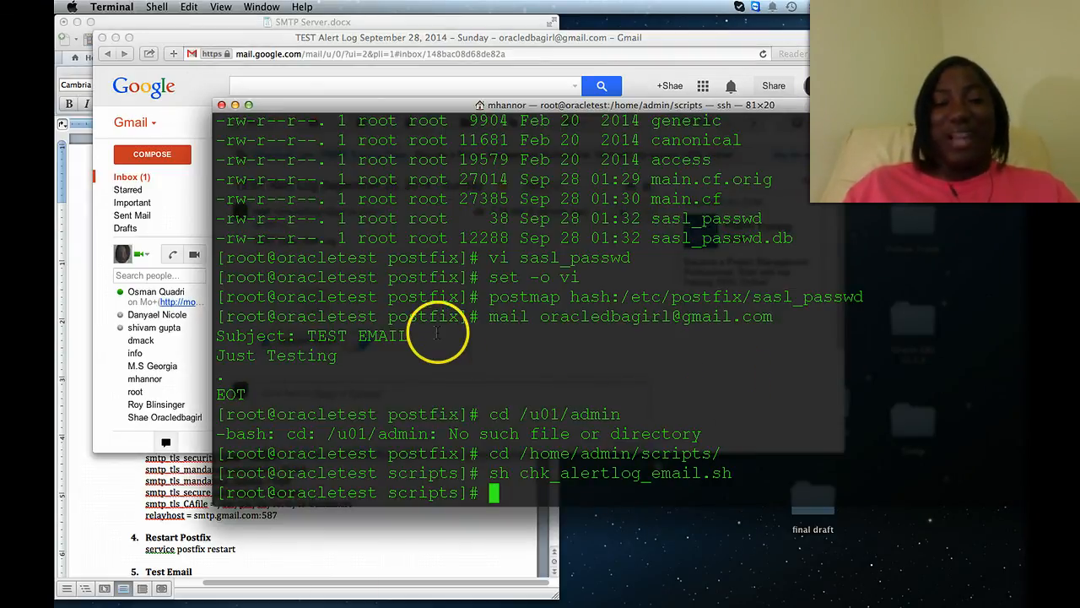
mouse_move(348, 585)
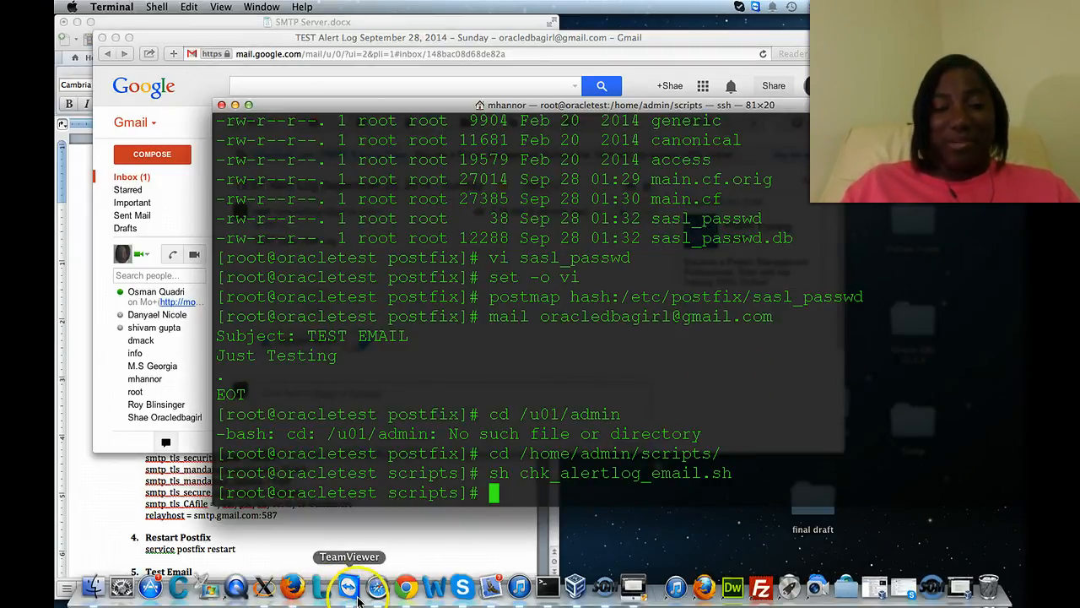
mouse_move(406, 584)
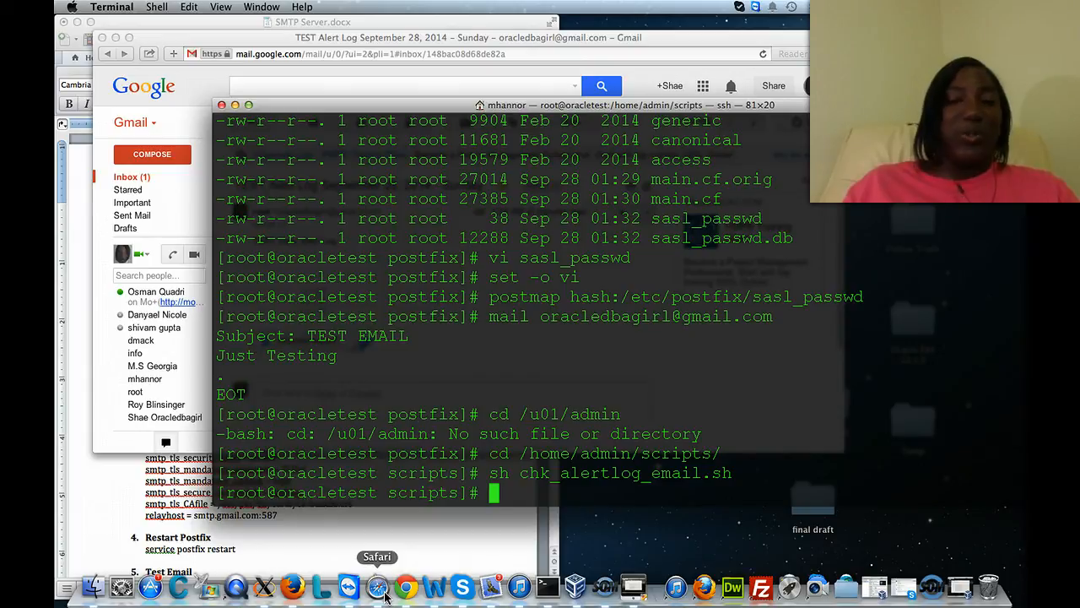
mouse_move(633, 587)
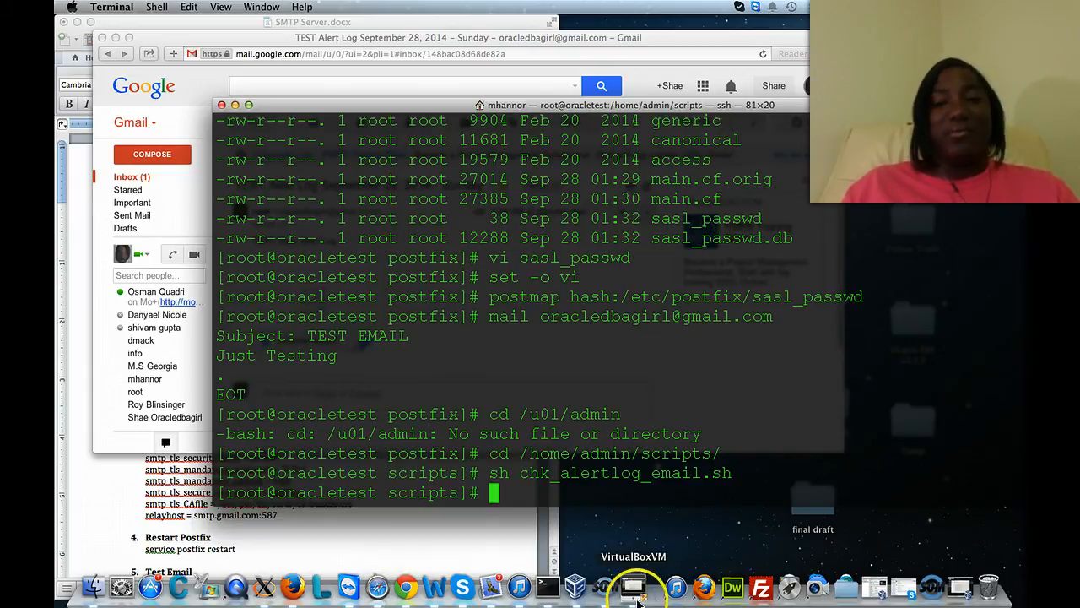